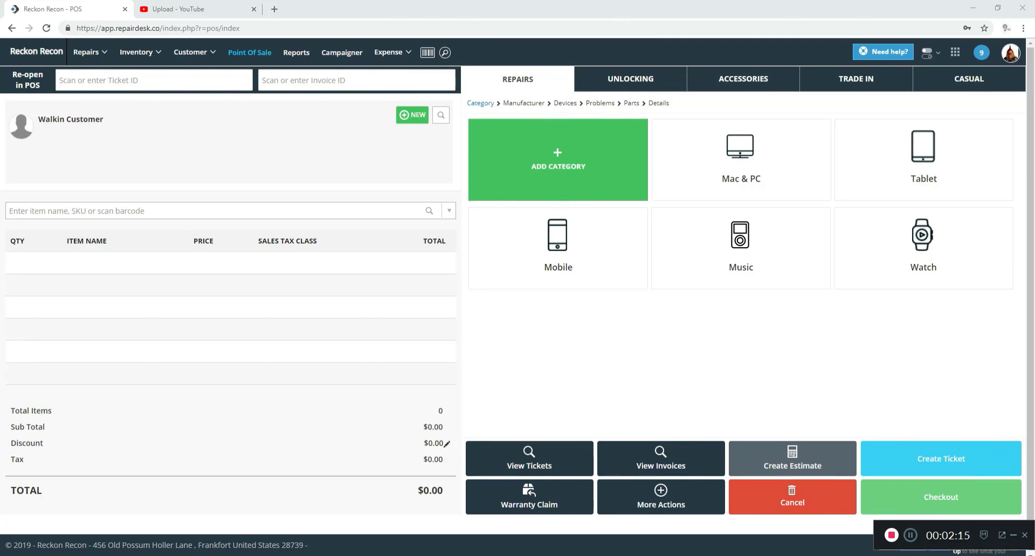
- Show the store Integrations filtered to the Internal WIKI integration
click(927, 52)
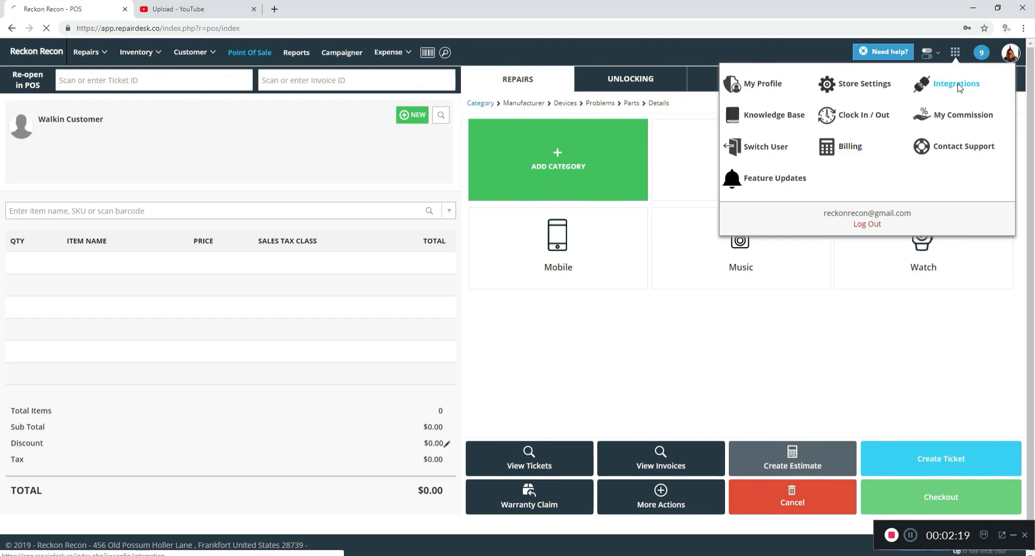
click(956, 83)
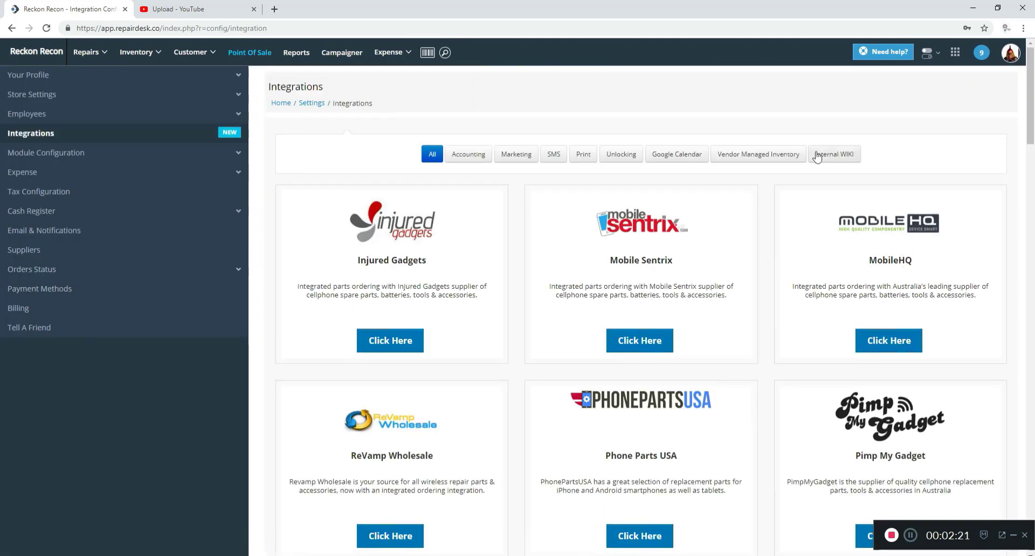
mouse_move(829, 164)
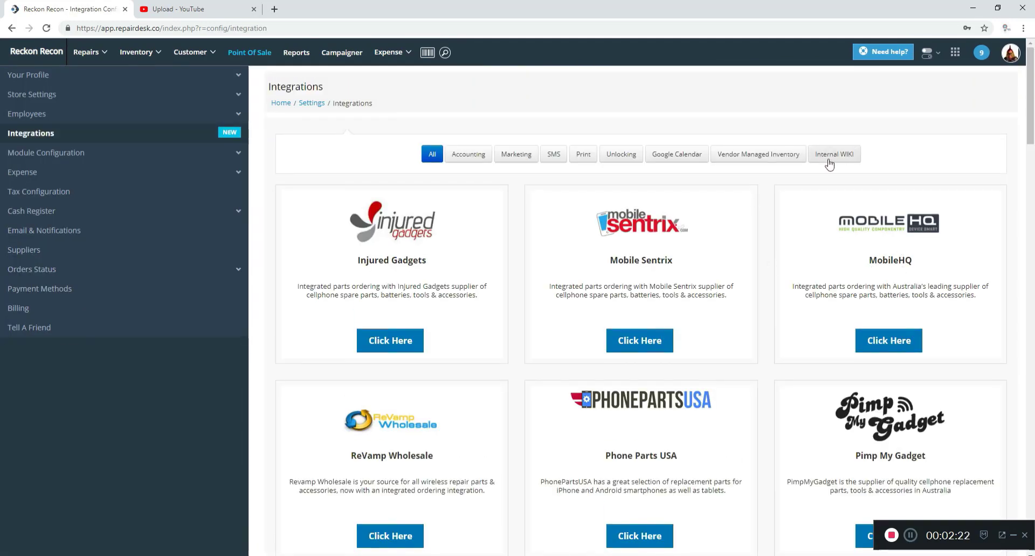
click(833, 153)
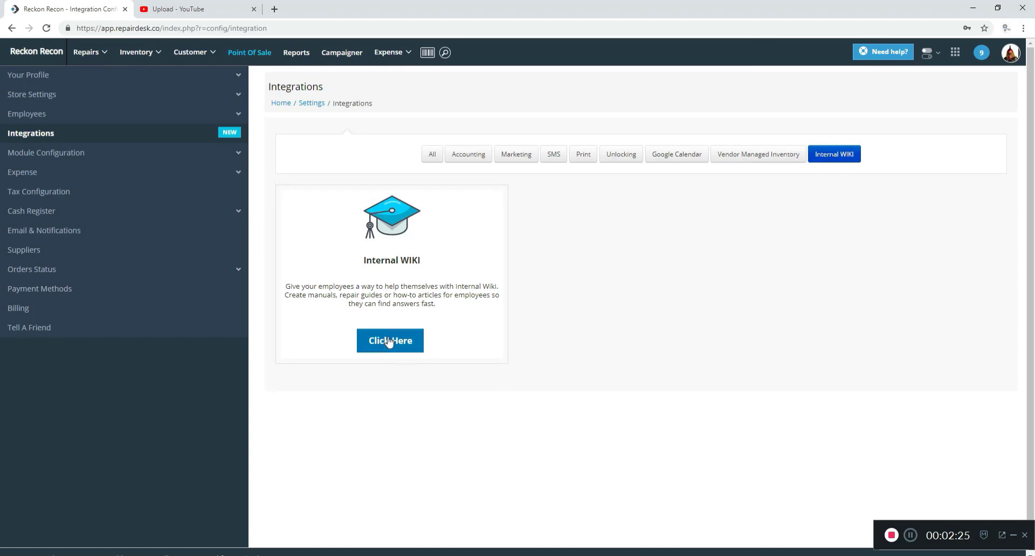
- Open the Internal WIKI integration settings and enable Internal Wiki
click(389, 341)
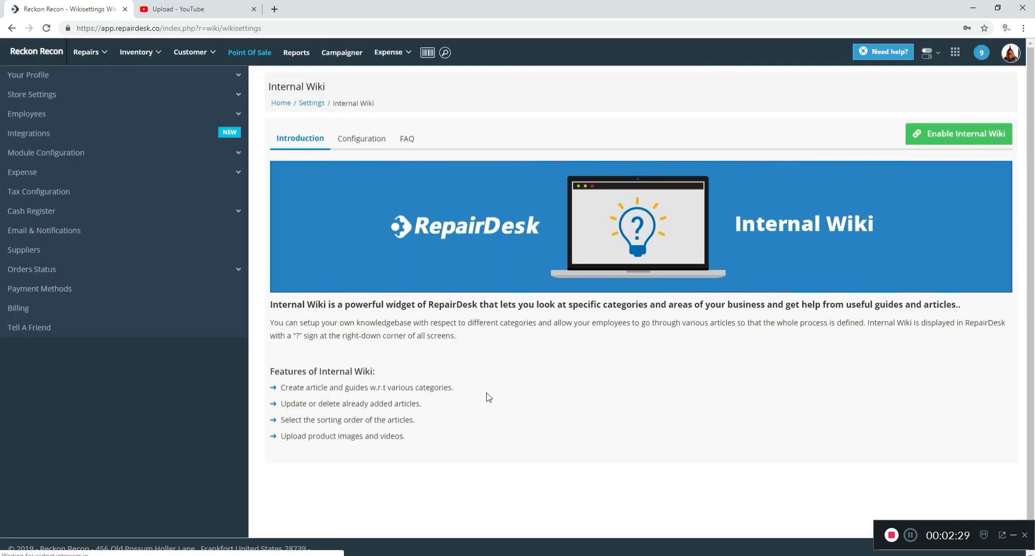
mouse_move(497, 406)
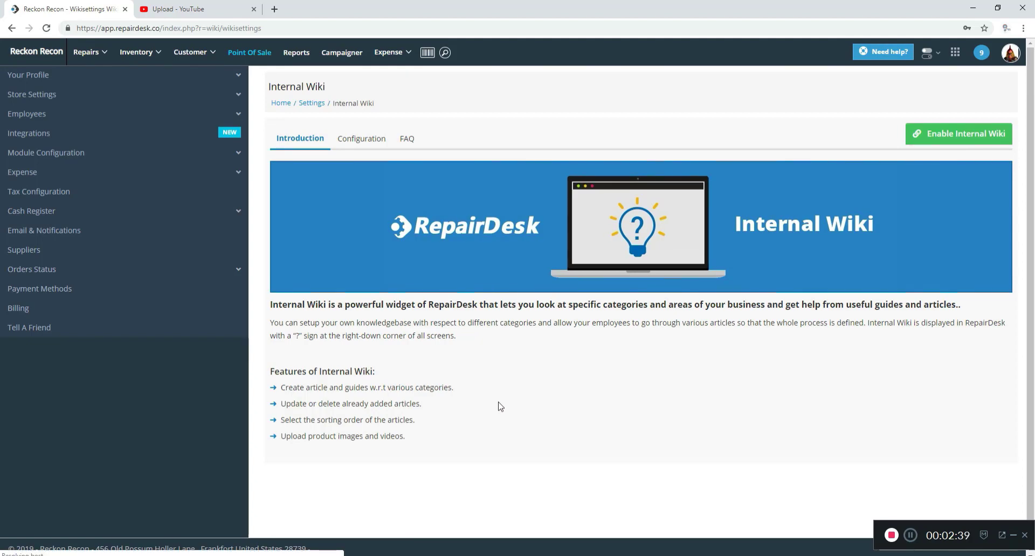
mouse_move(509, 411)
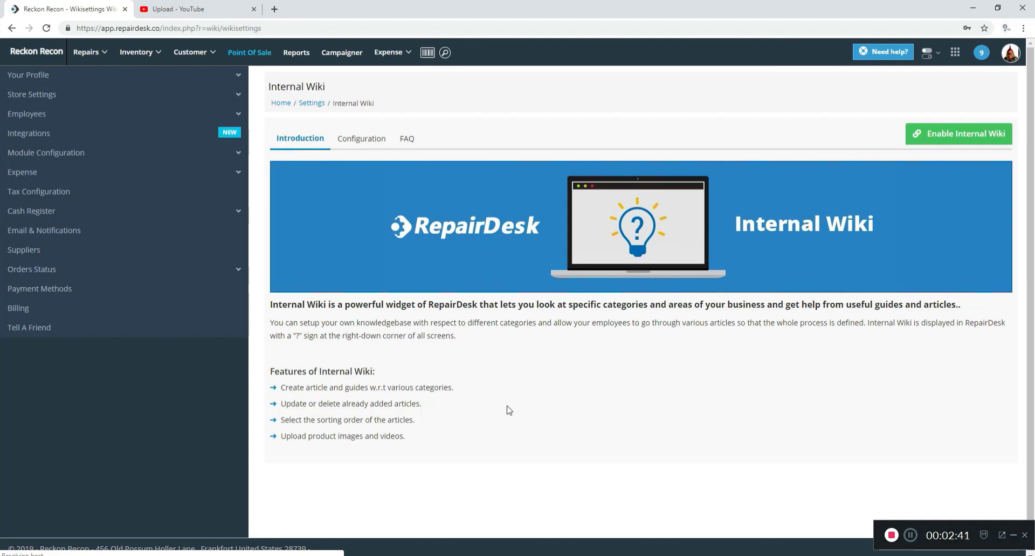
mouse_move(523, 410)
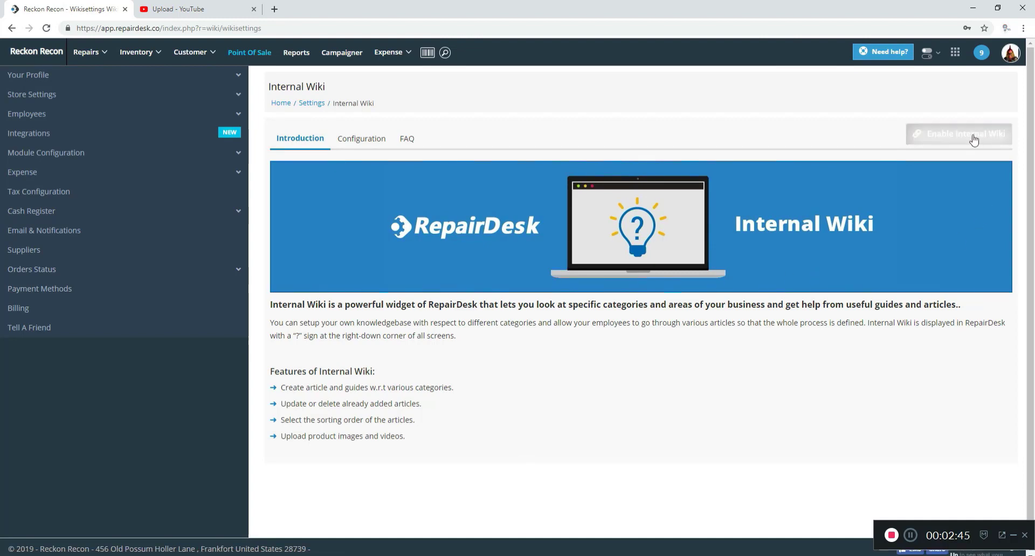
click(958, 134)
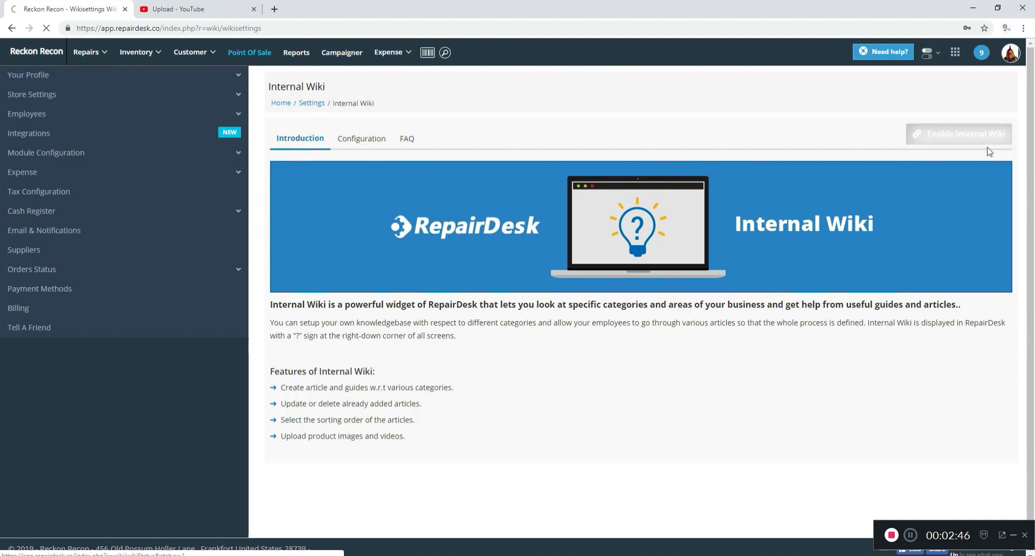
click(958, 134)
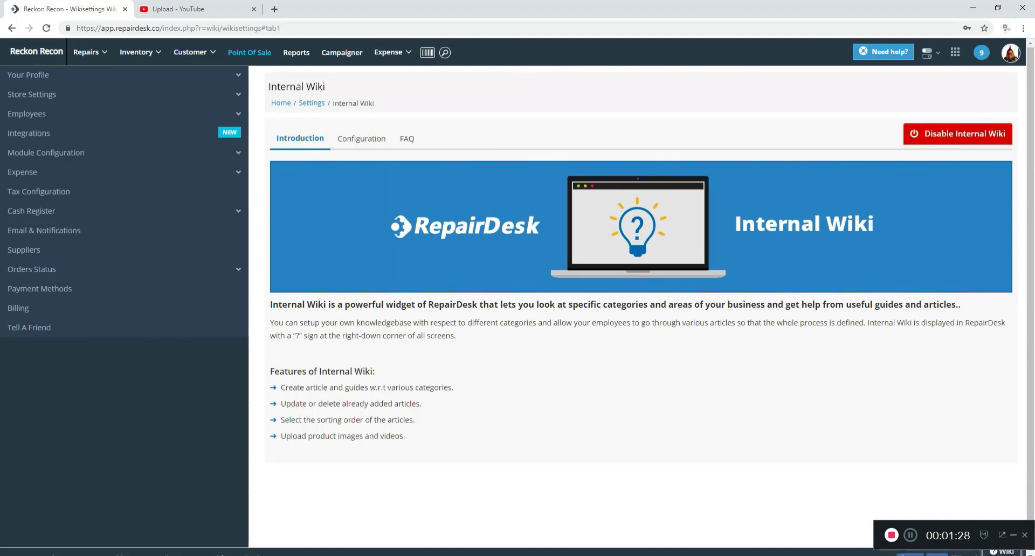
mouse_move(361, 138)
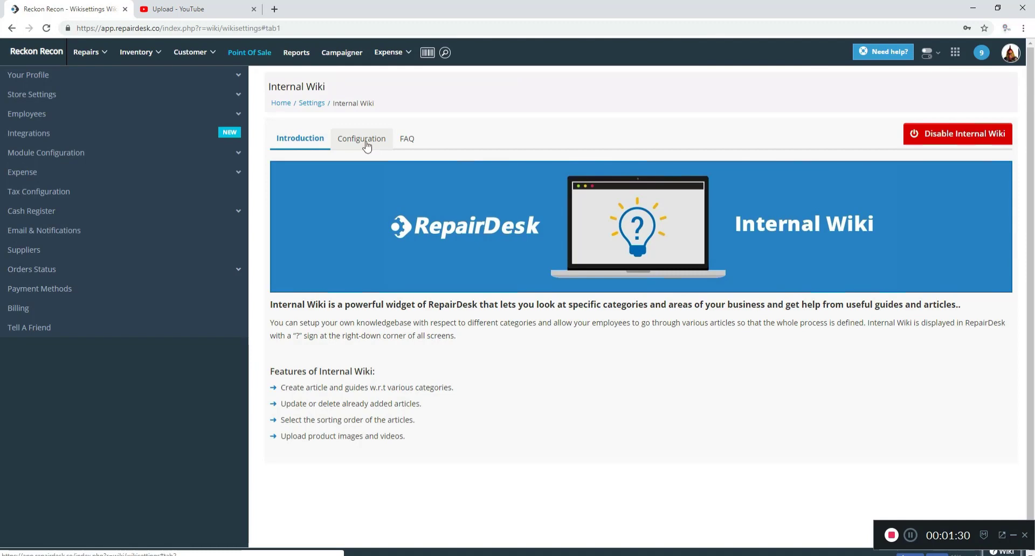
- Create a visible parent-level wiki category named Policies and view the category list
click(362, 139)
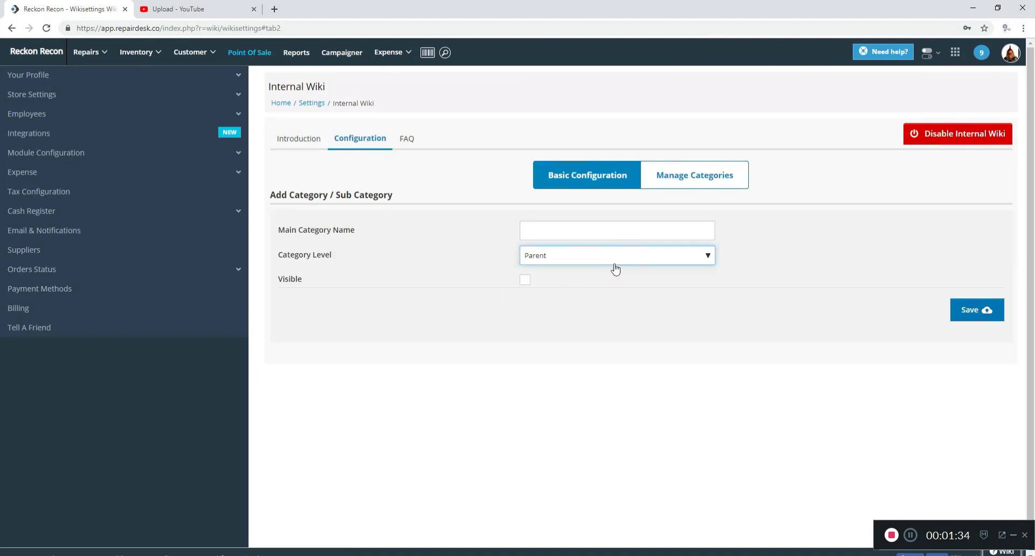
click(616, 255)
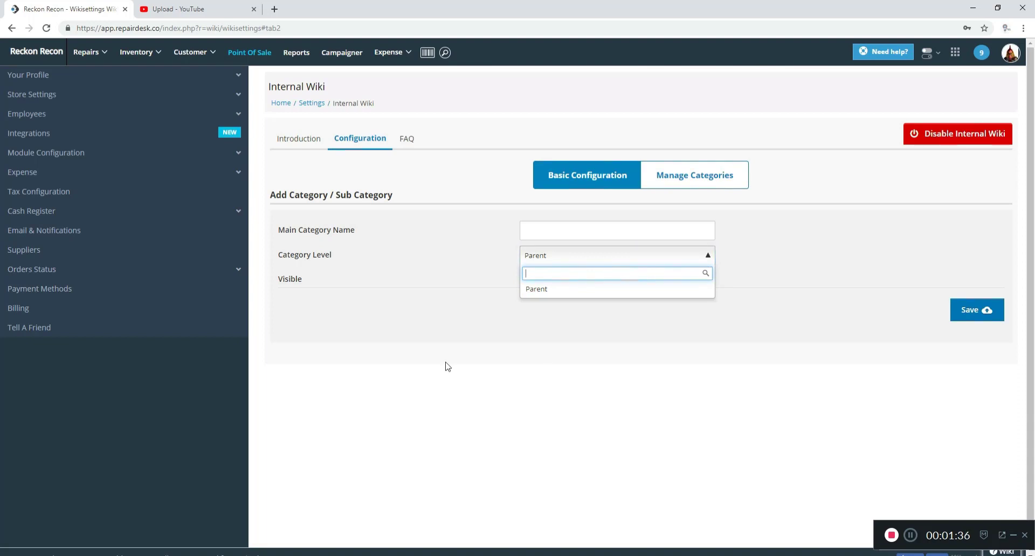
click(535, 289)
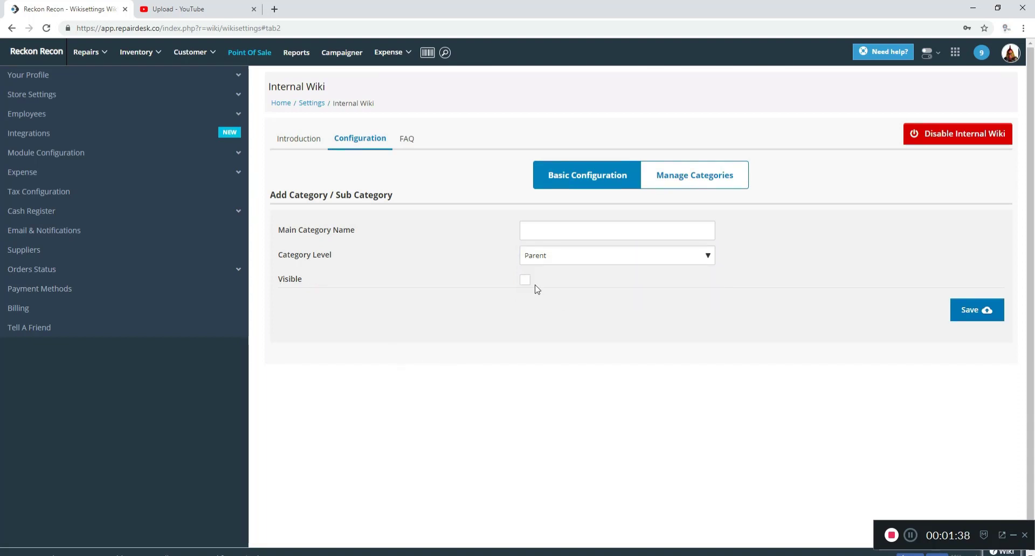
click(617, 229)
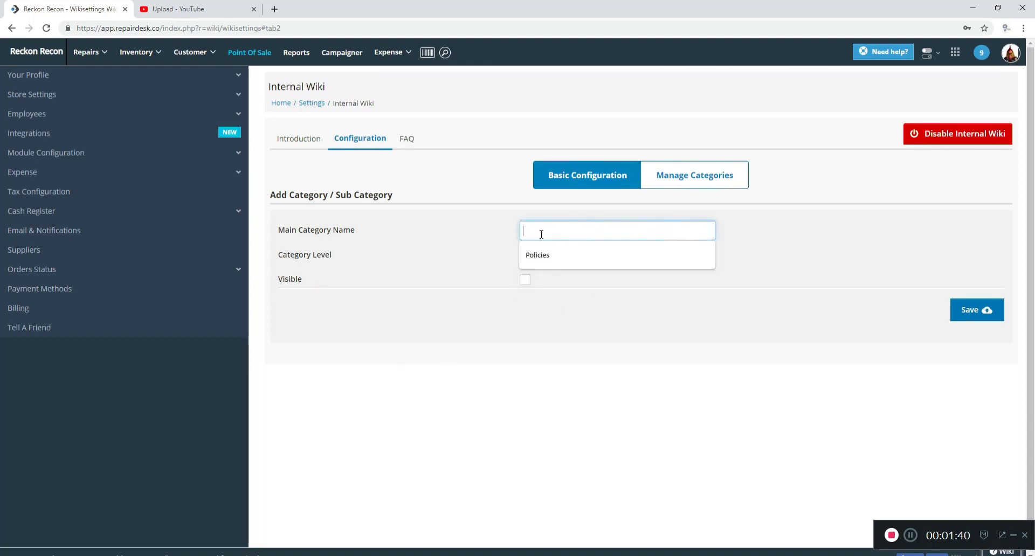
text(Po)
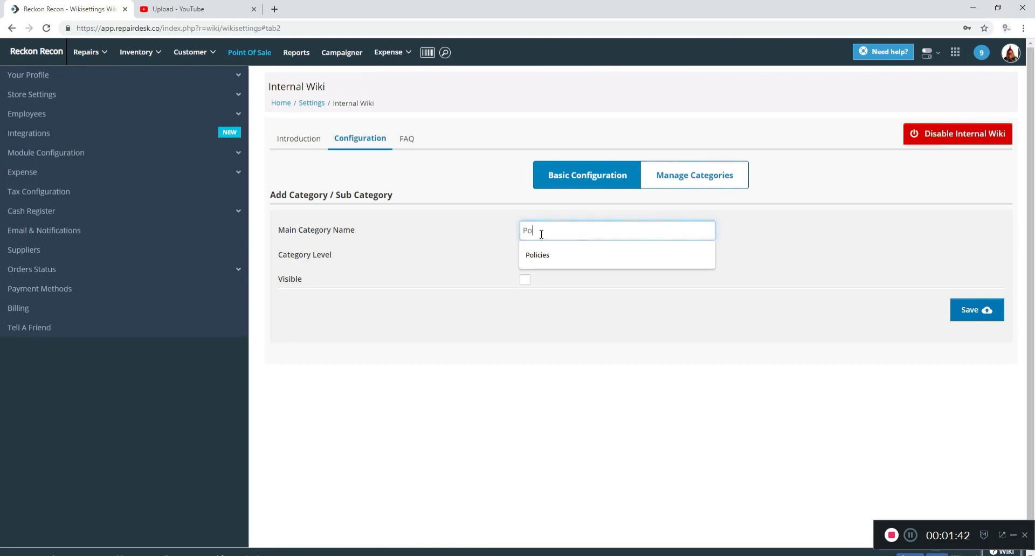
click(537, 255)
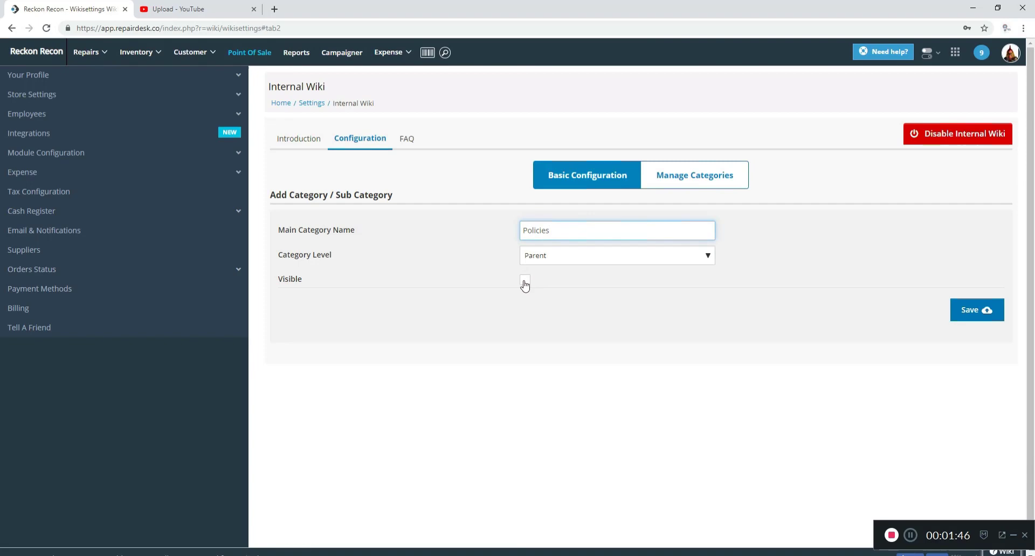
click(976, 309)
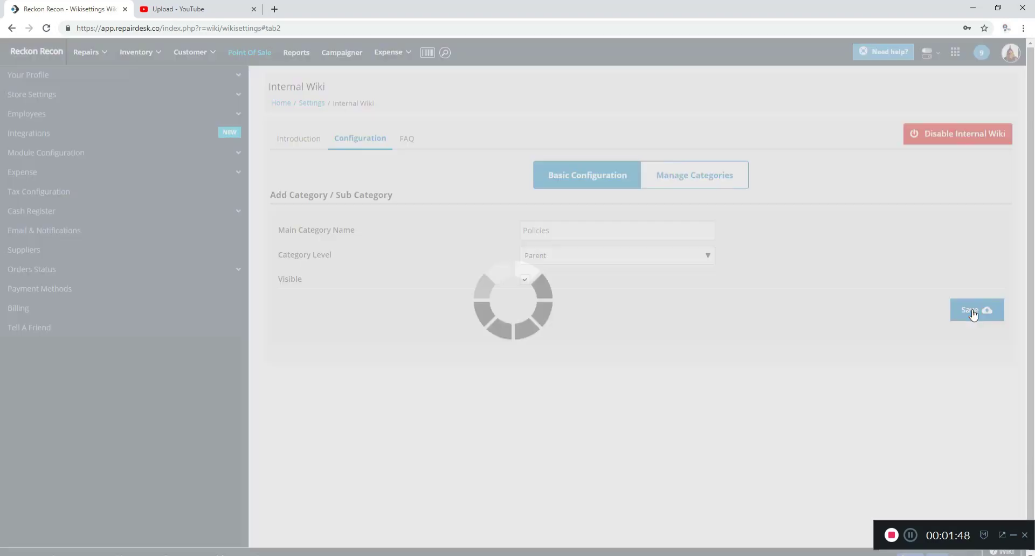
click(976, 309)
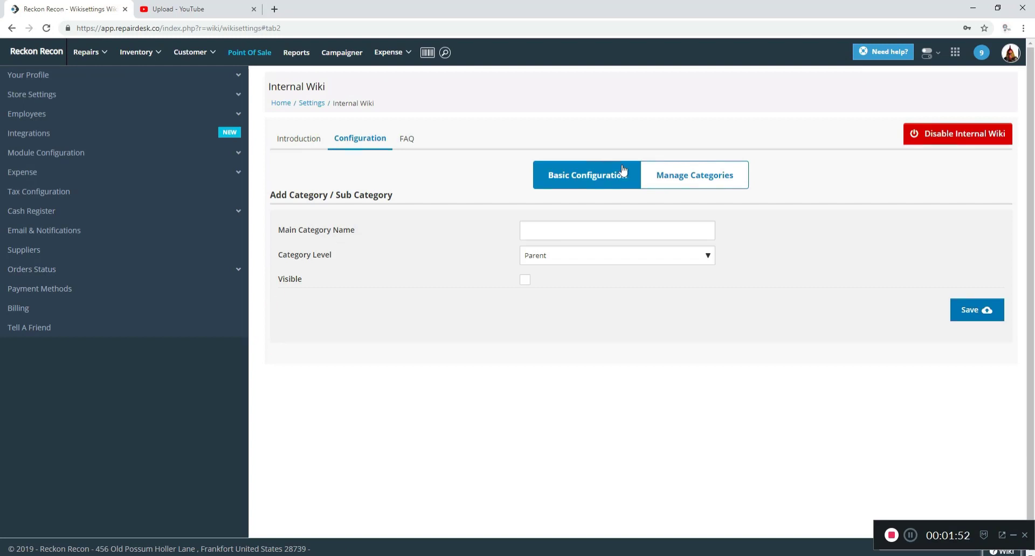
click(694, 175)
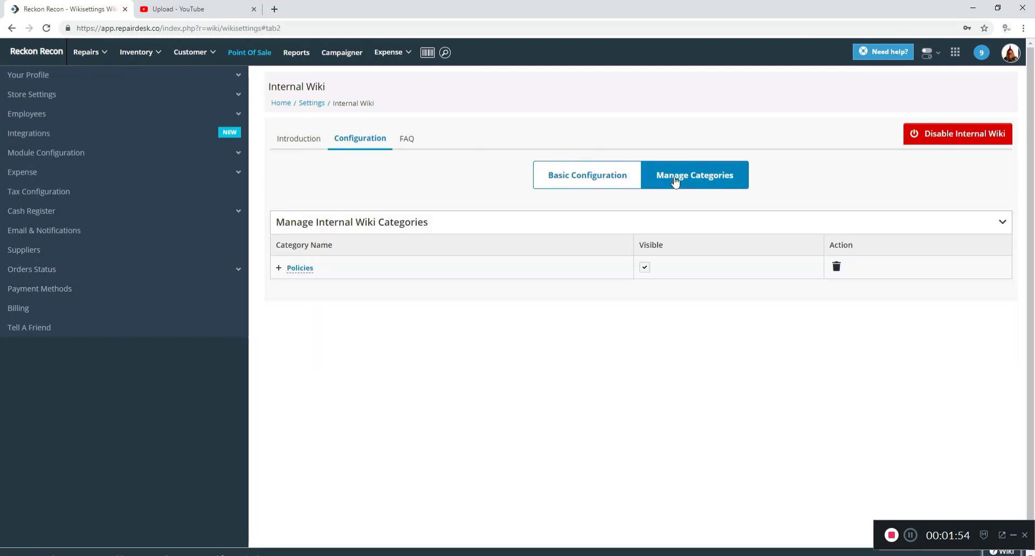
mouse_move(843, 272)
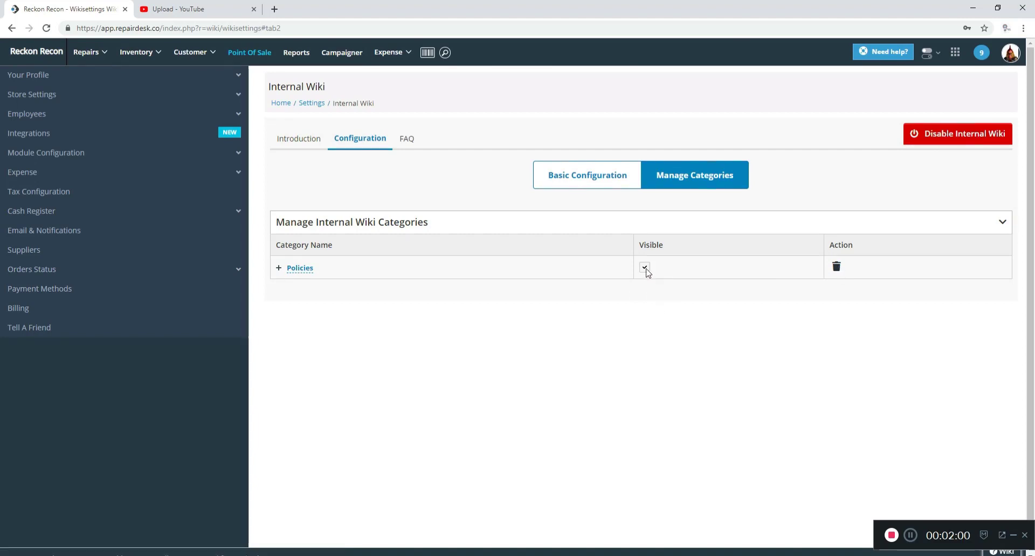
mouse_move(674, 240)
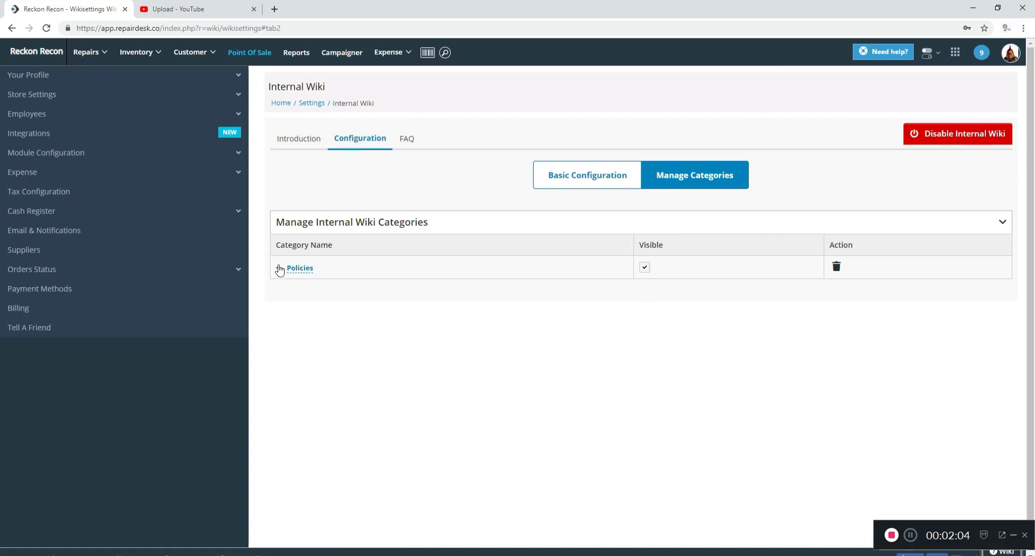
click(280, 271)
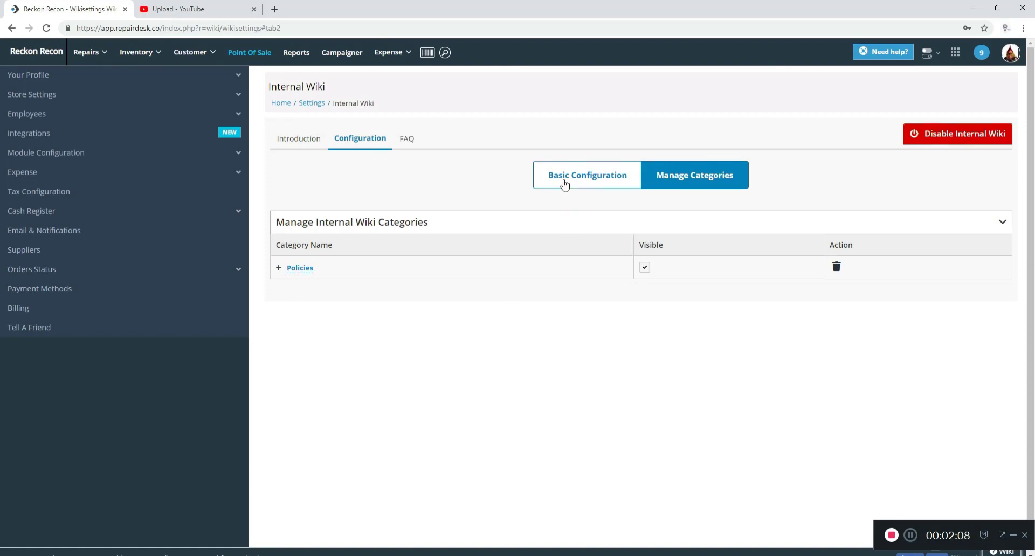
- Add a visible Procedures parent category, check the category list, and return to Introduction
click(586, 174)
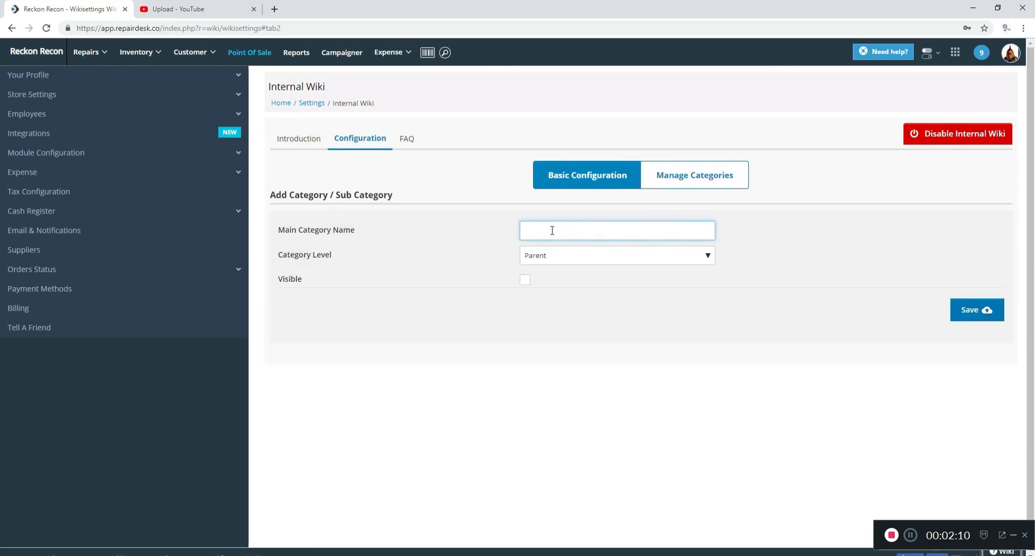
click(616, 230)
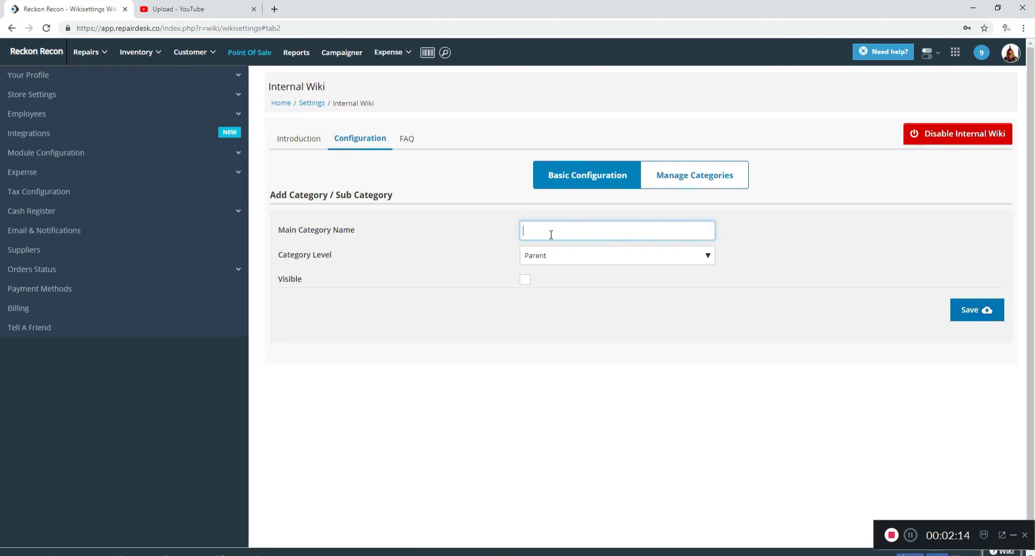
text(Prod)
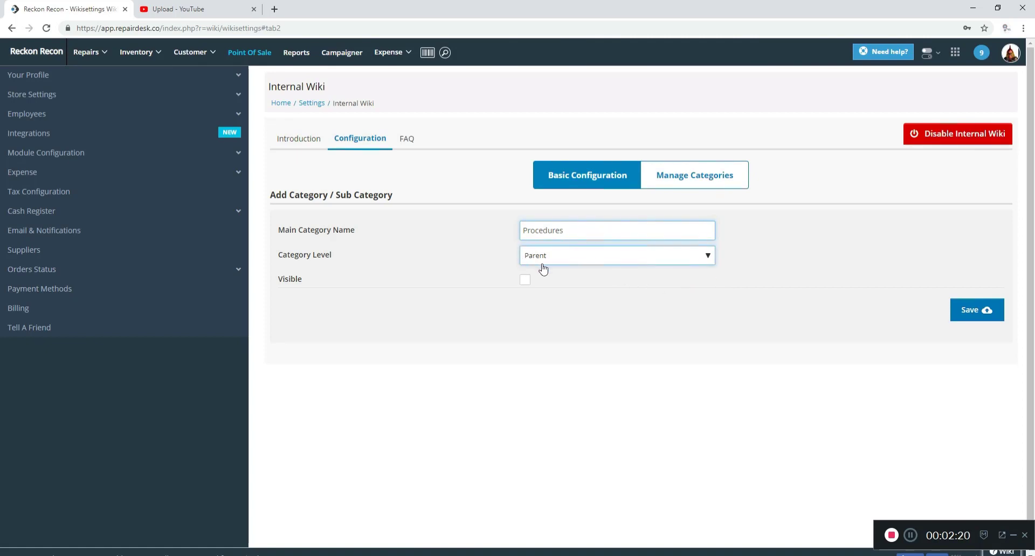
click(525, 280)
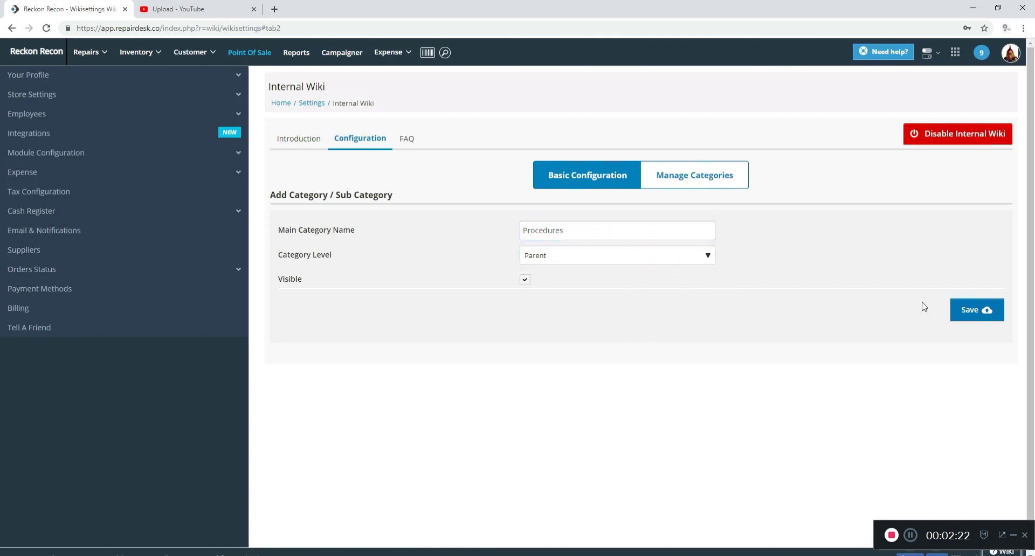
click(976, 310)
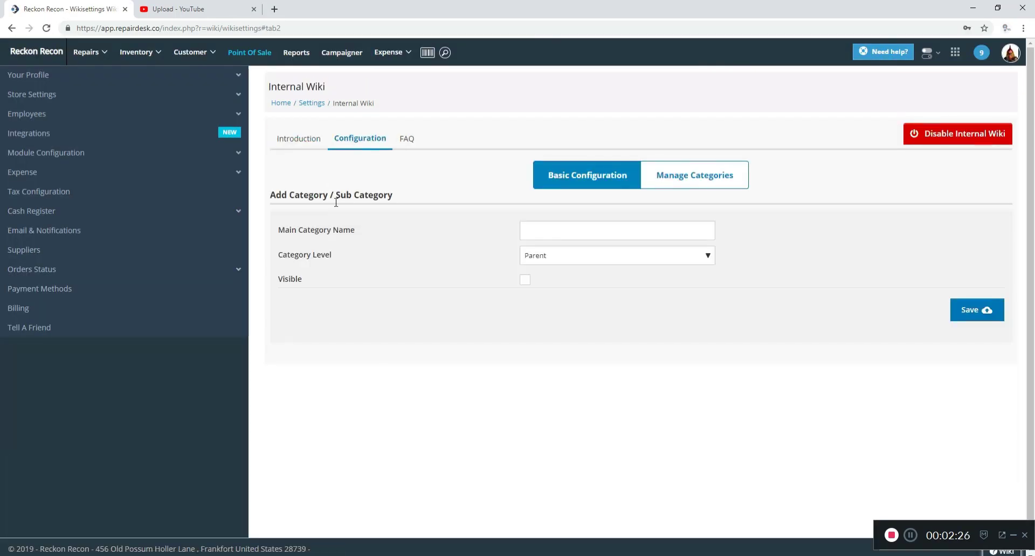
click(693, 175)
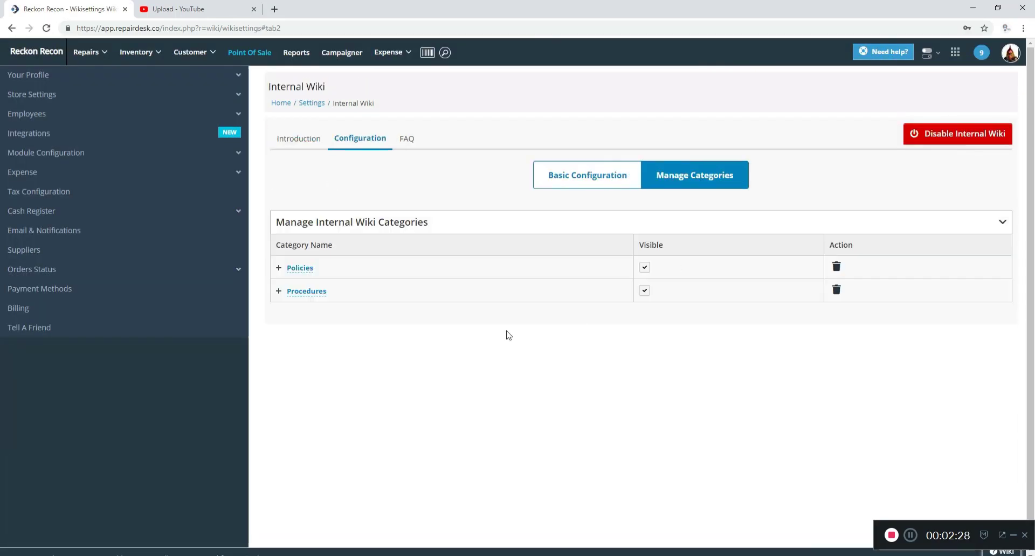
mouse_move(287, 292)
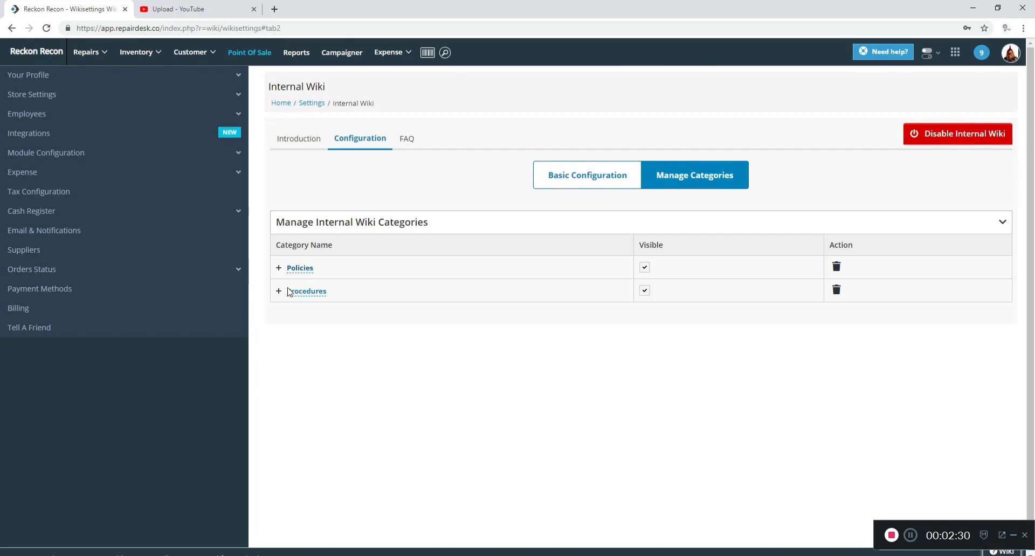
click(299, 138)
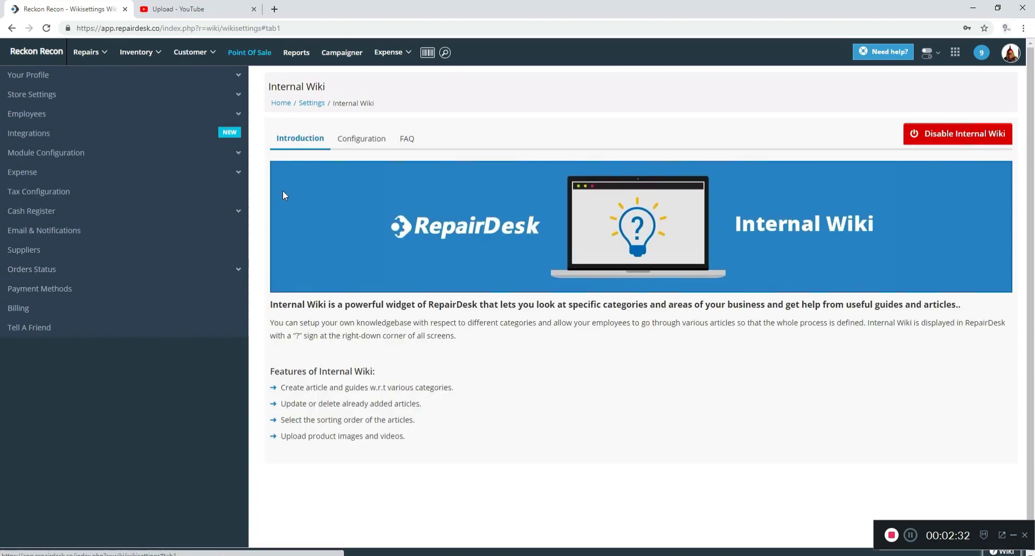
- Save a Repair Videos parent category and view it in the category list
click(360, 140)
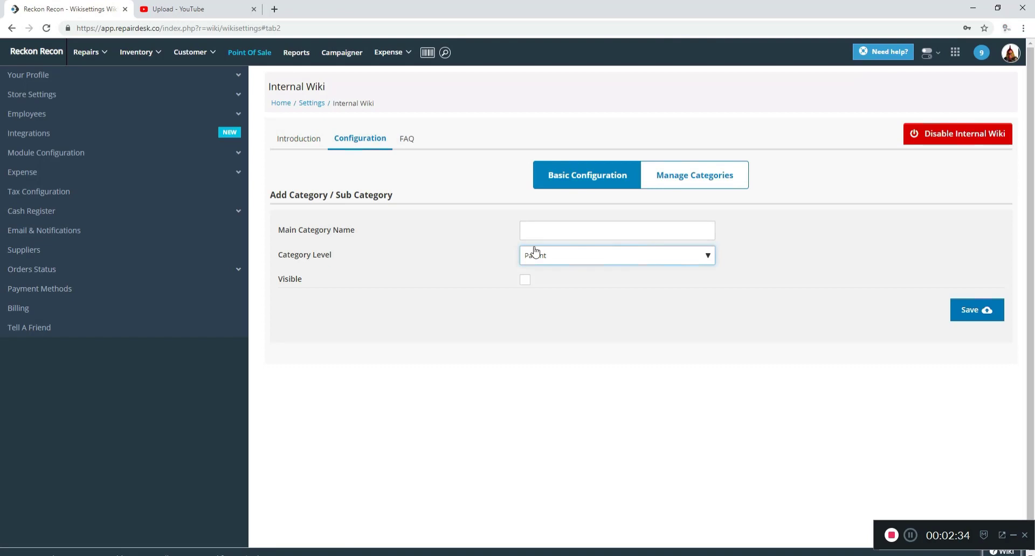
text(Repair Videos)
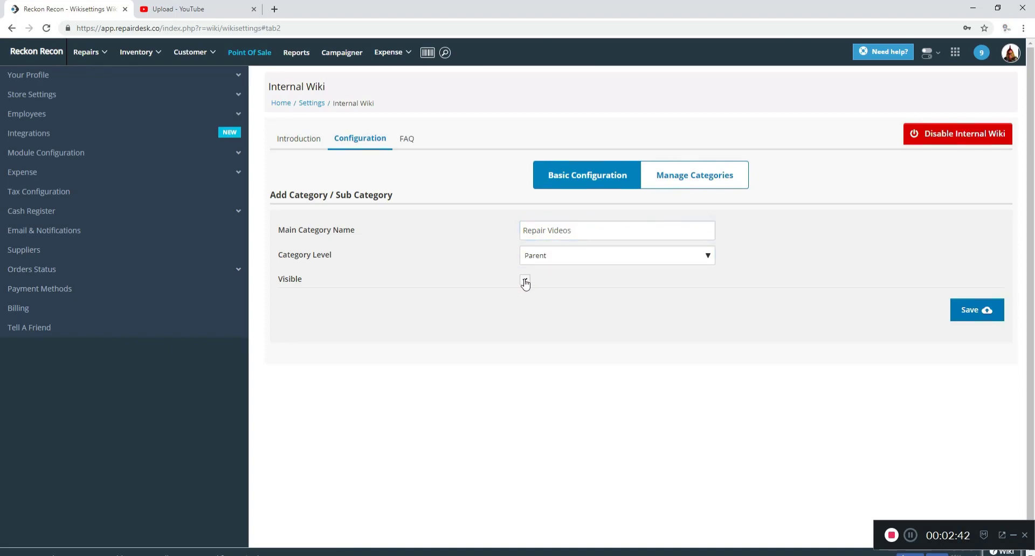
click(976, 309)
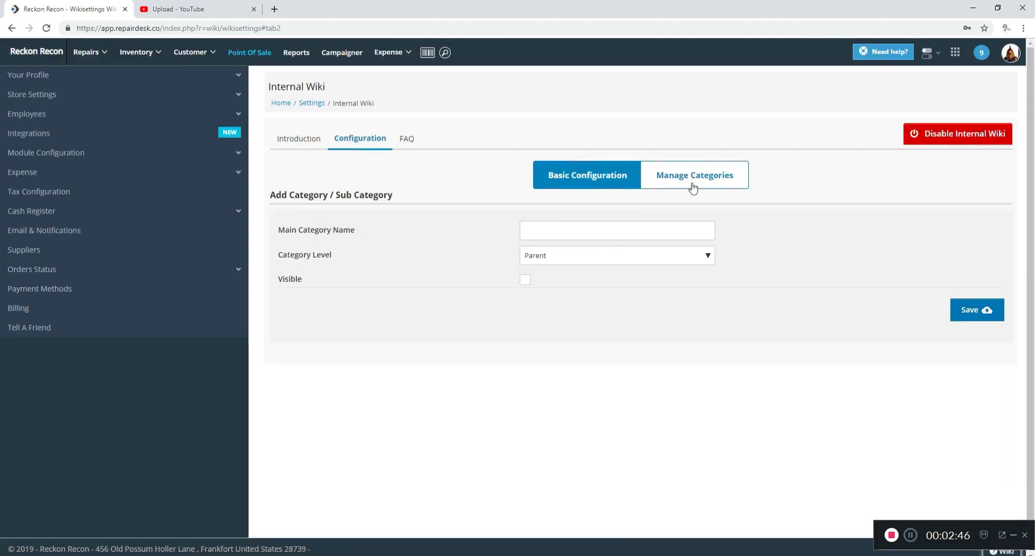
click(694, 175)
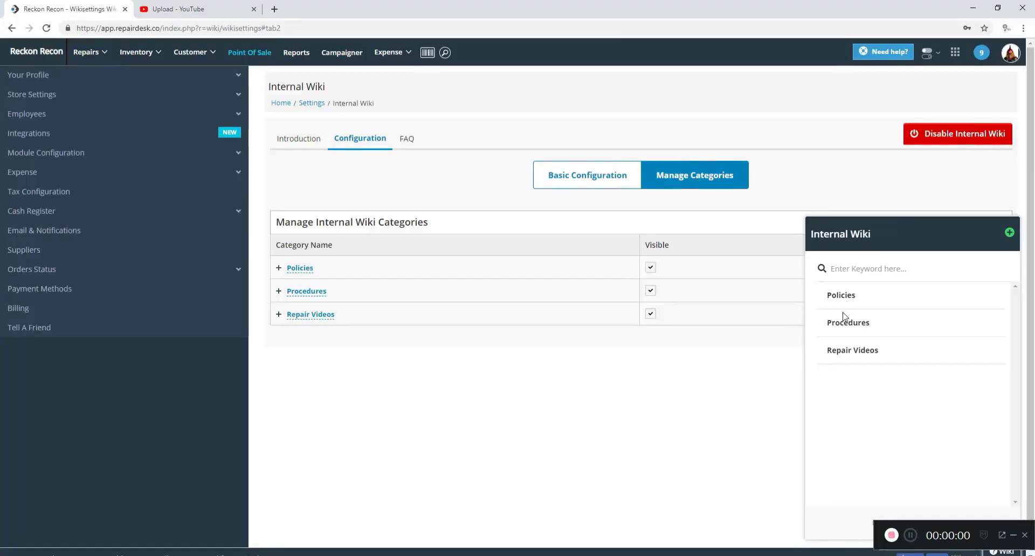
mouse_move(789, 352)
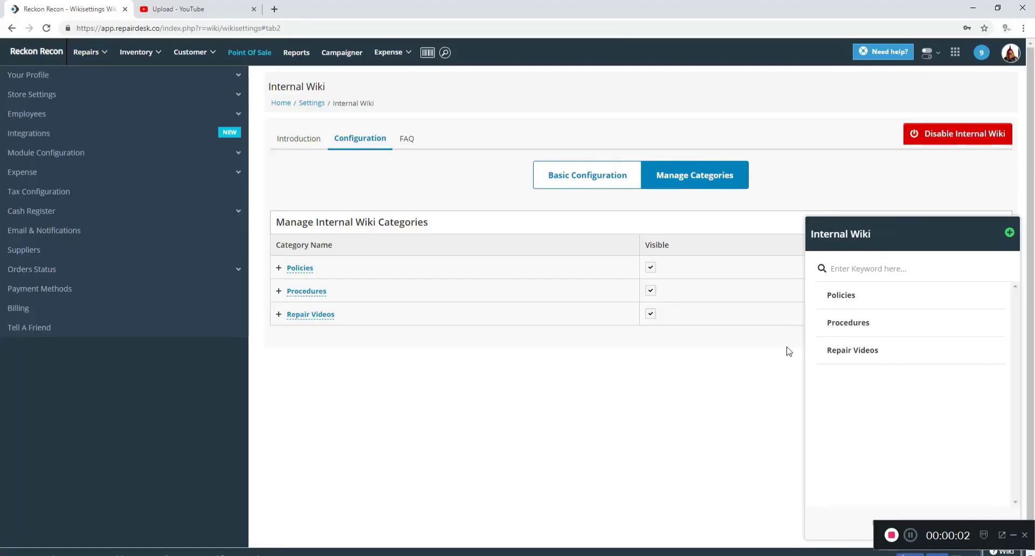
mouse_move(713, 333)
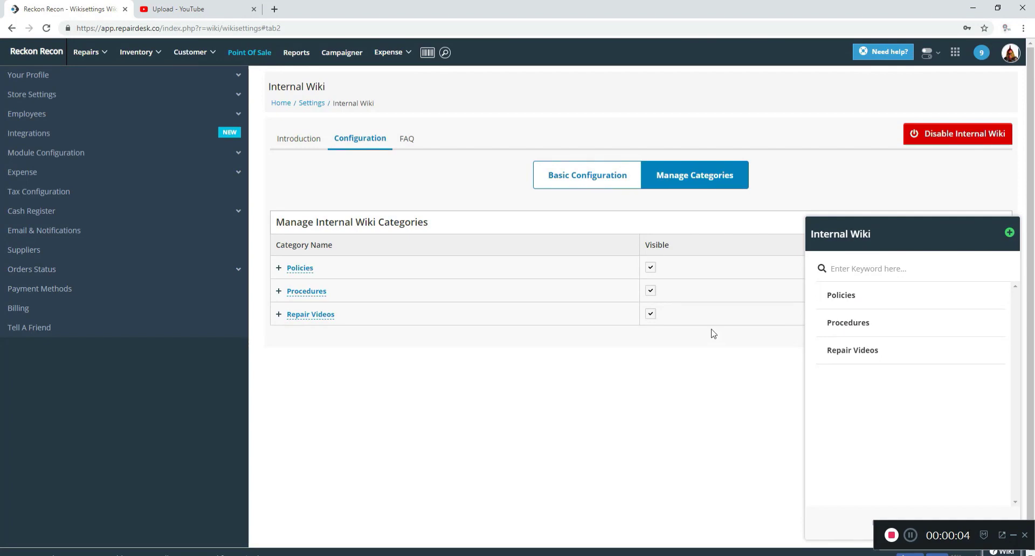
mouse_move(744, 367)
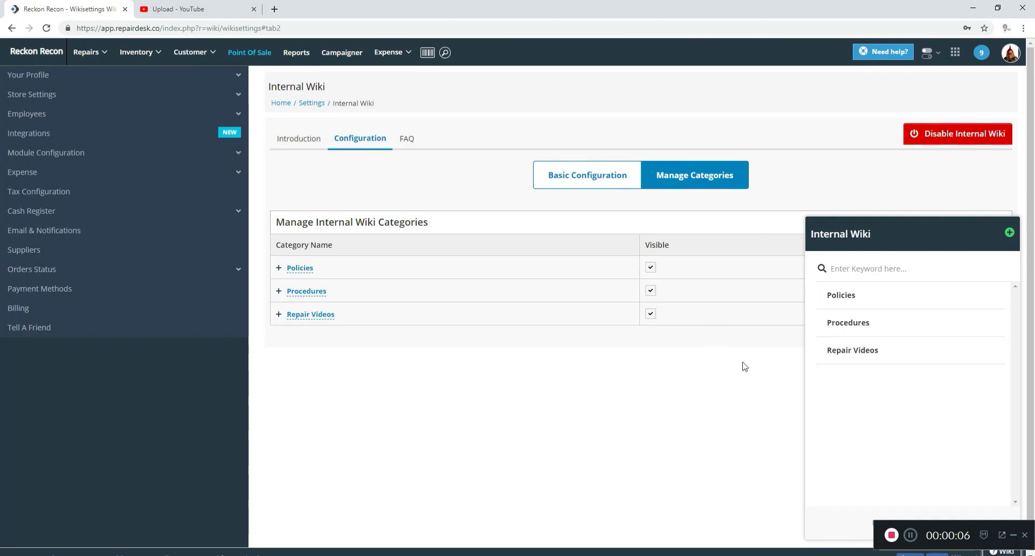
mouse_move(846, 362)
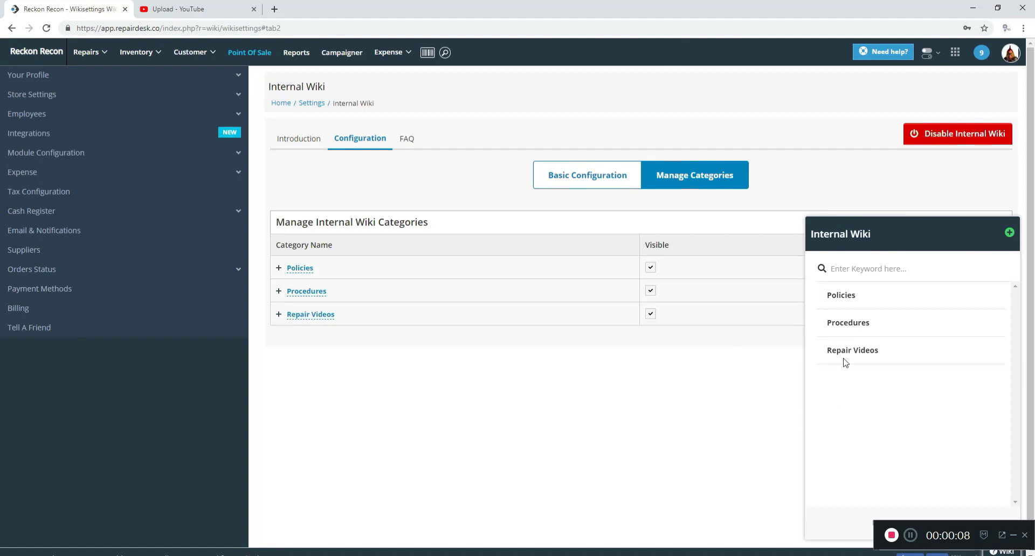
mouse_move(369, 344)
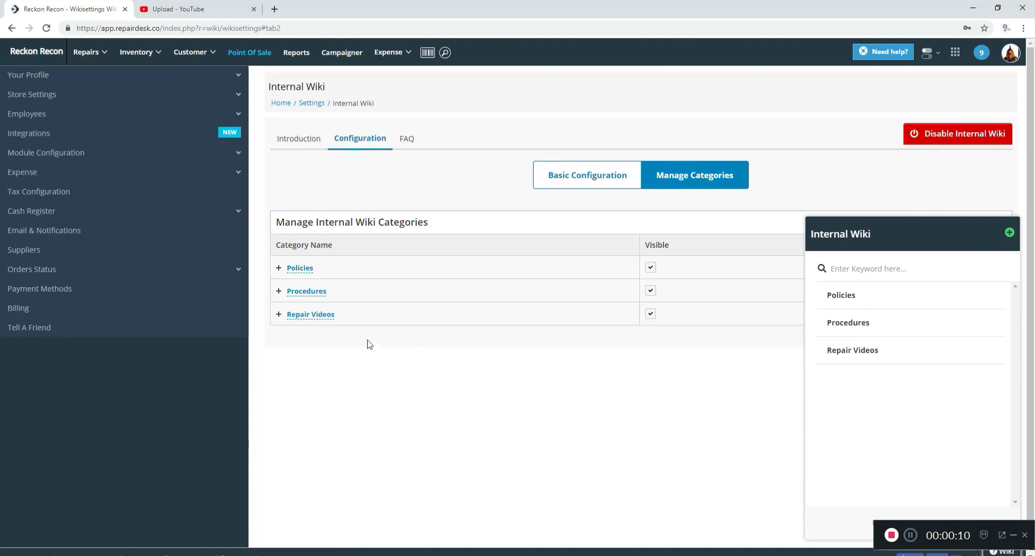
mouse_move(836, 364)
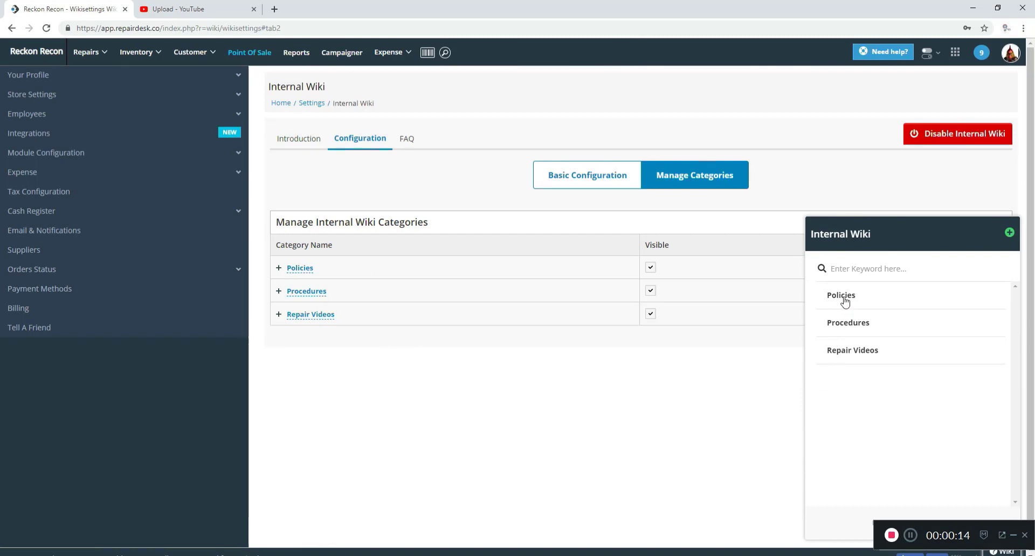
mouse_move(849, 415)
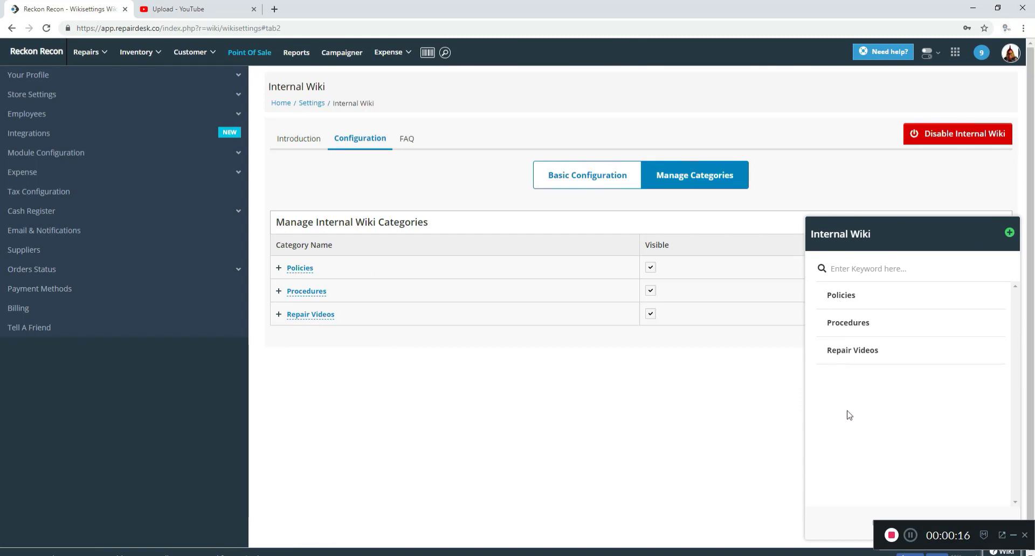
mouse_move(836, 362)
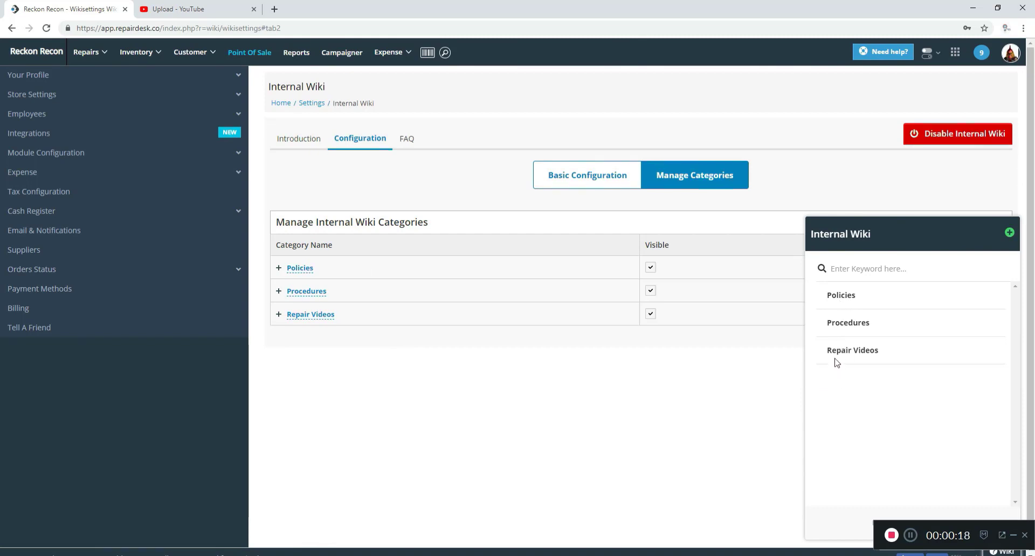
mouse_move(852, 353)
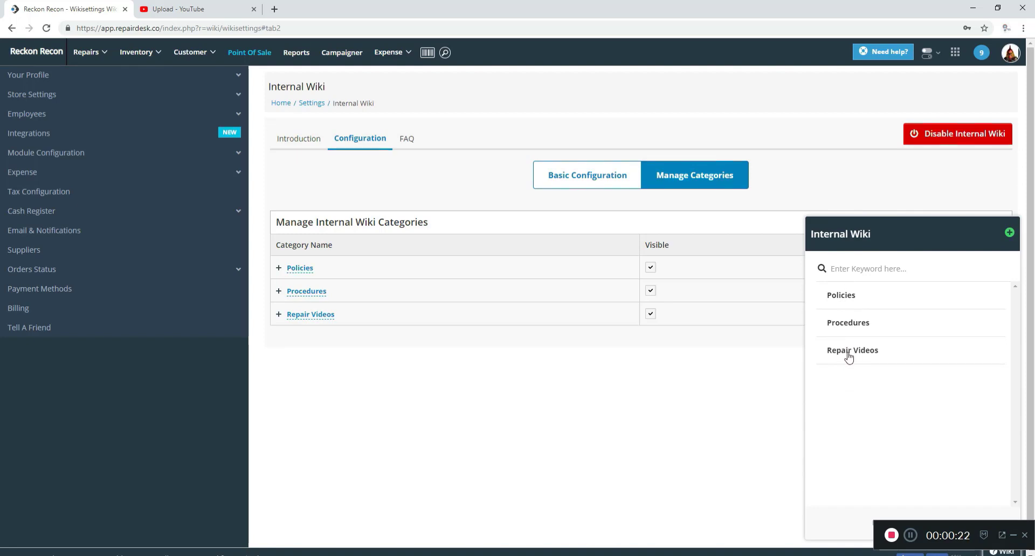
mouse_move(844, 365)
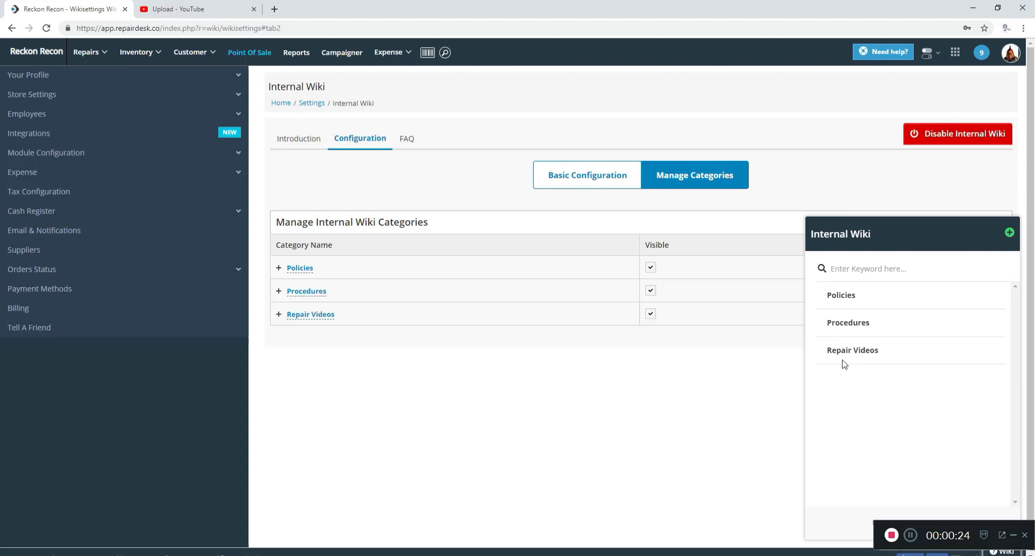
mouse_move(773, 387)
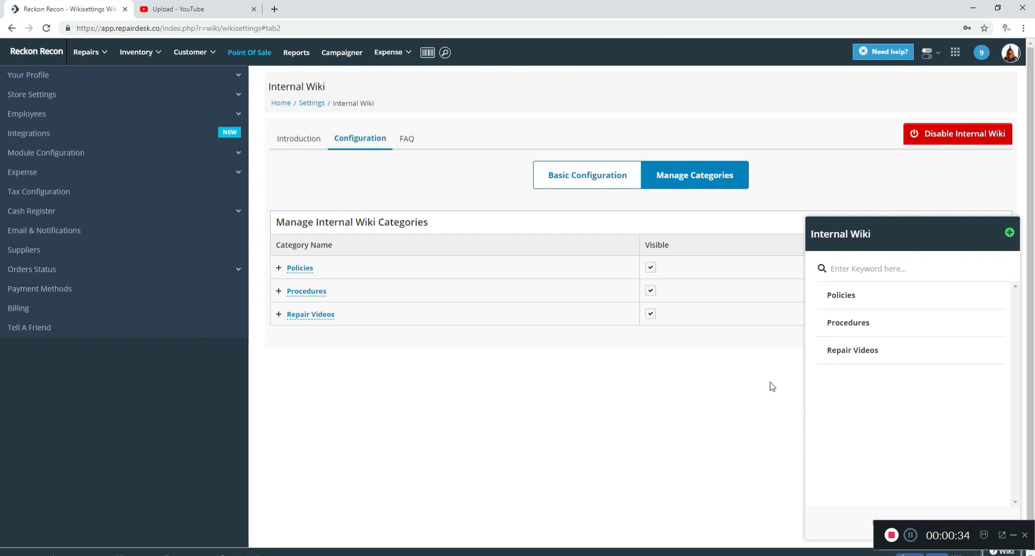
mouse_move(776, 405)
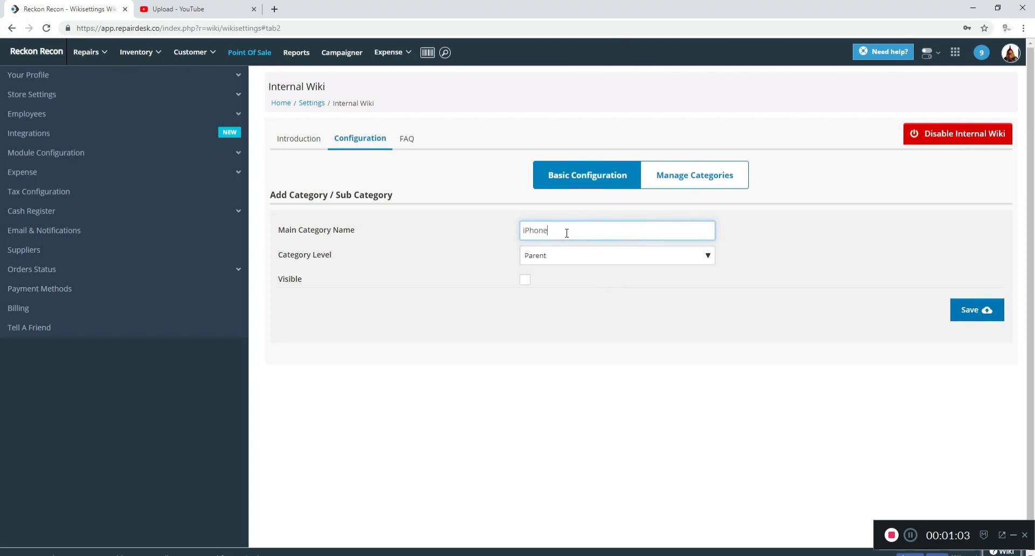
- Save a visible iPhone subcategory under Repair Videos and confirm it in the expanded list
click(616, 255)
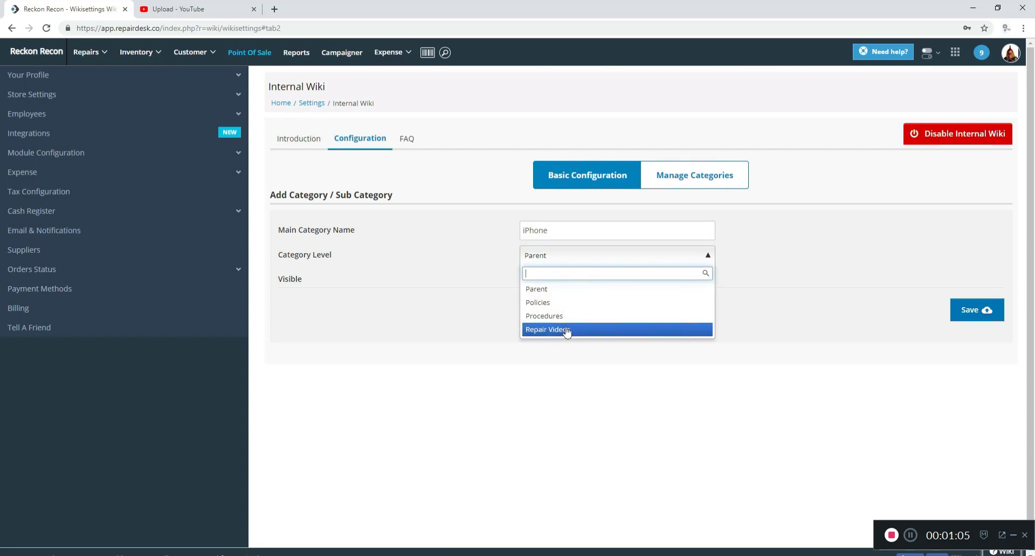
click(546, 329)
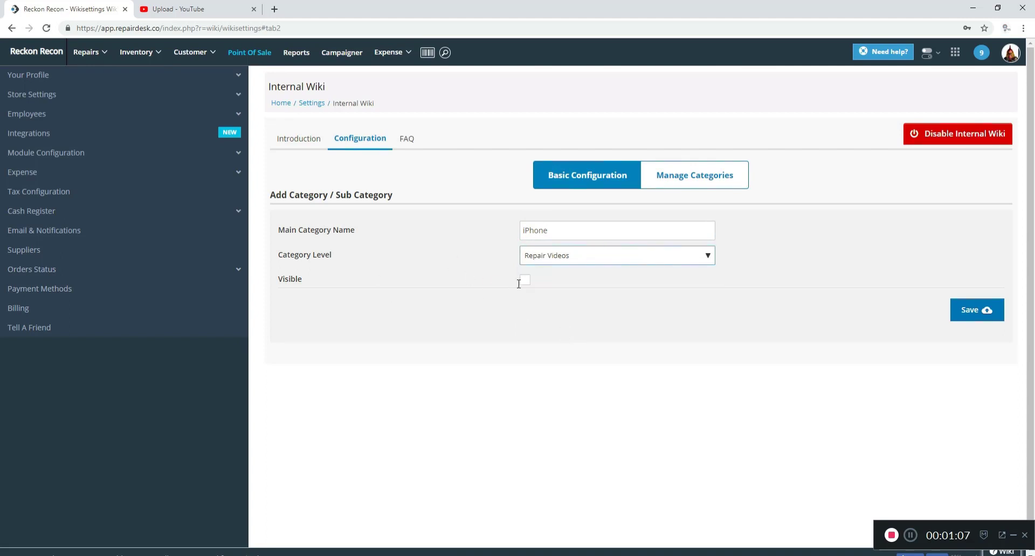
click(523, 280)
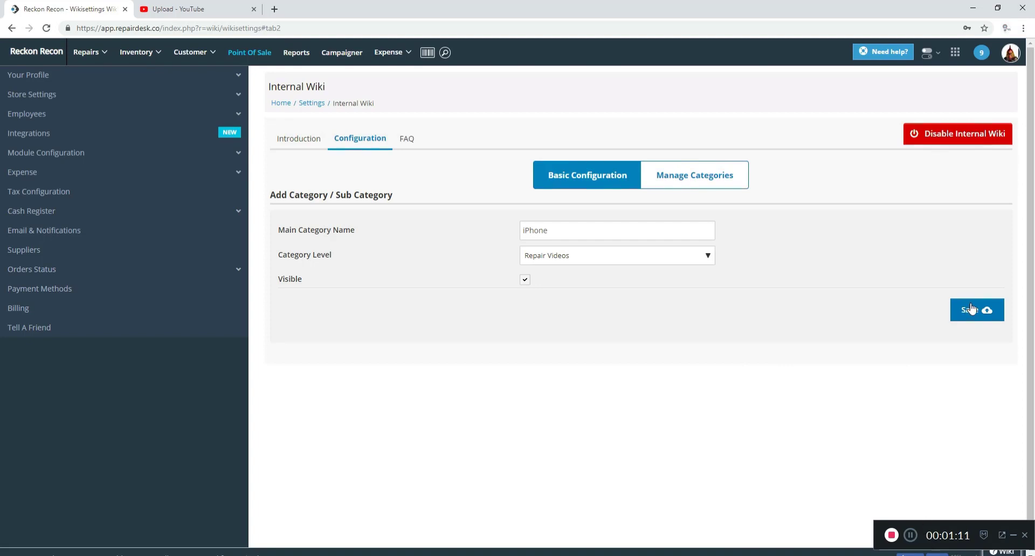
click(976, 310)
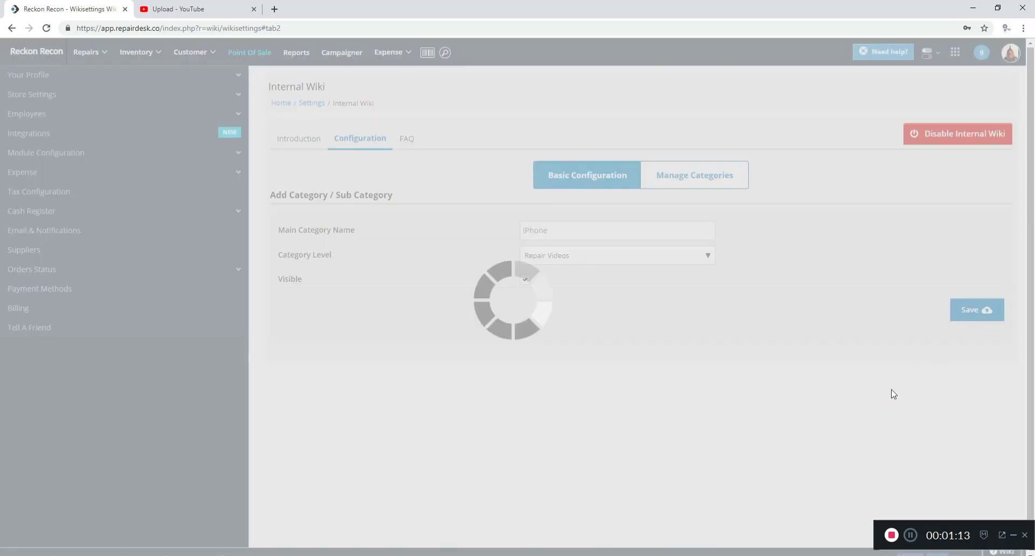
click(976, 310)
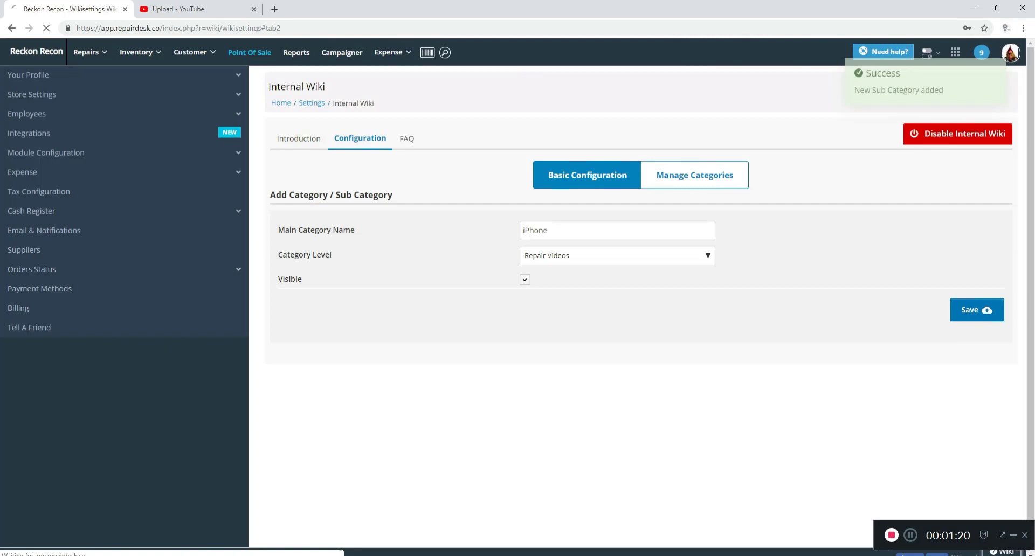
click(977, 309)
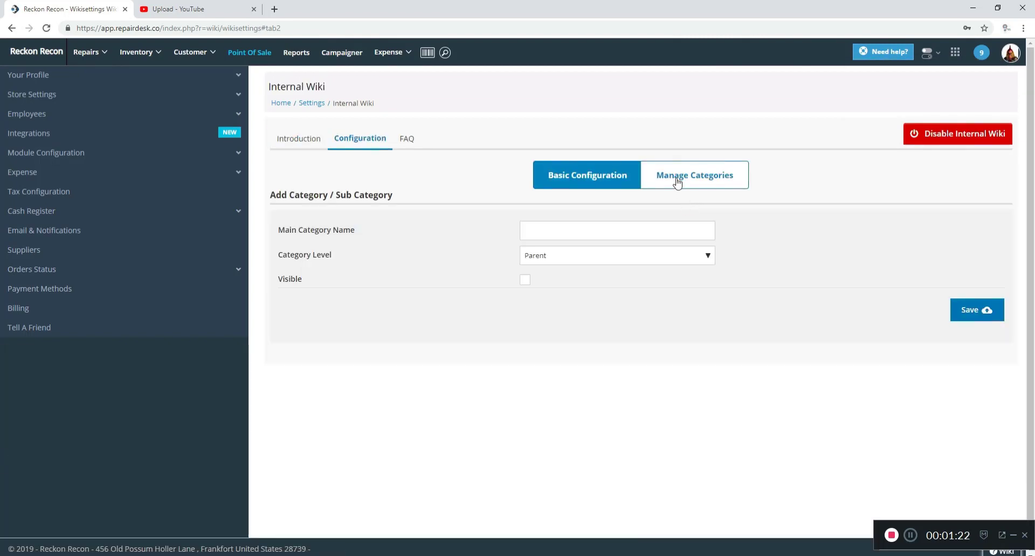
click(694, 175)
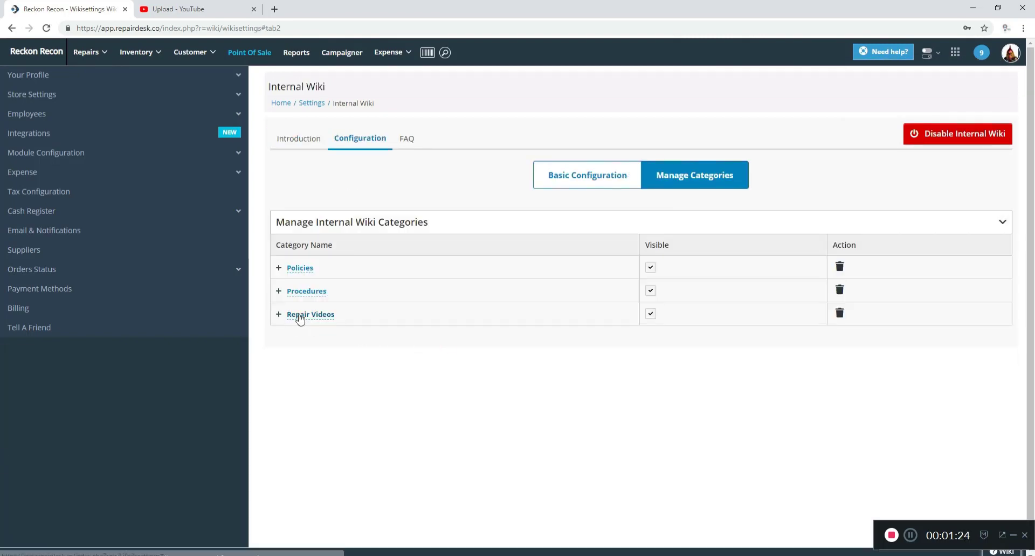
click(278, 315)
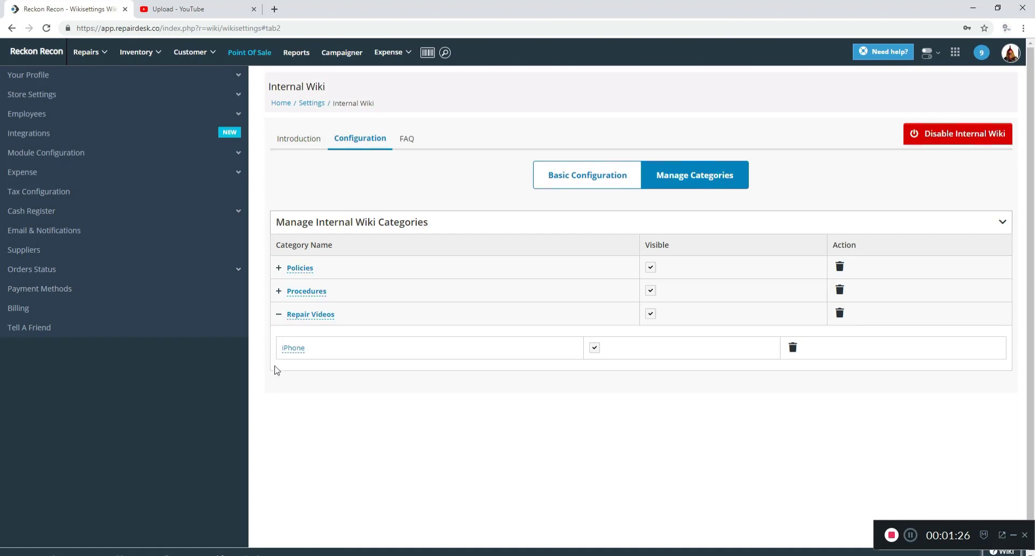
mouse_move(561, 174)
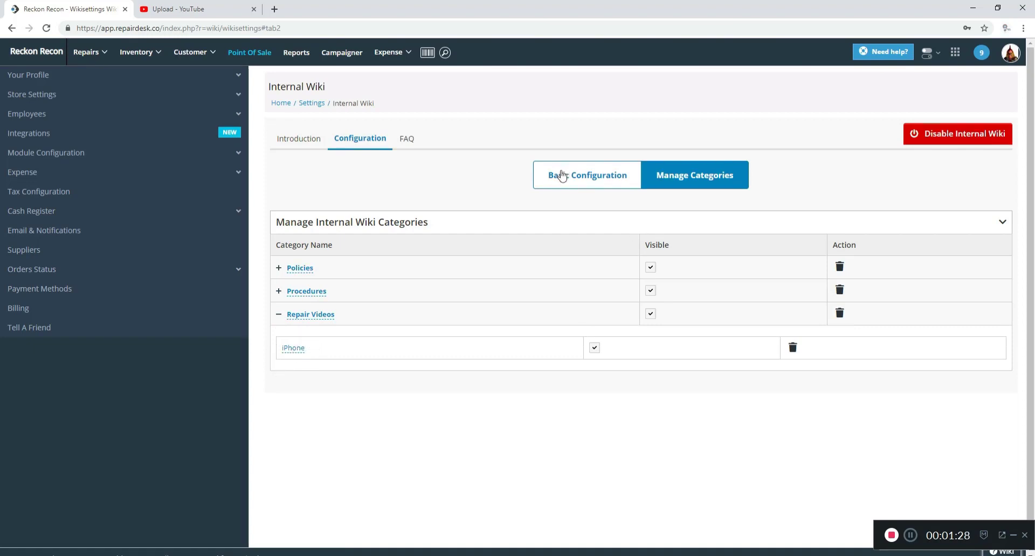
- Add Samsung S Series under Repair Videos and confirm it appears beside iPhone
click(586, 174)
text(Samsu)
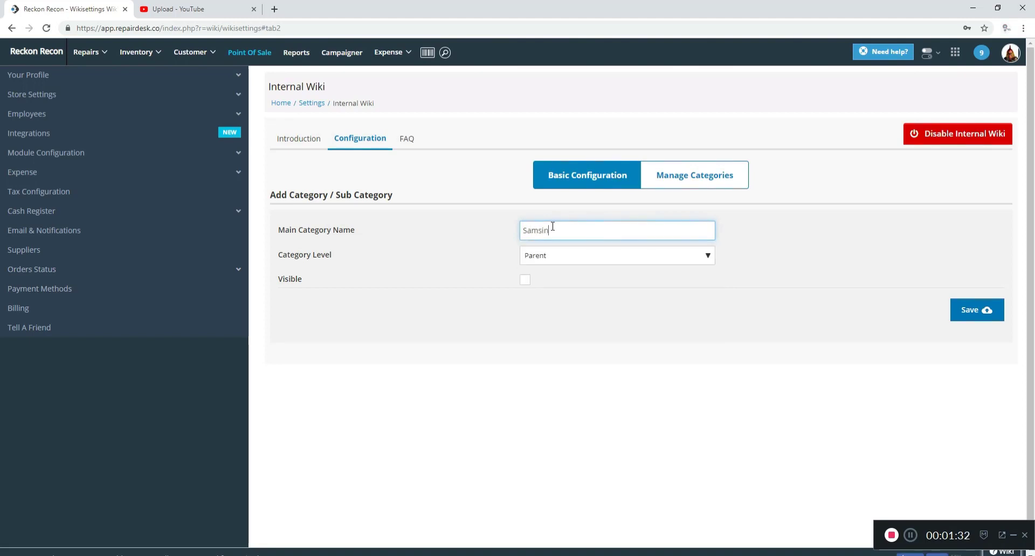
text(n)
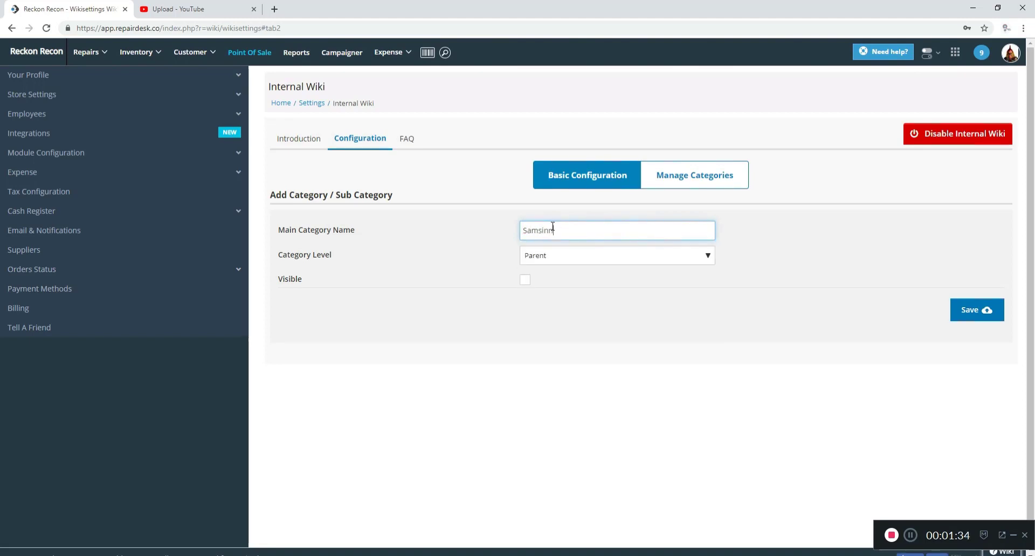
text(Samsung S)
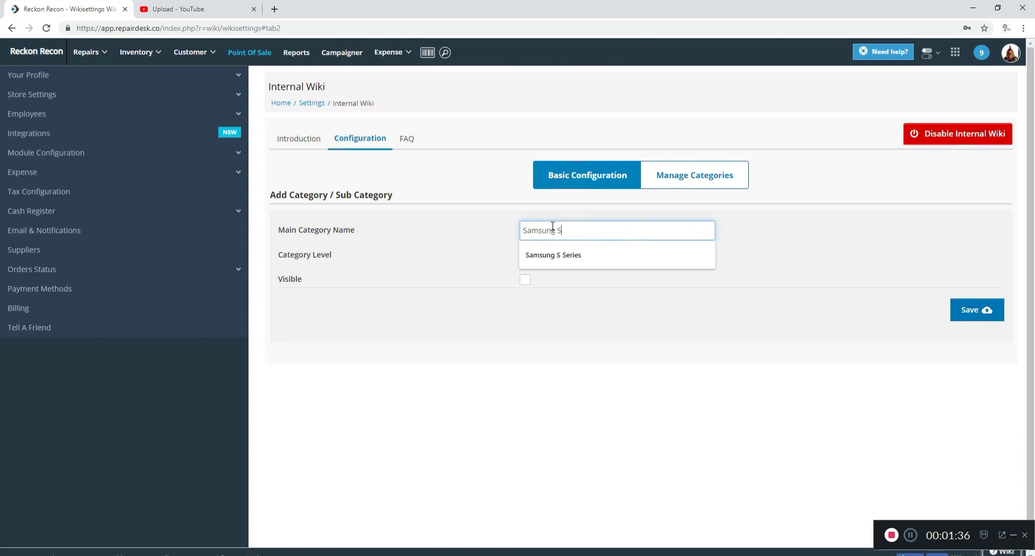
click(552, 254)
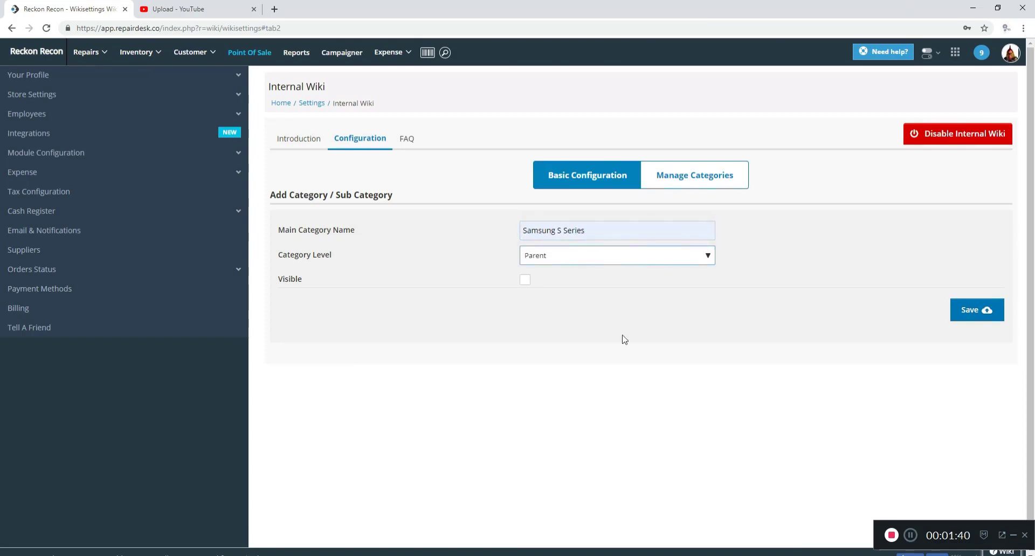
click(615, 256)
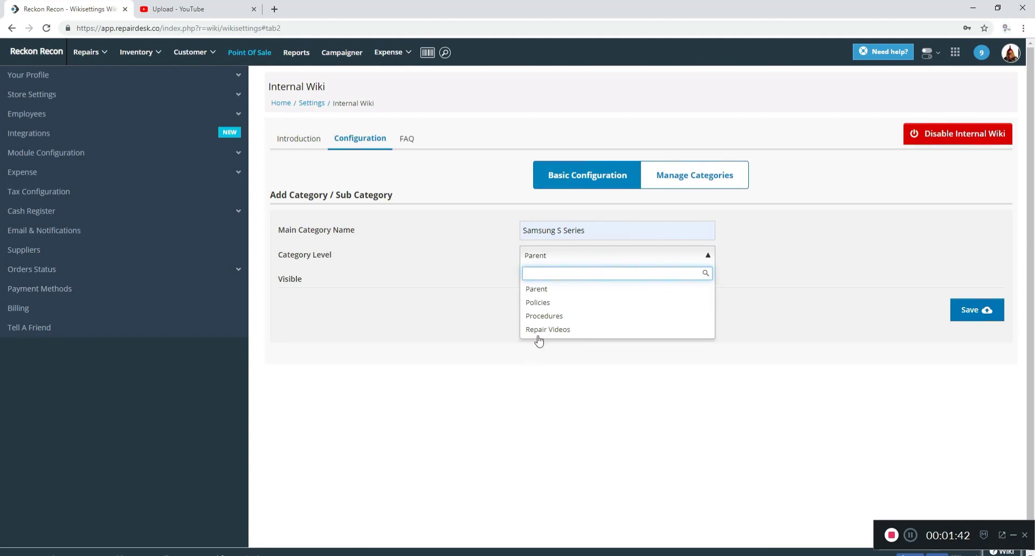
click(547, 329)
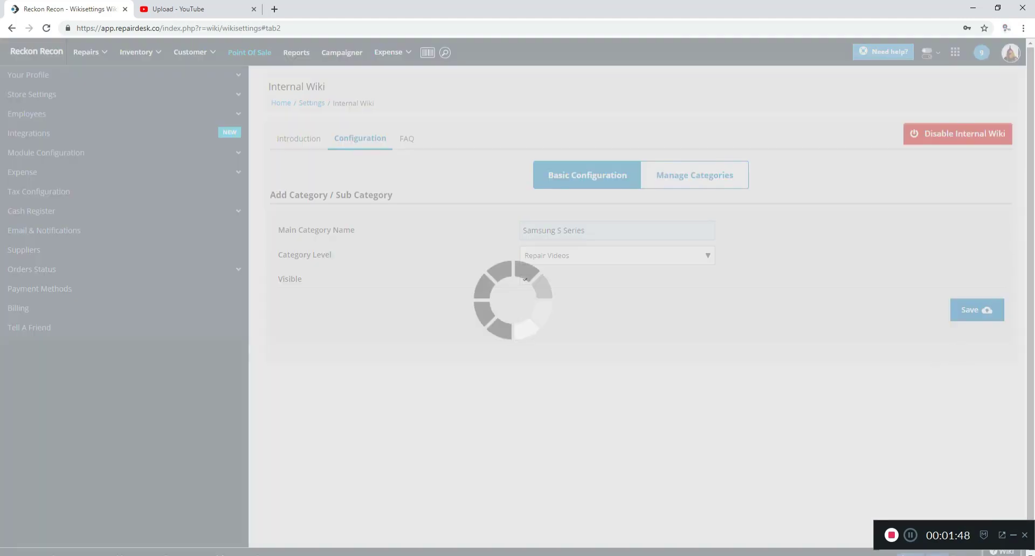
click(693, 175)
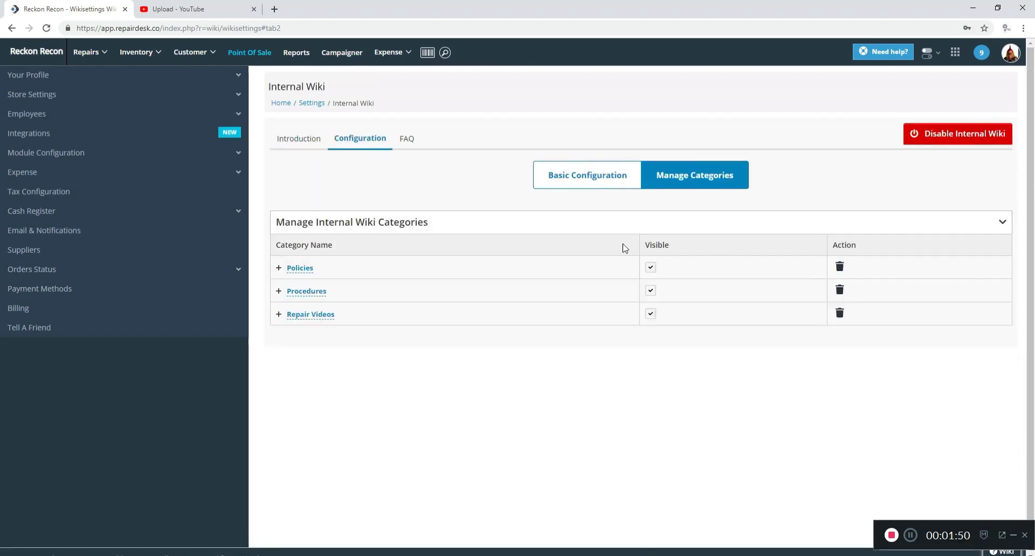
click(278, 315)
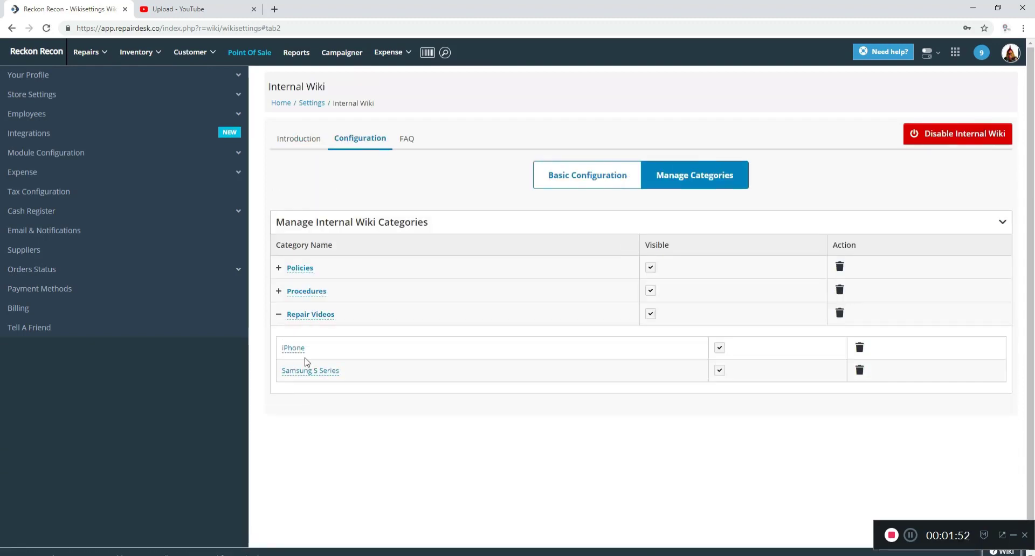
mouse_move(368, 377)
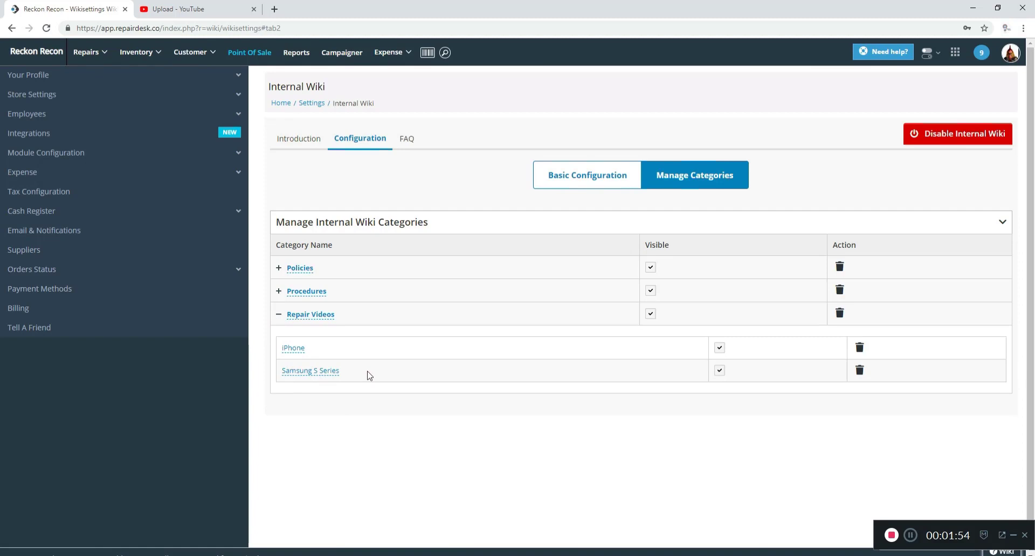
mouse_move(374, 376)
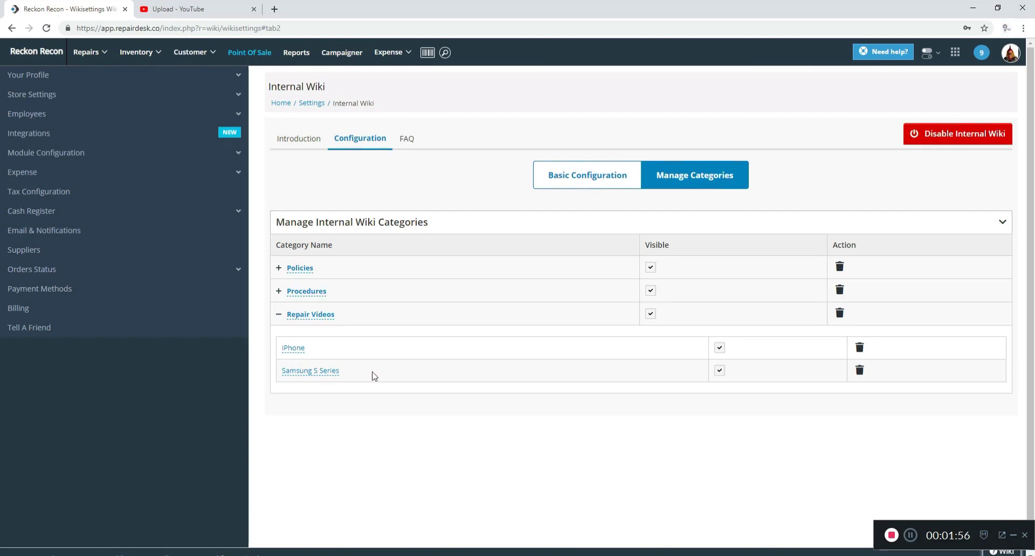
mouse_move(296, 382)
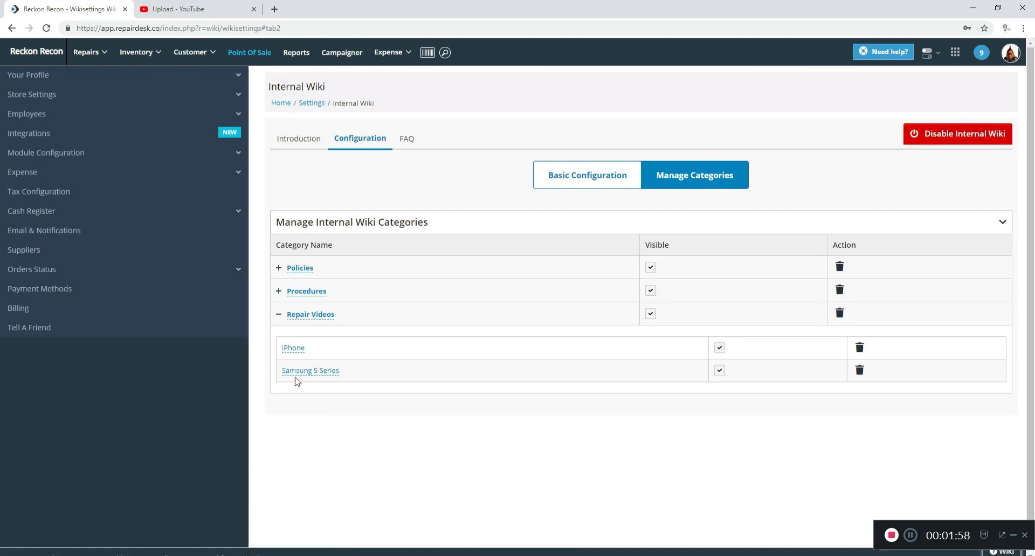
mouse_move(307, 366)
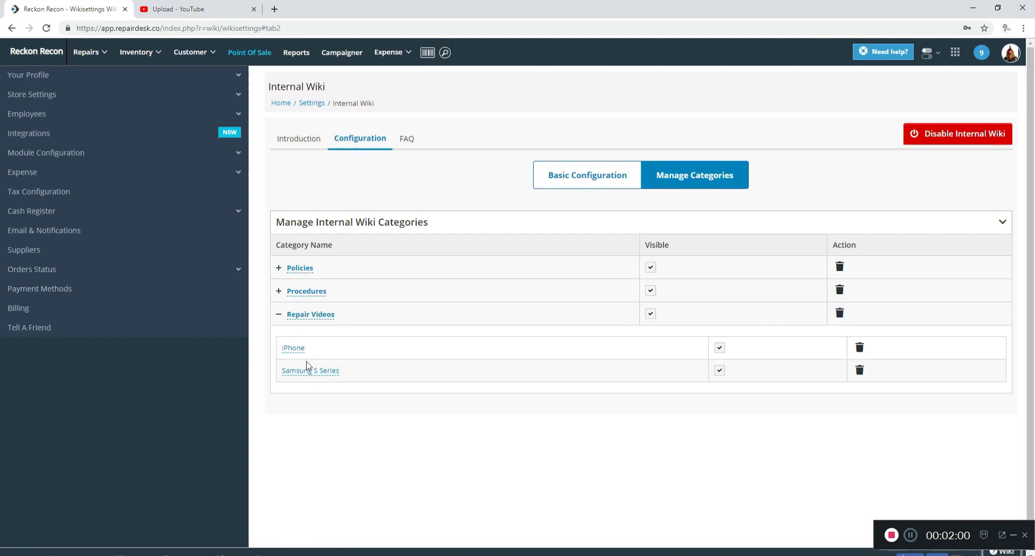
mouse_move(311, 389)
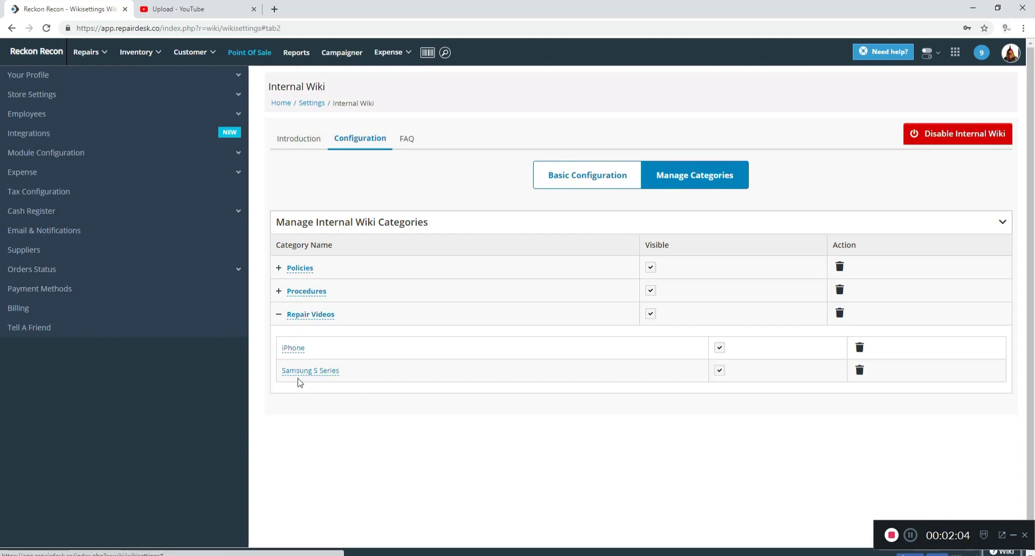
mouse_move(318, 400)
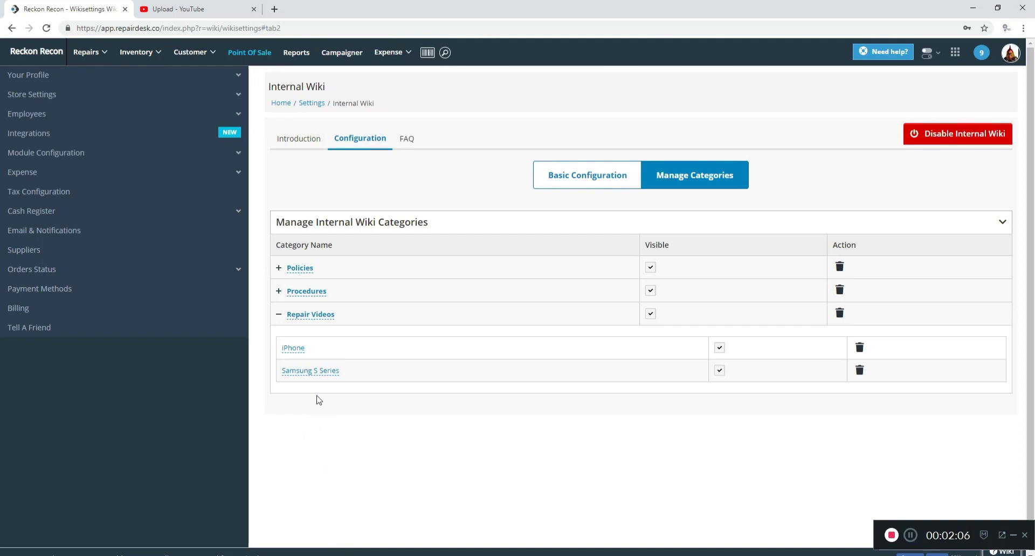
mouse_move(471, 434)
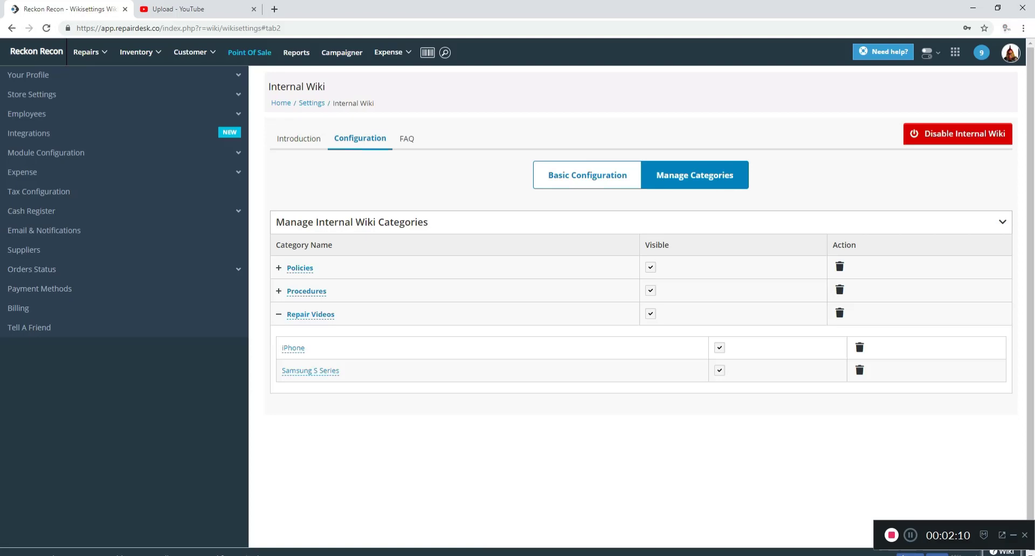
- Open the Internal Wiki side panel and expand Repair Videos
click(1003, 538)
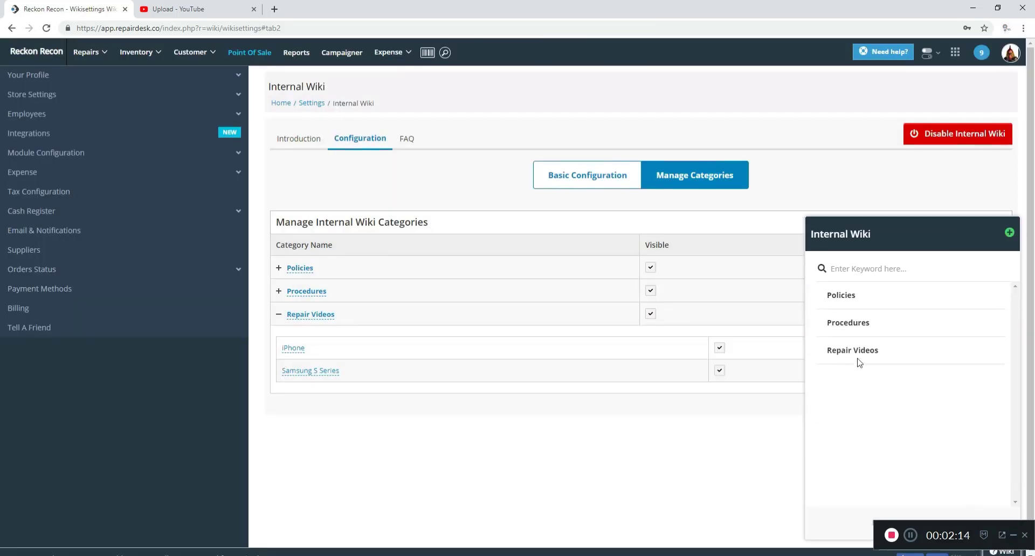
click(852, 350)
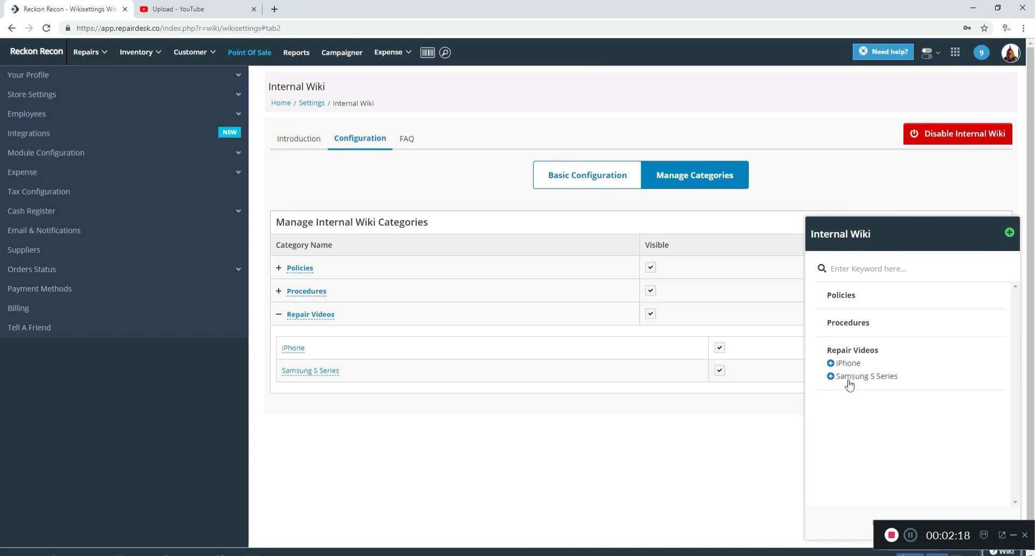
mouse_move(847, 367)
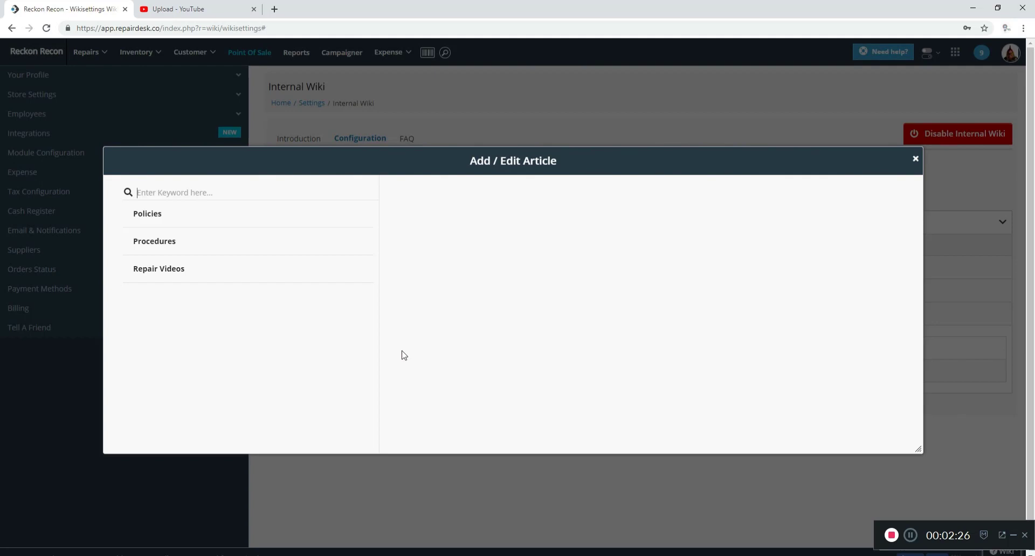
- Save an article titled i5 in the Repair Videos > iPhone category
click(158, 268)
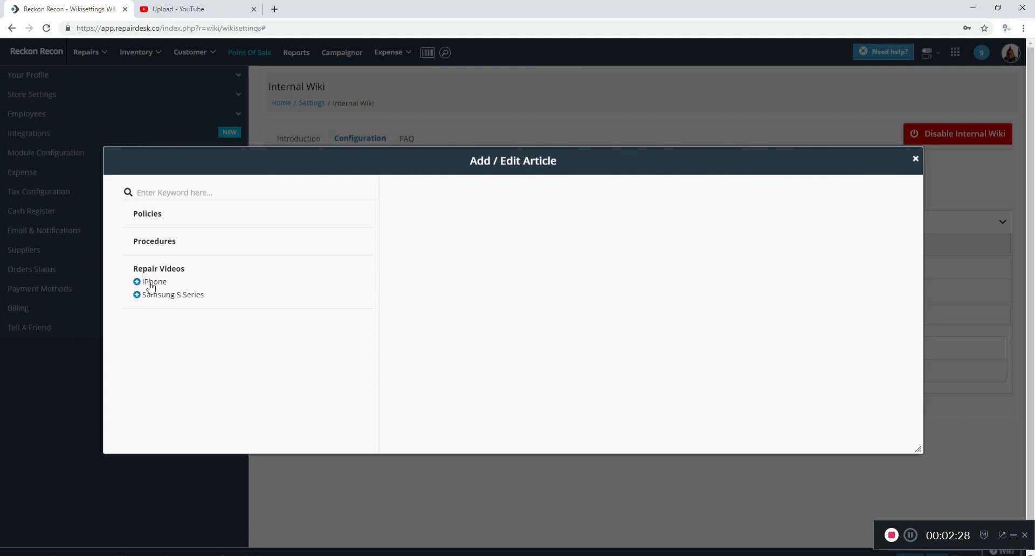
click(155, 282)
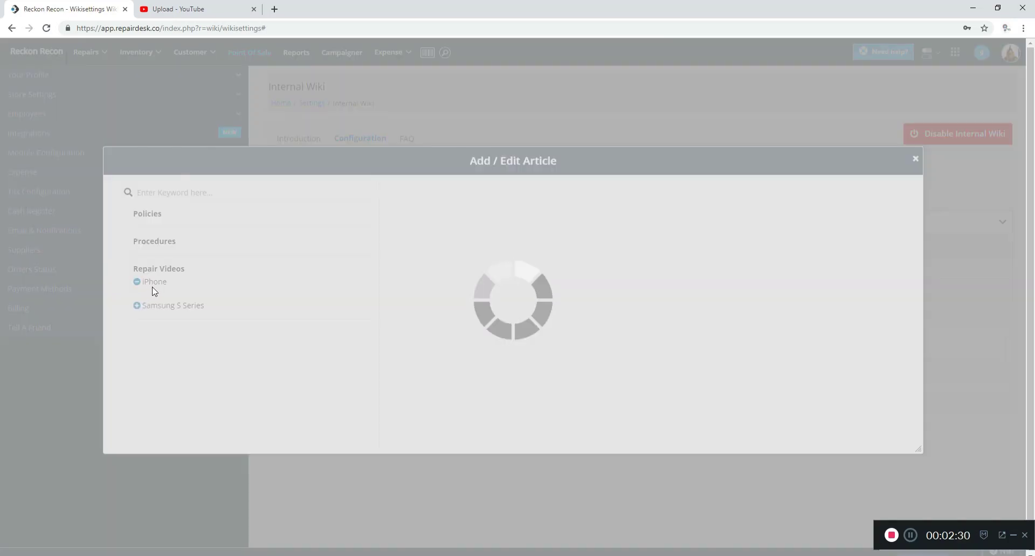
click(155, 282)
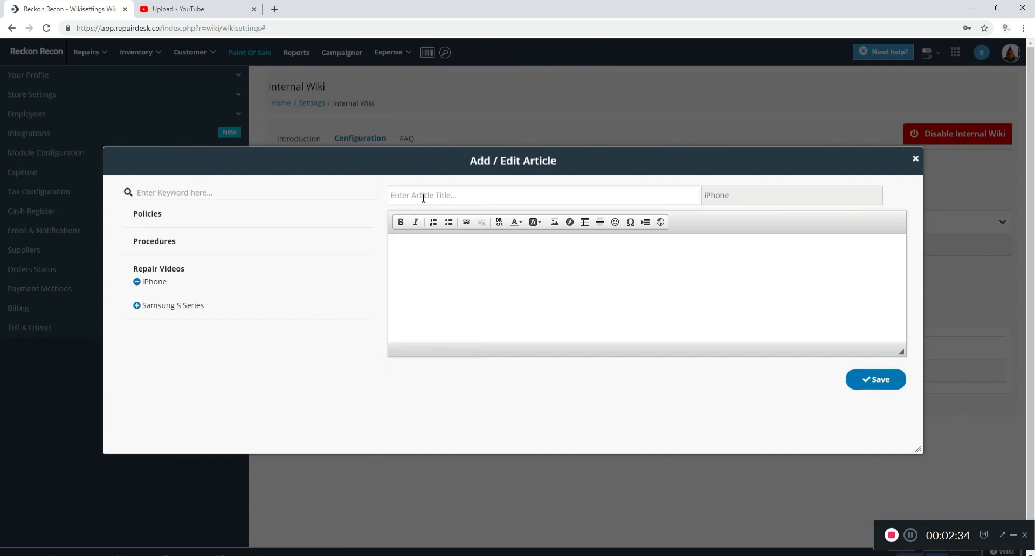
text(is)
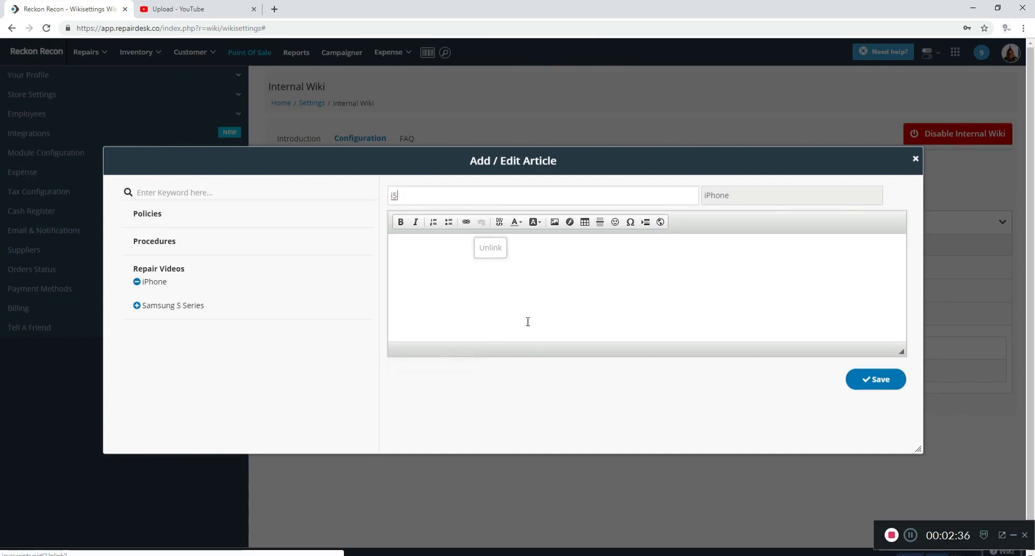
mouse_move(876, 379)
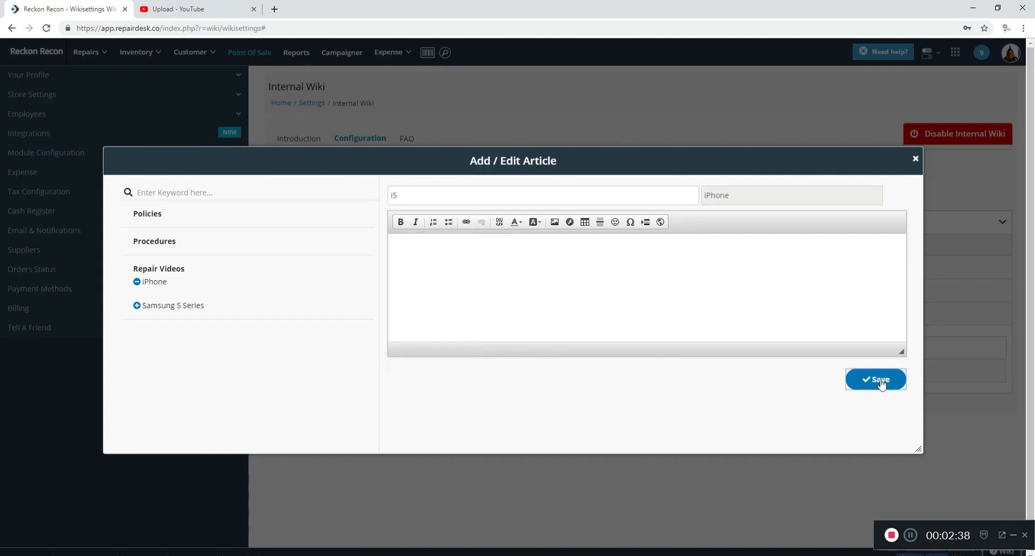
click(876, 379)
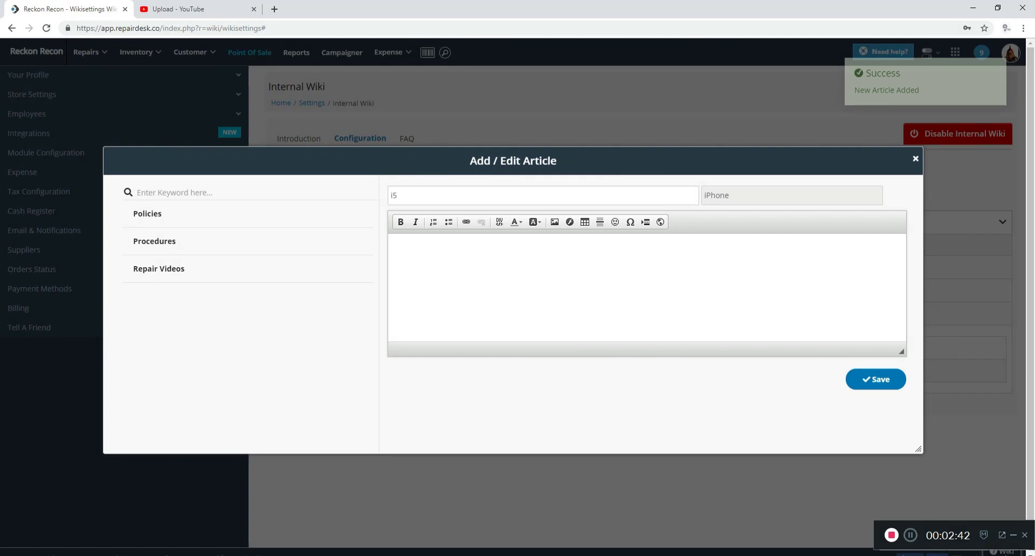
click(876, 379)
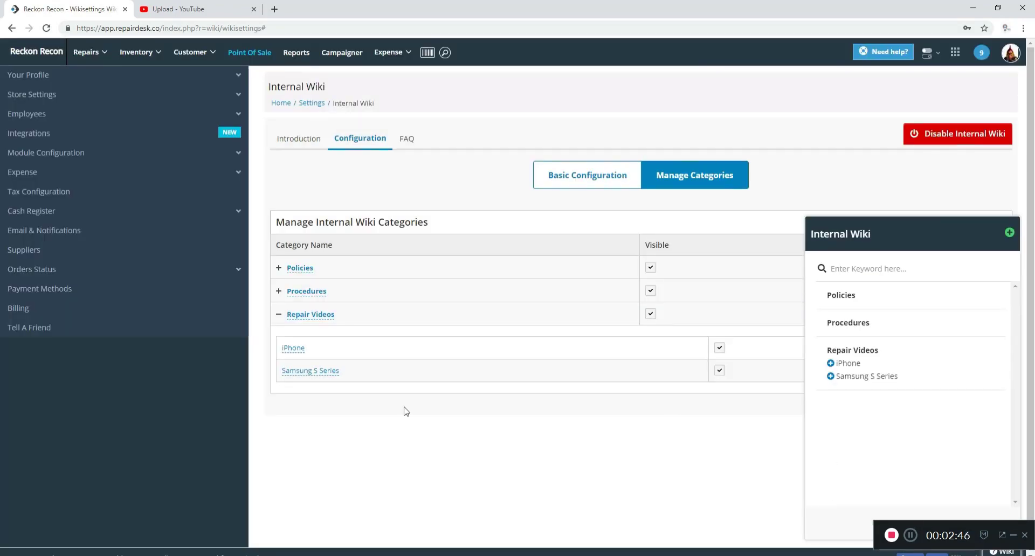
click(831, 363)
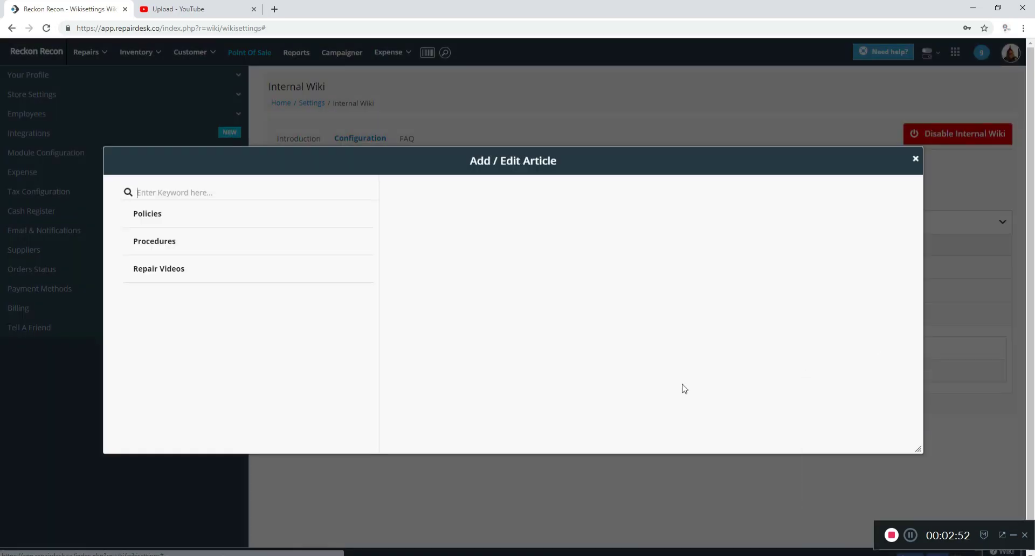
- Save a second iPhone article titled i6 under Repair Videos
click(158, 269)
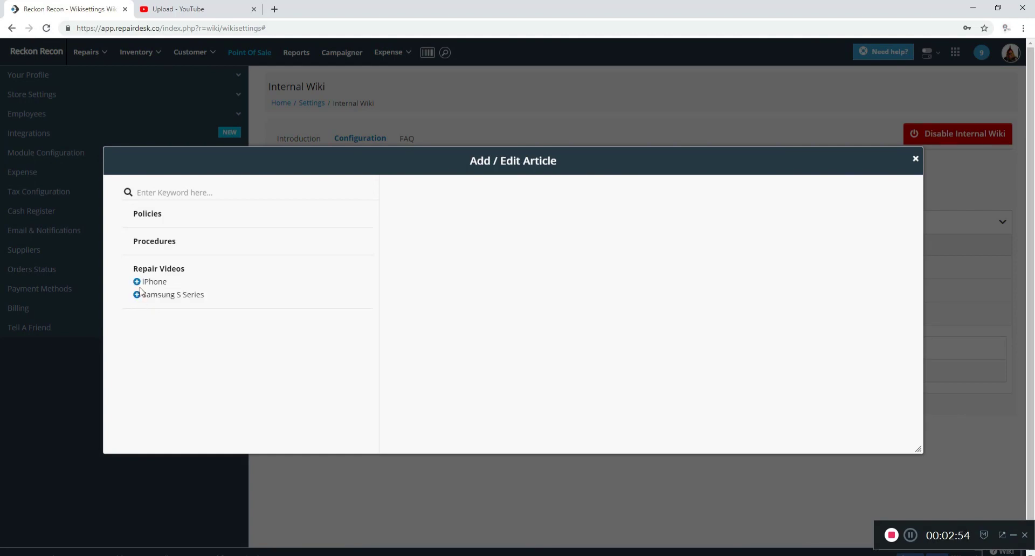
click(154, 282)
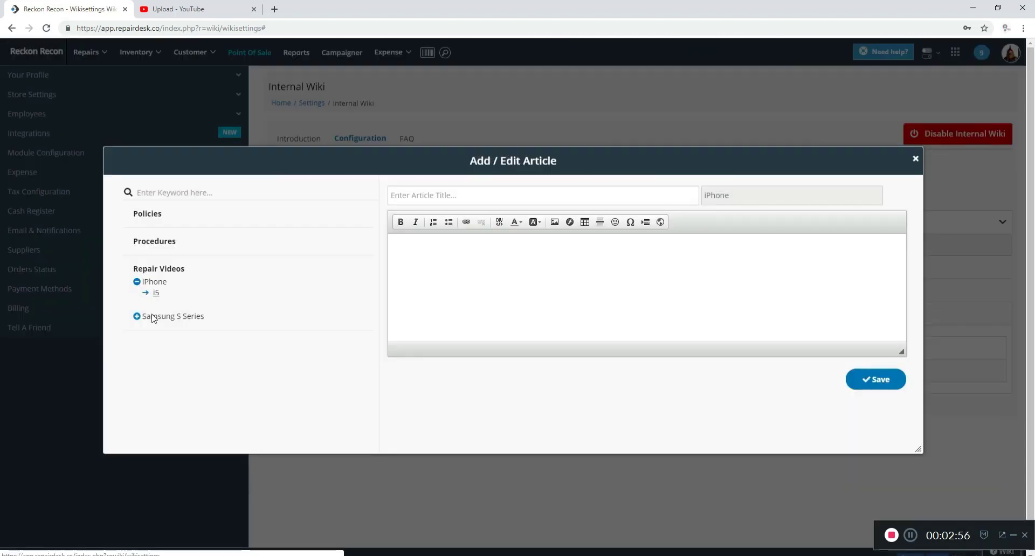
mouse_move(375, 263)
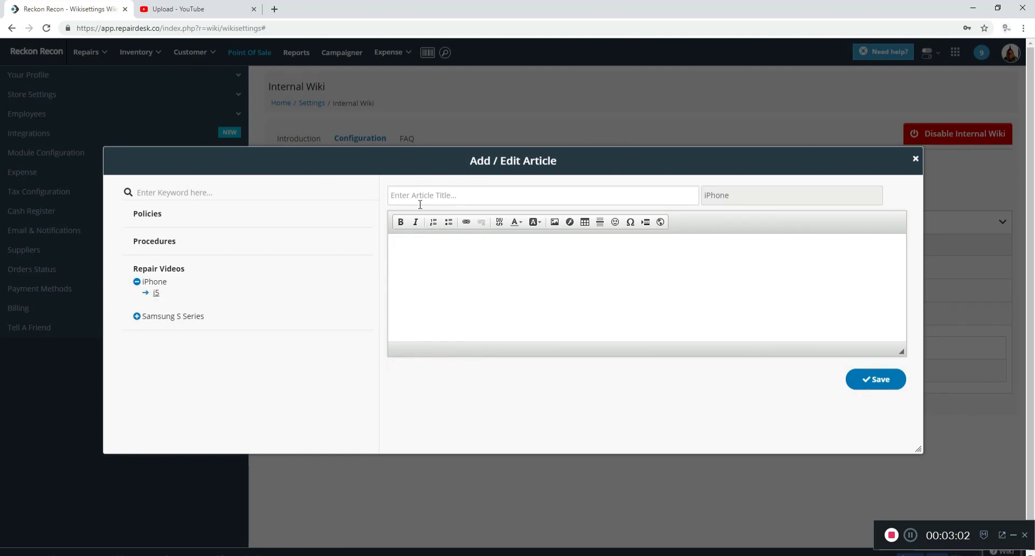
text(i6)
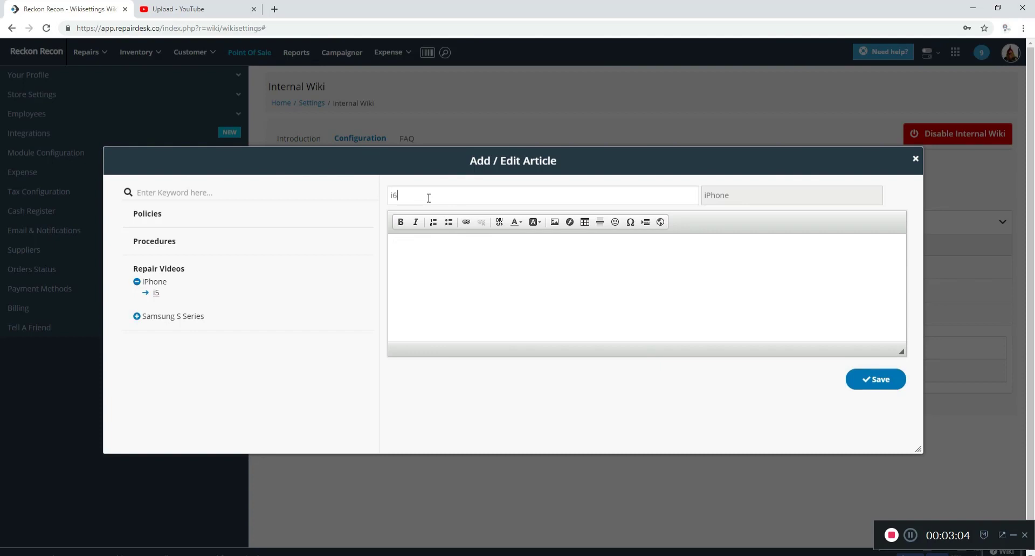
click(876, 379)
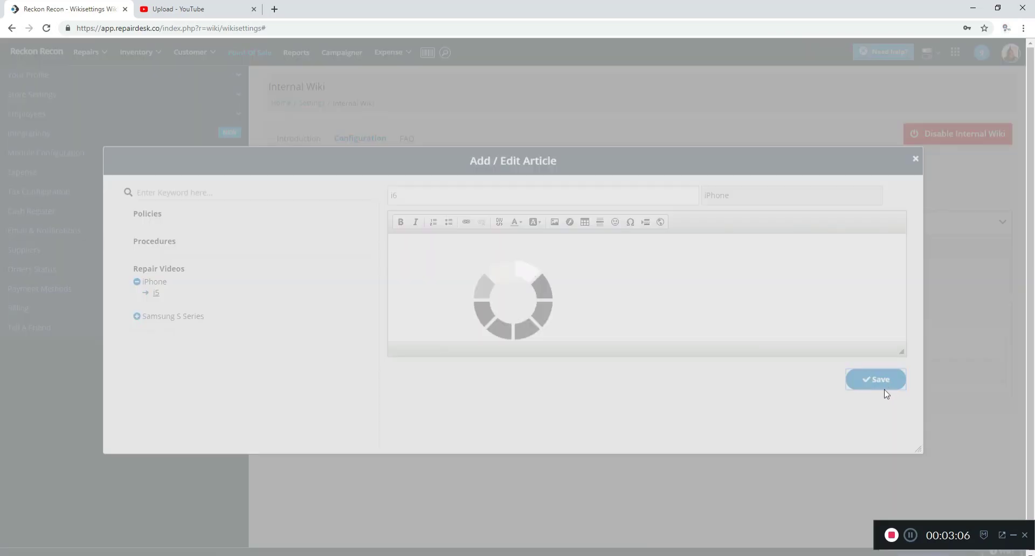
click(876, 379)
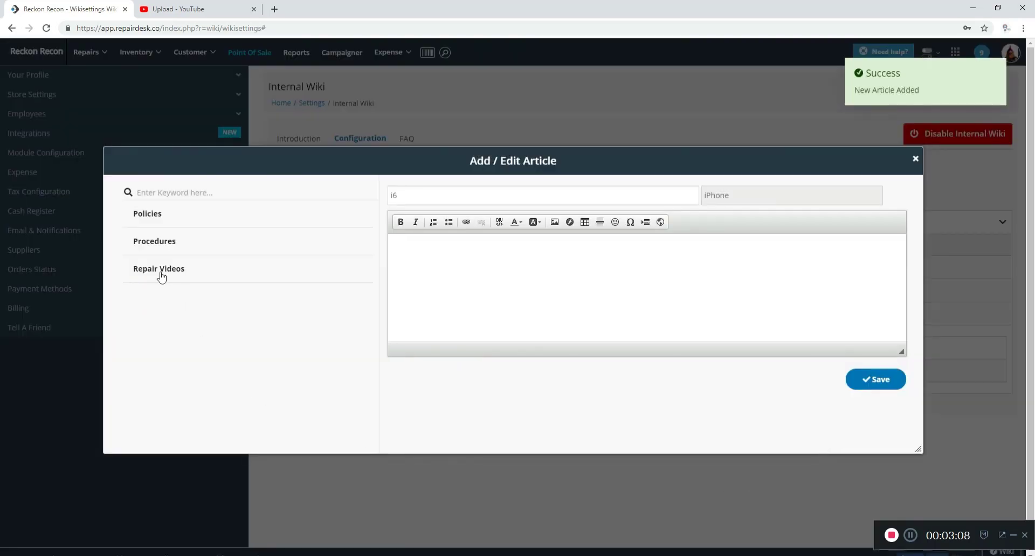
click(159, 268)
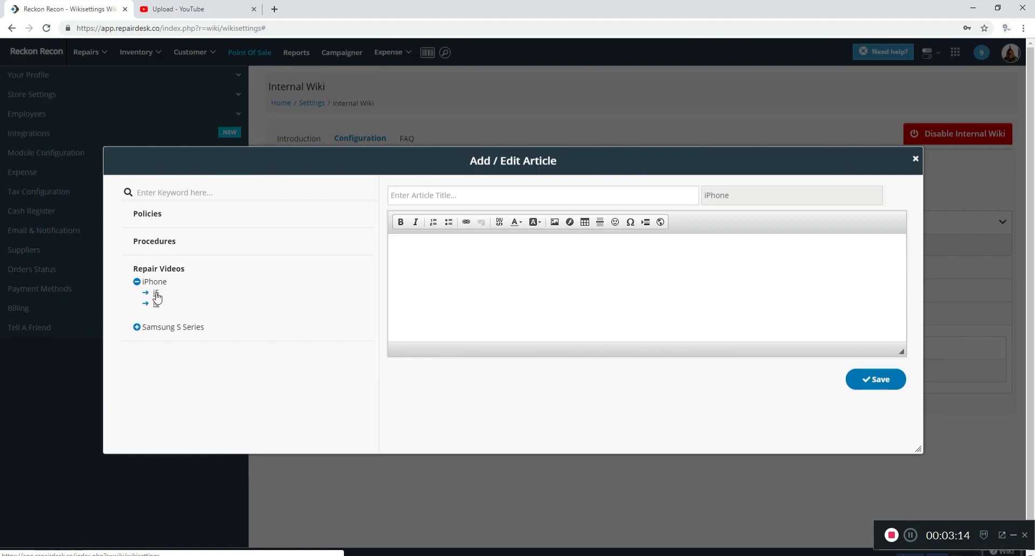
- Edit the i5 article, type 'LCD Replacement' in its body, and start making it a link
click(156, 292)
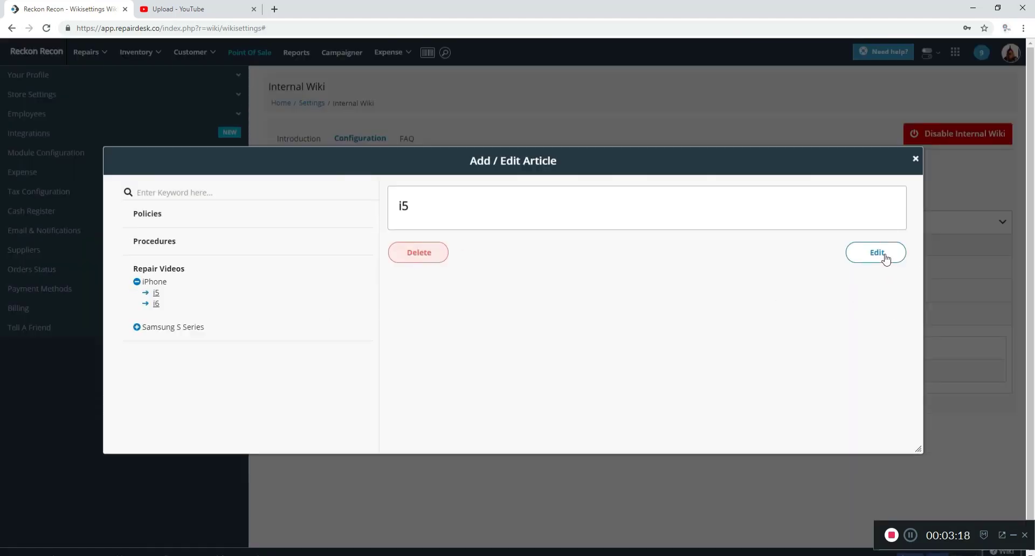
click(876, 253)
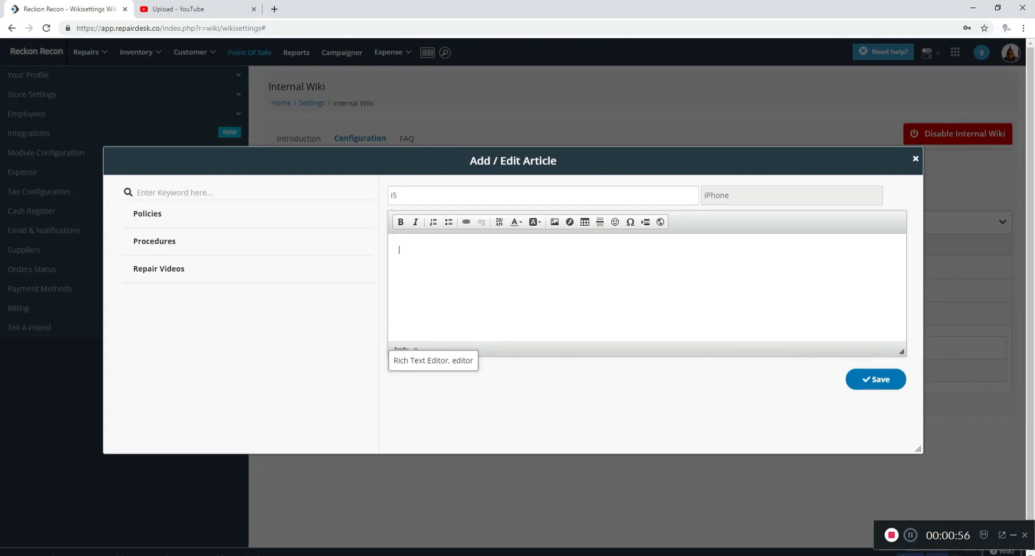
text(rfgdfg)
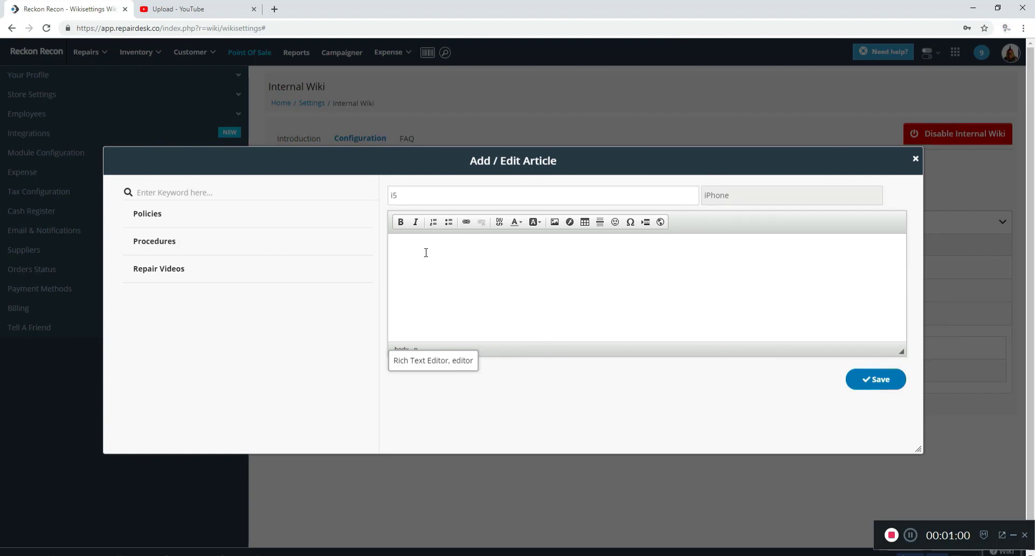
mouse_move(449, 259)
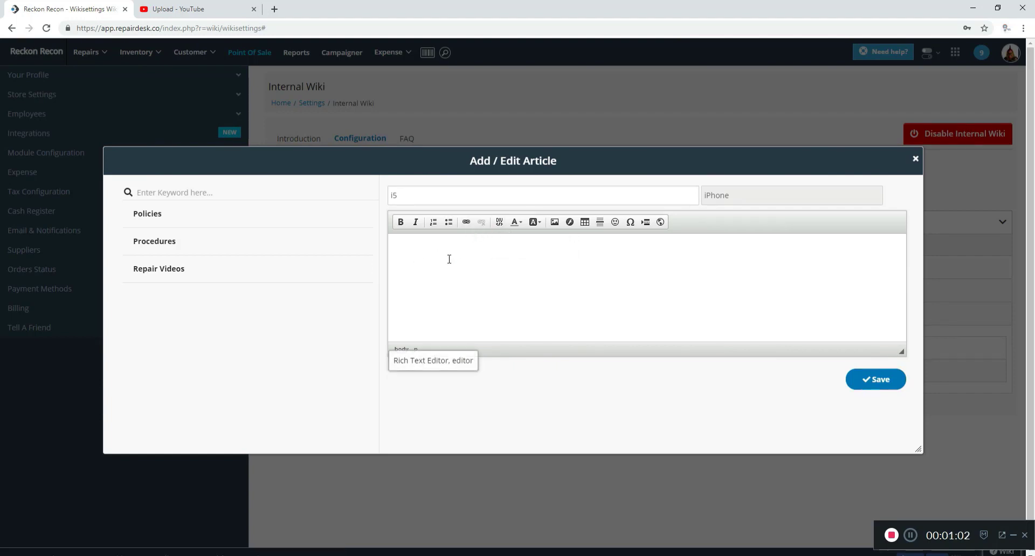
text(LCD Re)
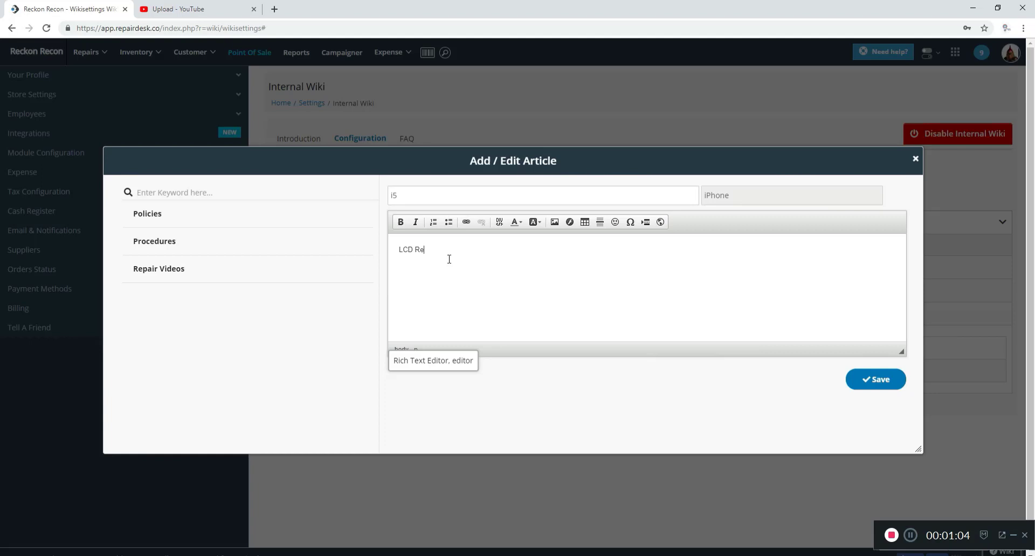
text(placeme)
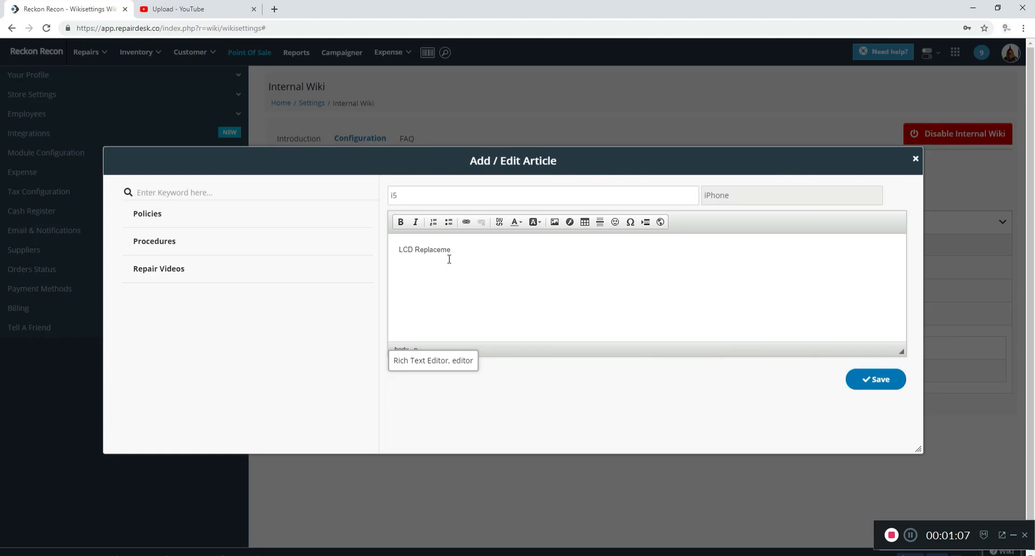
text(nt)
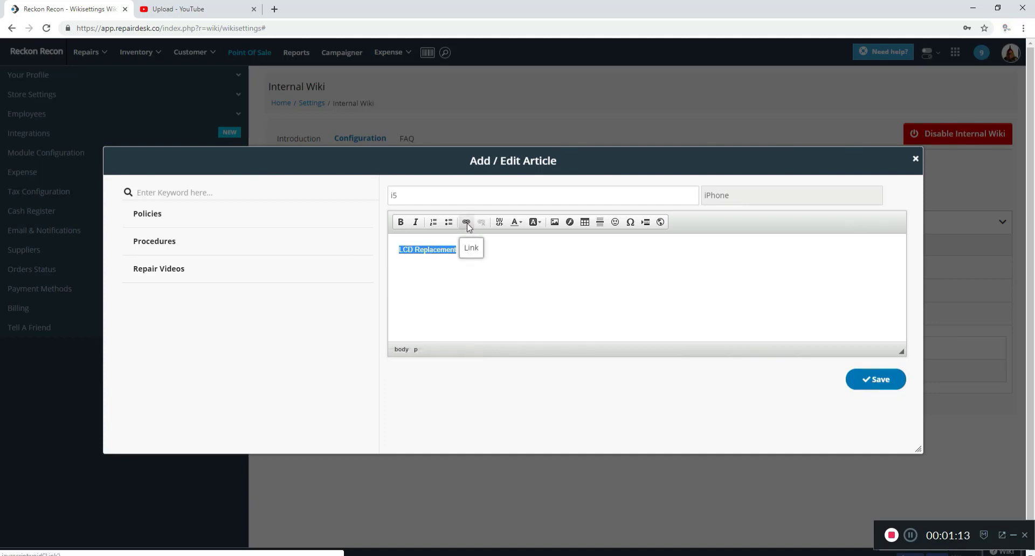
click(466, 221)
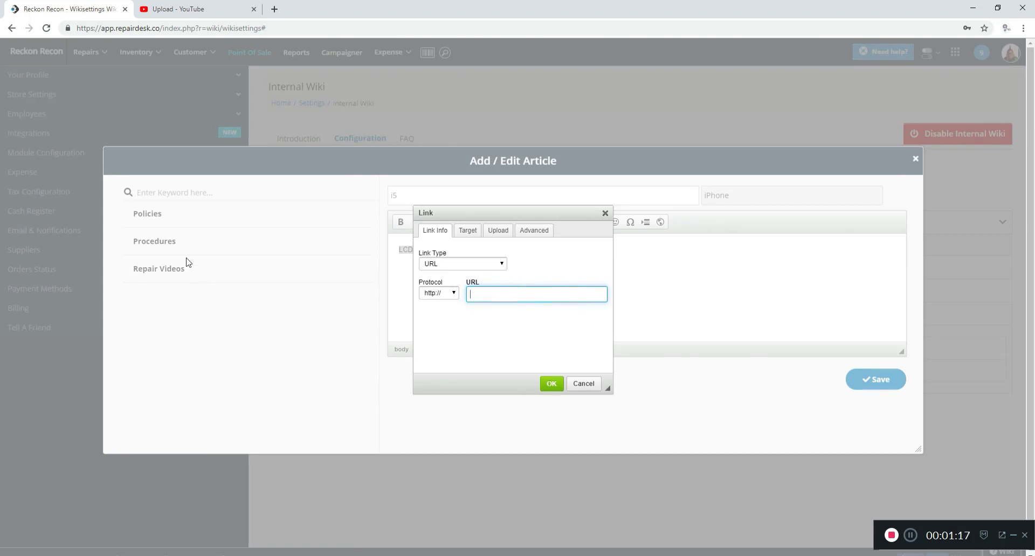
mouse_move(128, 166)
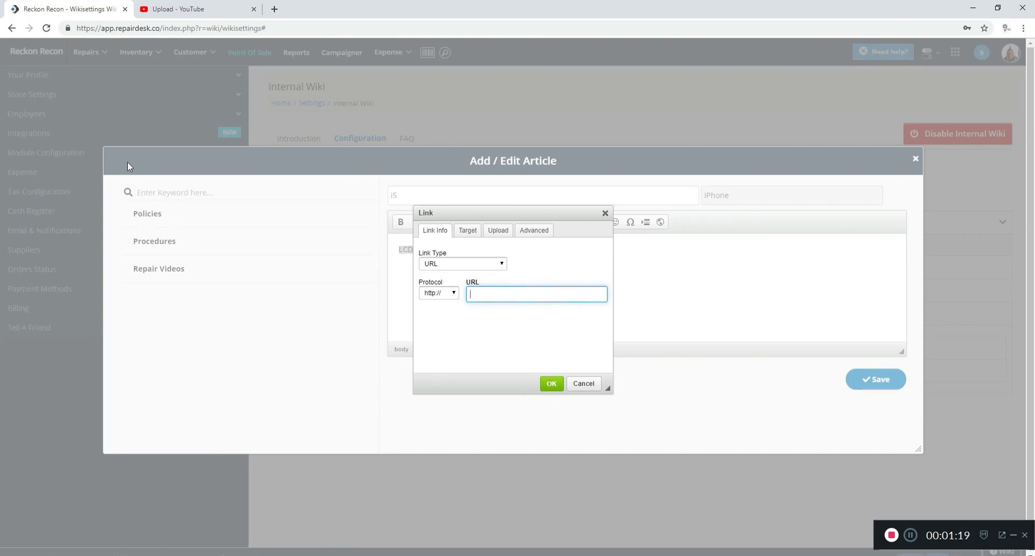
- Start uploading the wiki1 video to YouTube with Unlisted privacy
click(196, 8)
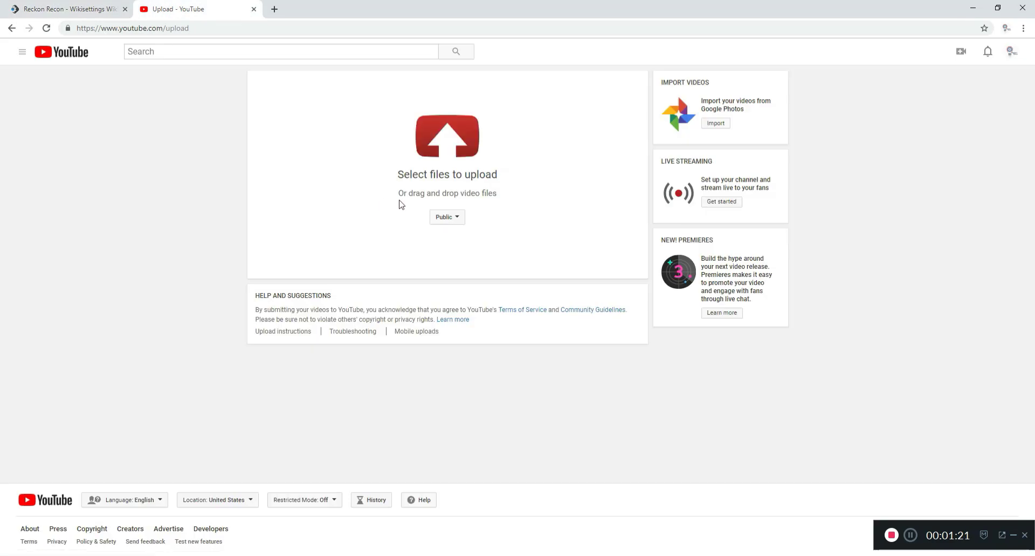
mouse_move(447, 216)
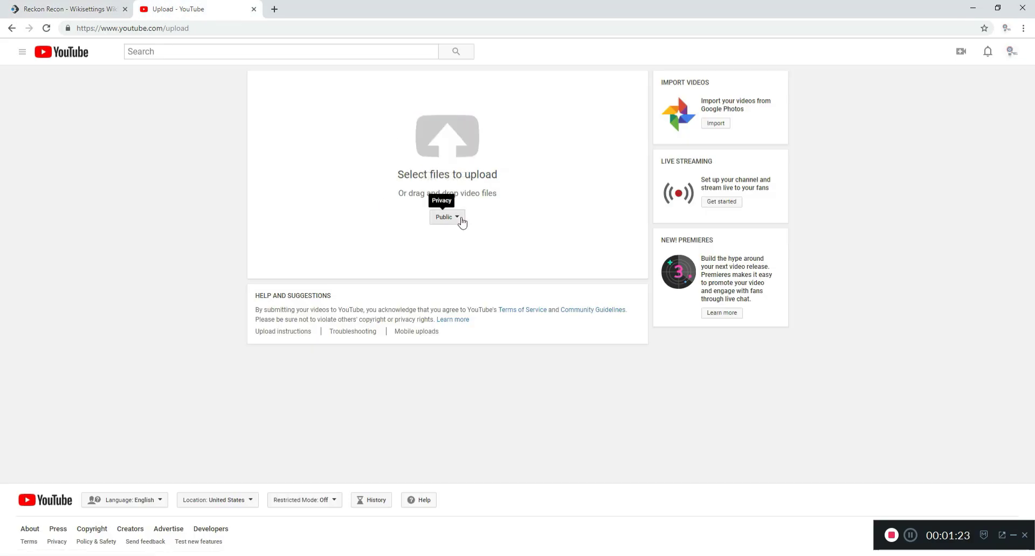
click(447, 216)
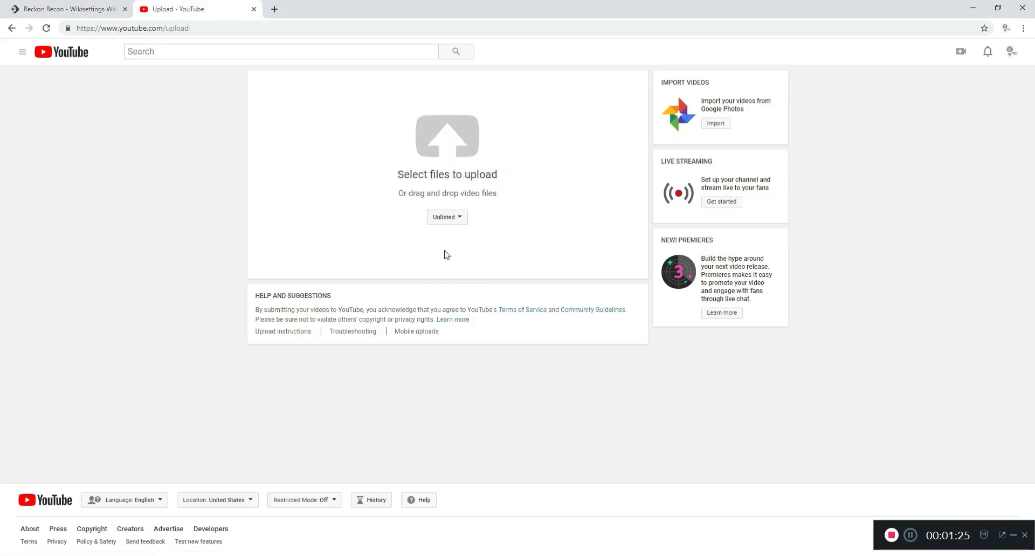
click(446, 137)
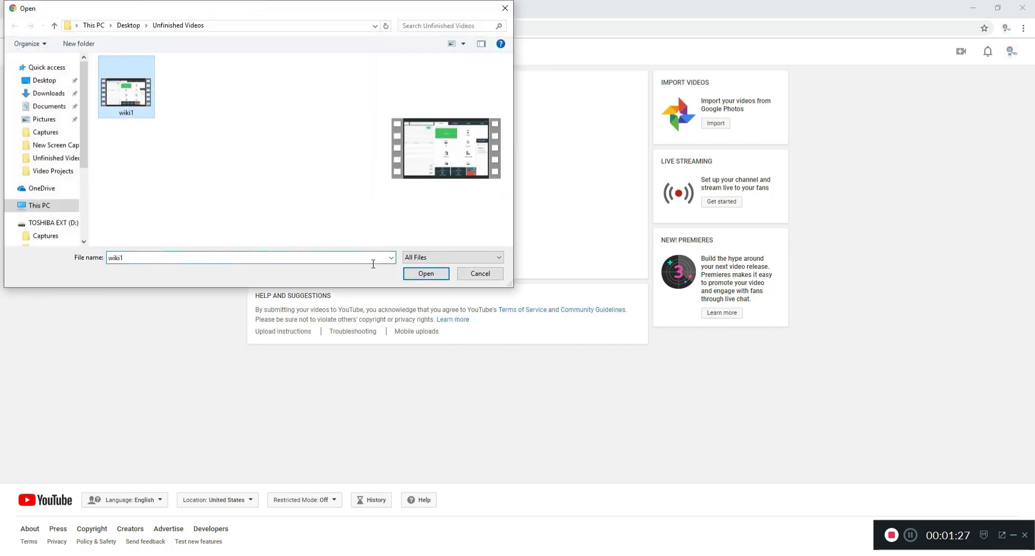
click(426, 274)
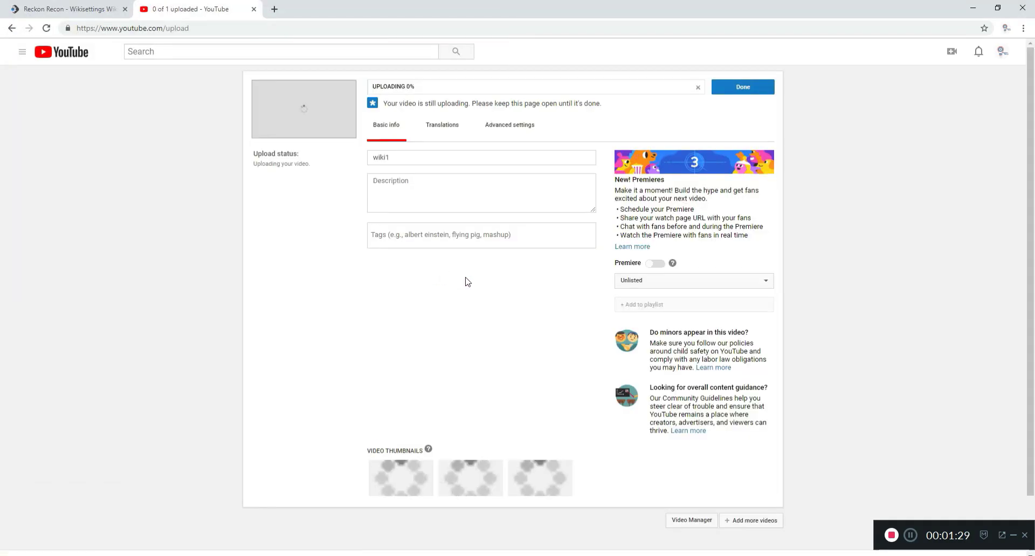
mouse_move(527, 223)
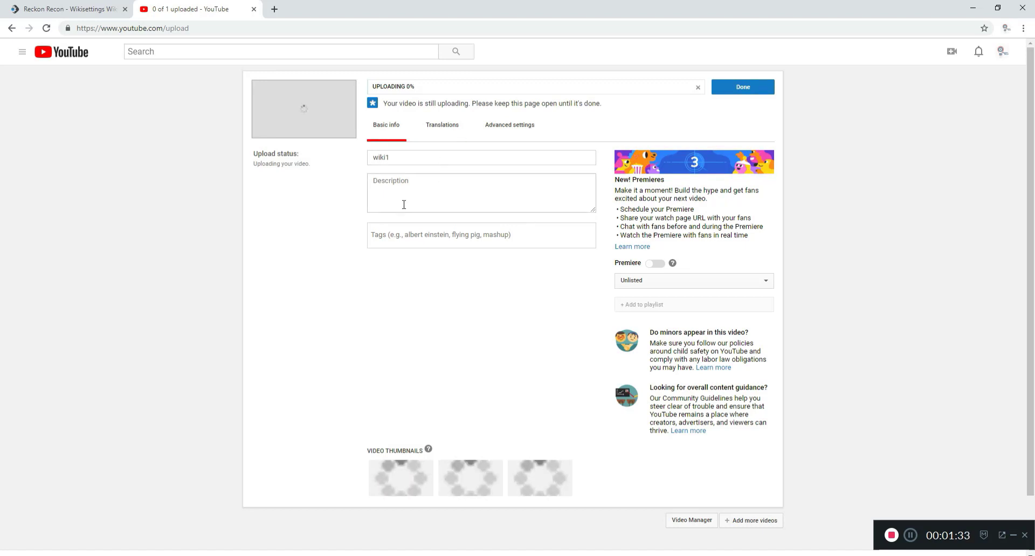
- Copy the wiki1 video's youtu.be share link for the i5 article's link box
click(66, 8)
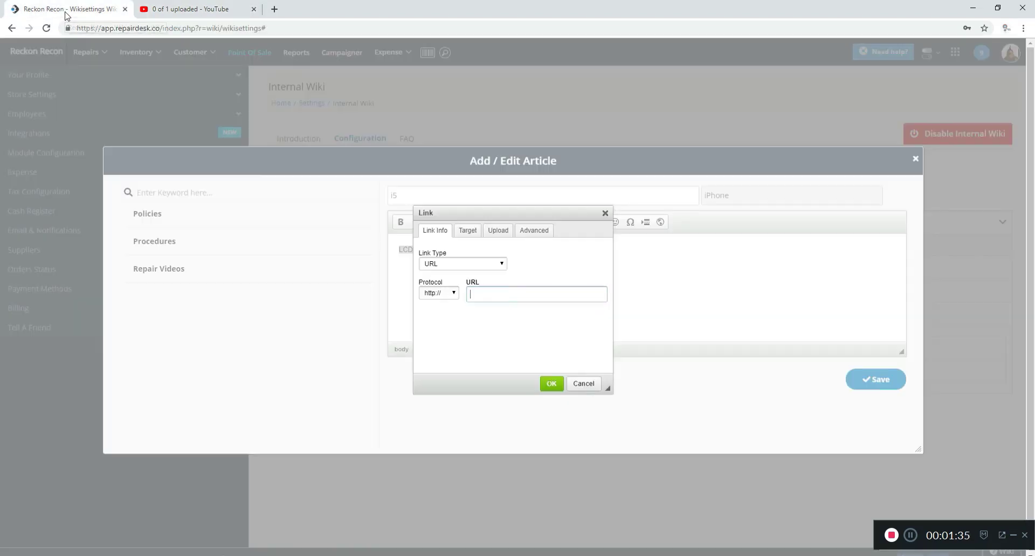
click(536, 294)
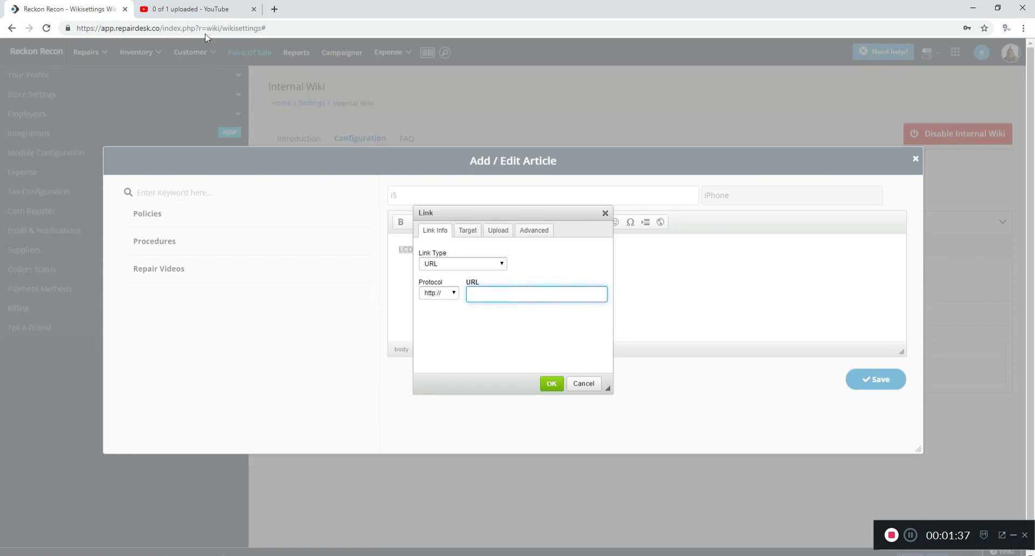
click(191, 9)
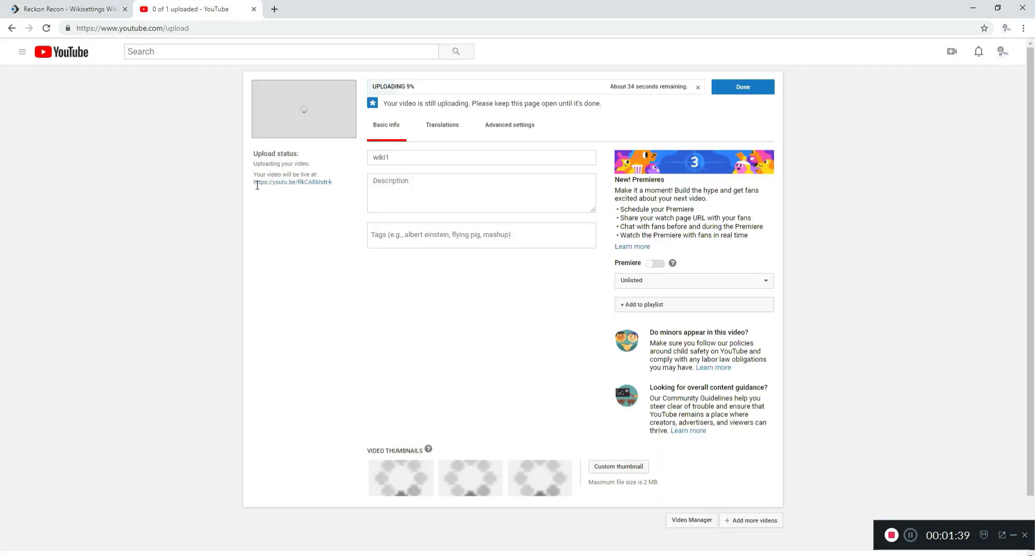
right_click(292, 182)
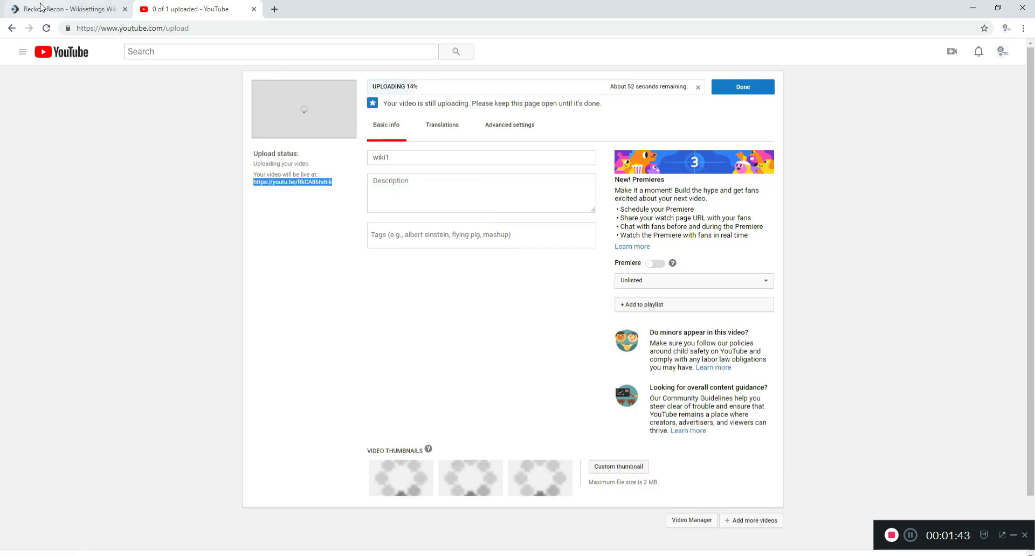
right_click(535, 293)
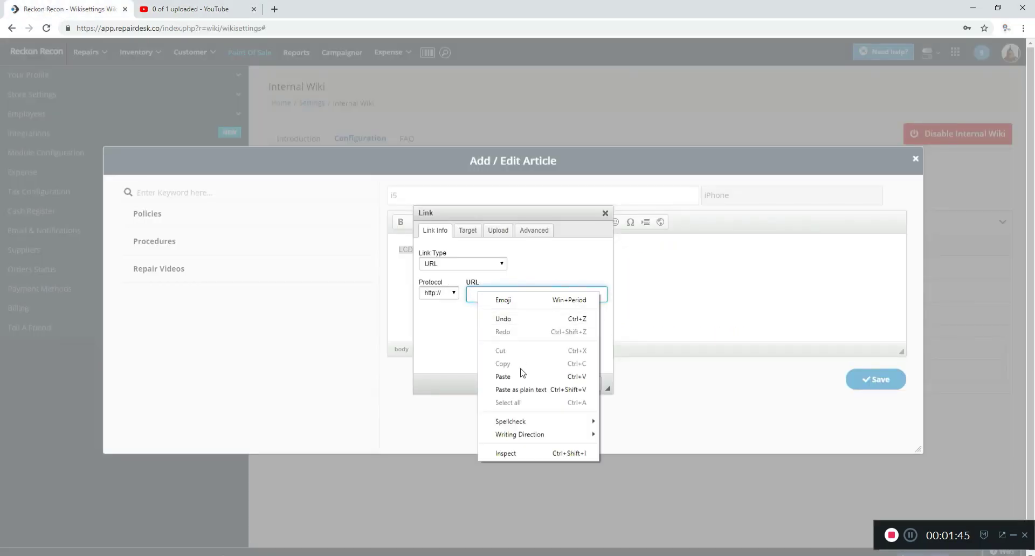
- Paste the YouTube share link as the LCD Replacement link and save the i5 article
click(502, 377)
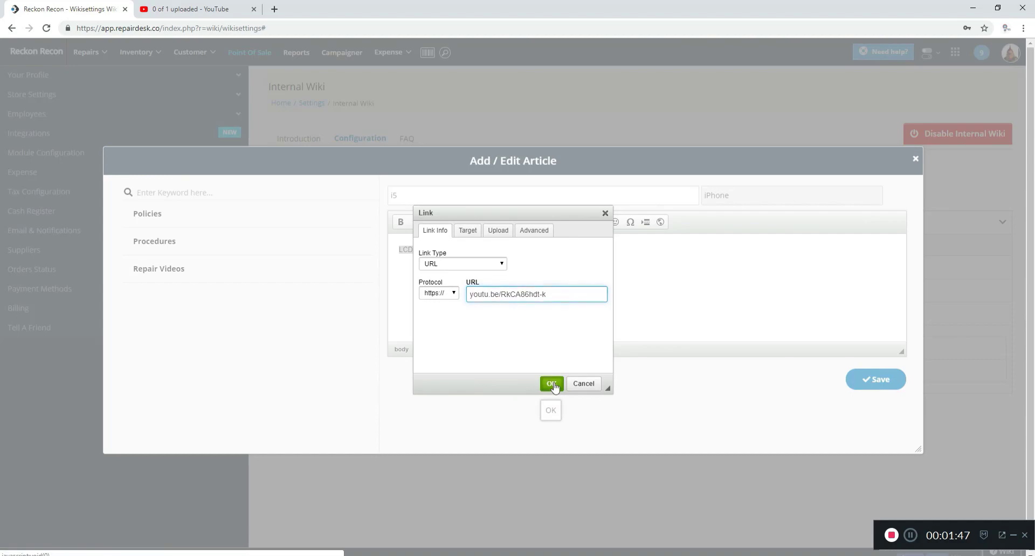
click(551, 383)
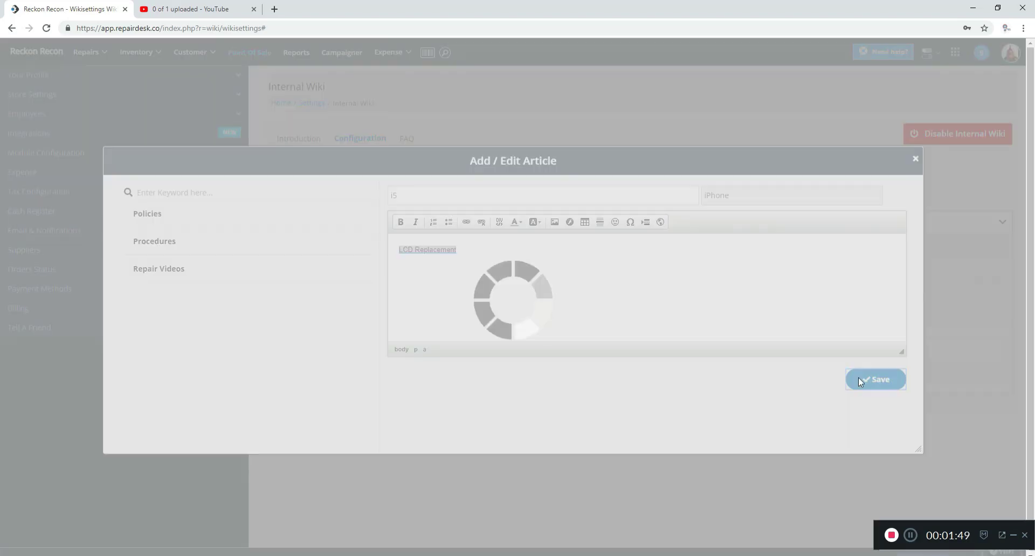
click(876, 380)
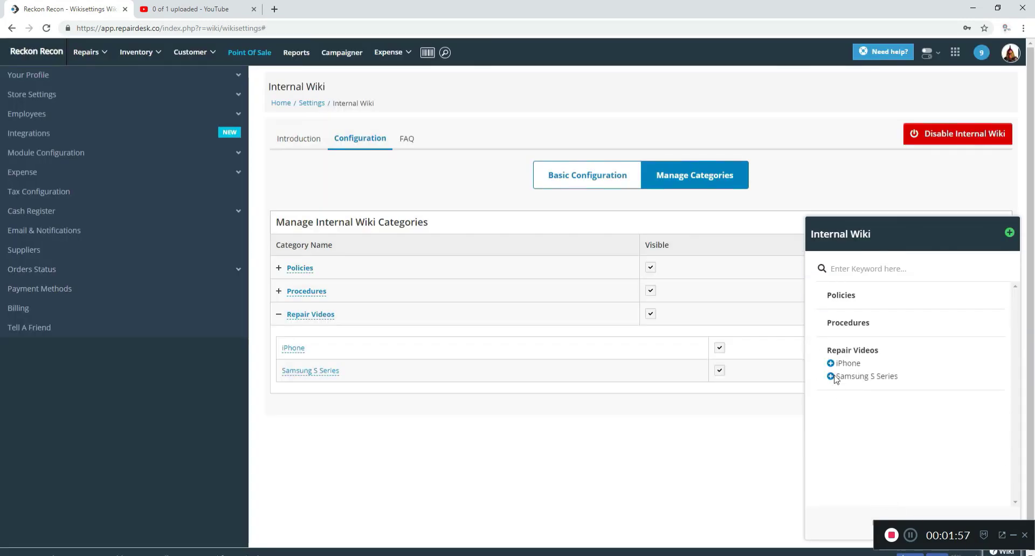
- Open the i5 article and launch its LCD Replacement wiki1 video link in a new tab
click(868, 377)
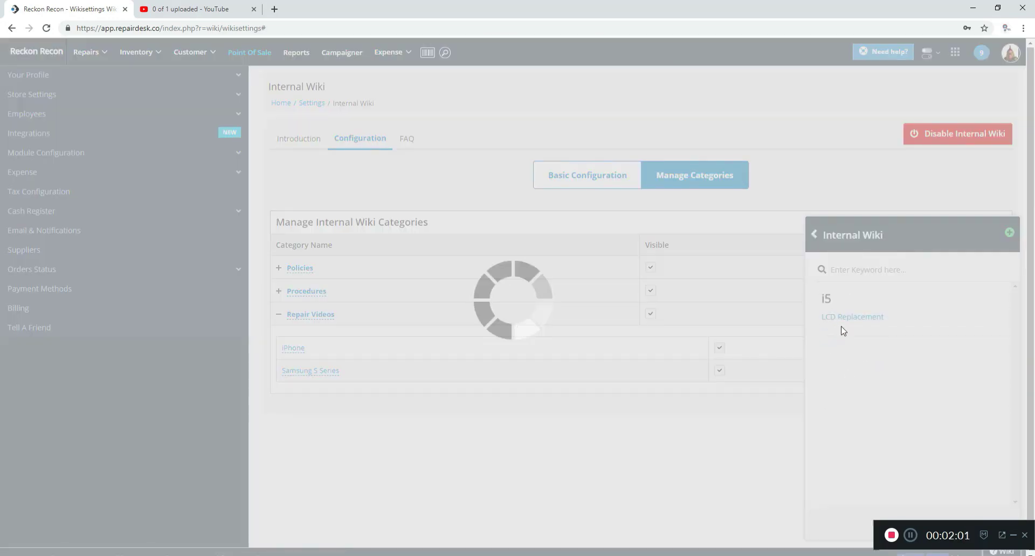
right_click(852, 317)
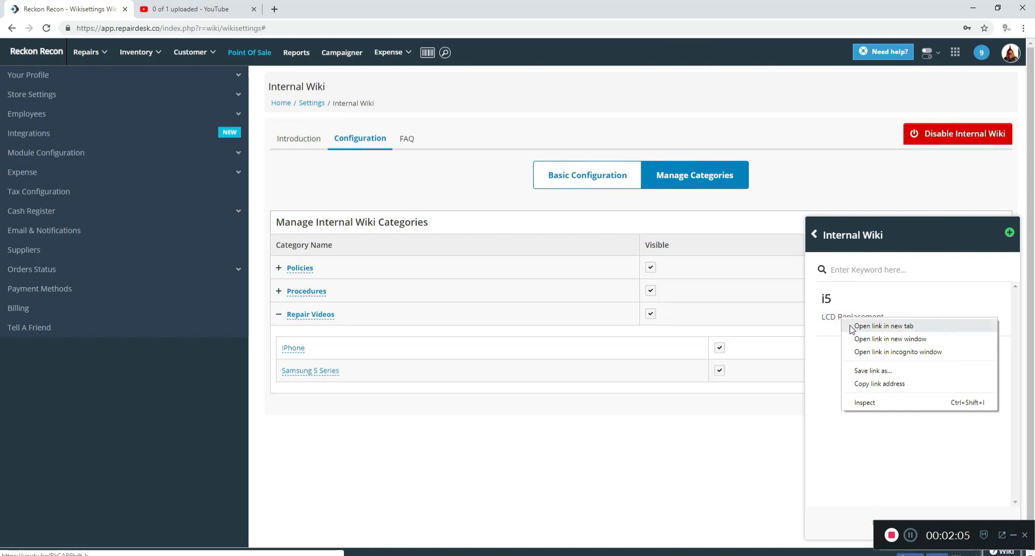
click(882, 326)
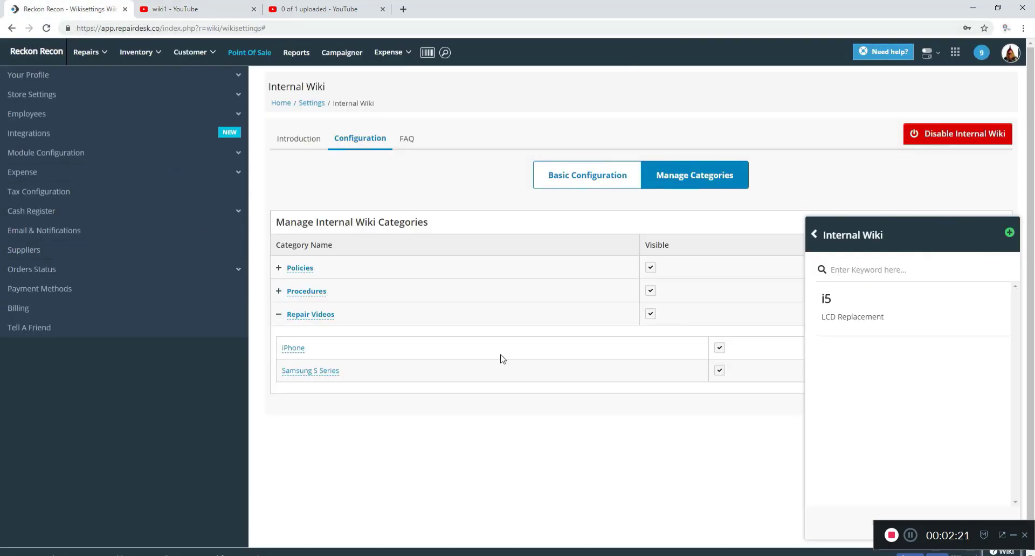
mouse_move(499, 388)
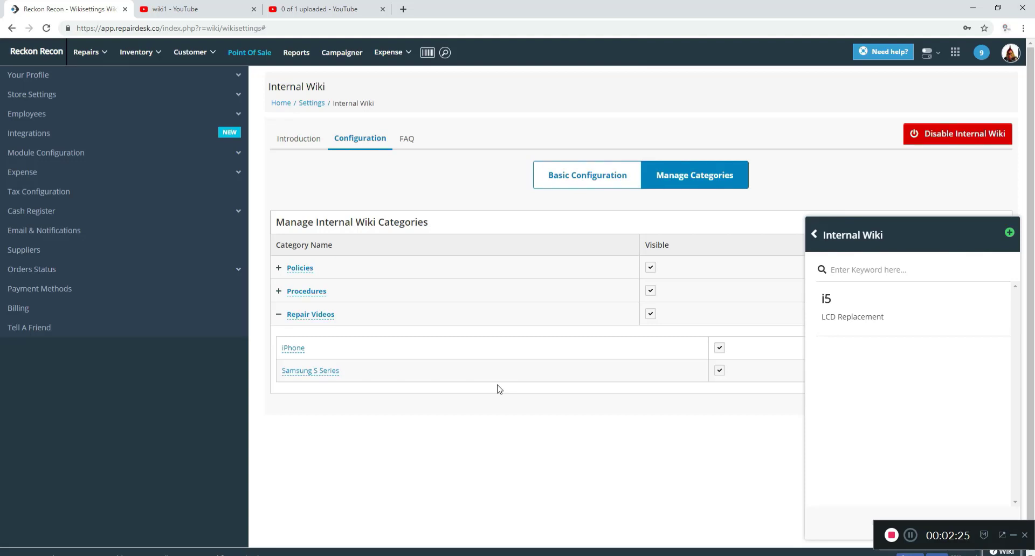
mouse_move(390, 418)
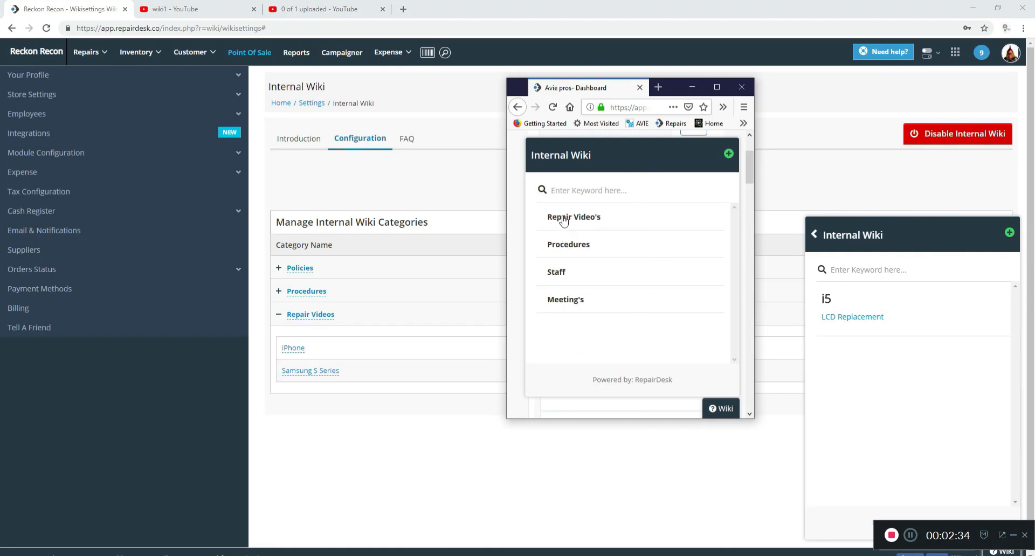
- Expand Repair Video's and iPhone Repairs, scrolling the model list from iPhone 5 to iPhone 7+
click(573, 217)
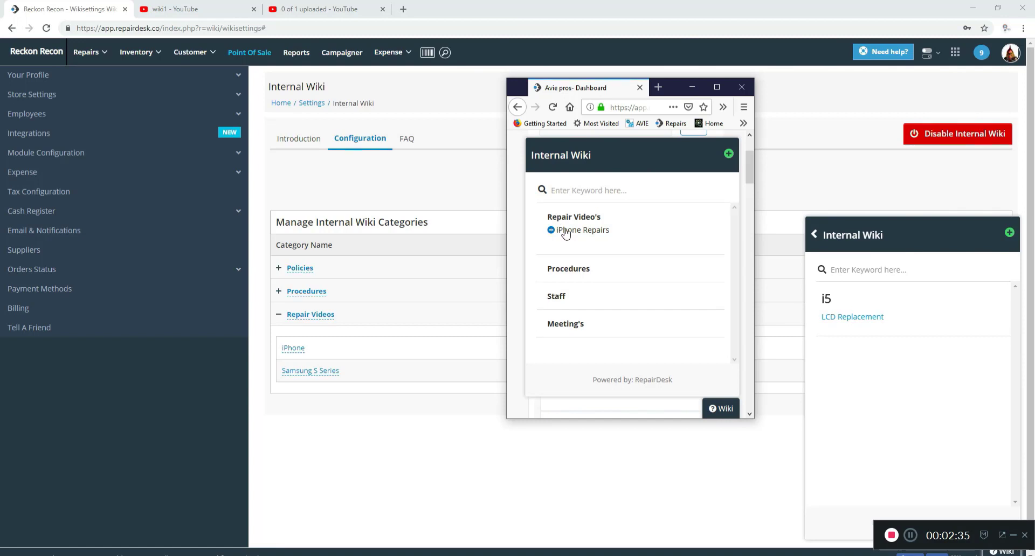
click(581, 229)
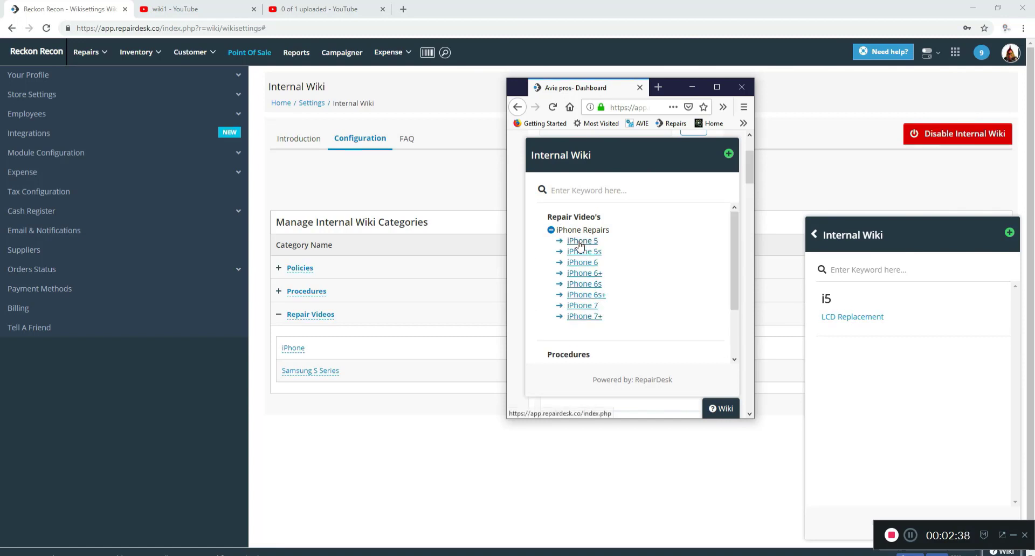
mouse_move(606, 312)
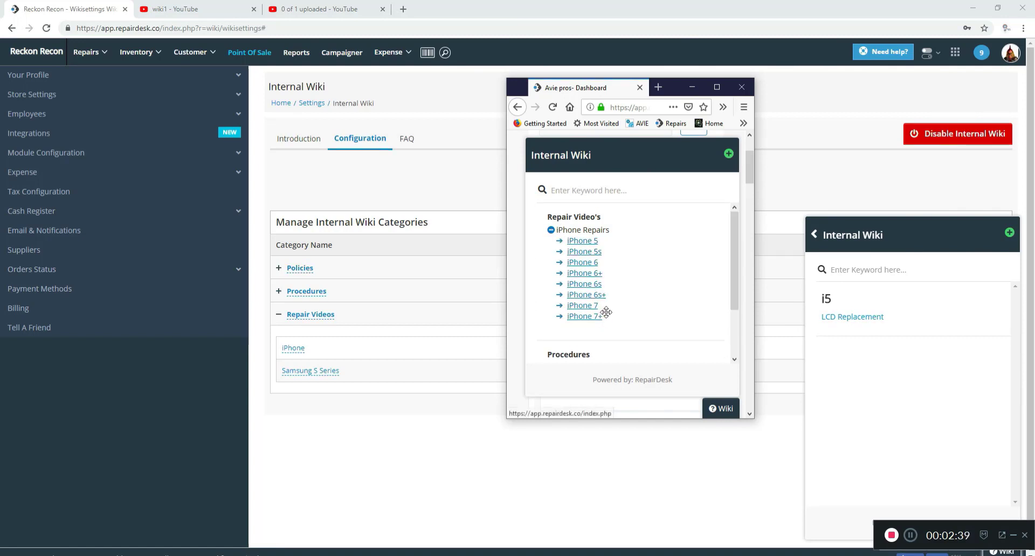
mouse_move(630, 311)
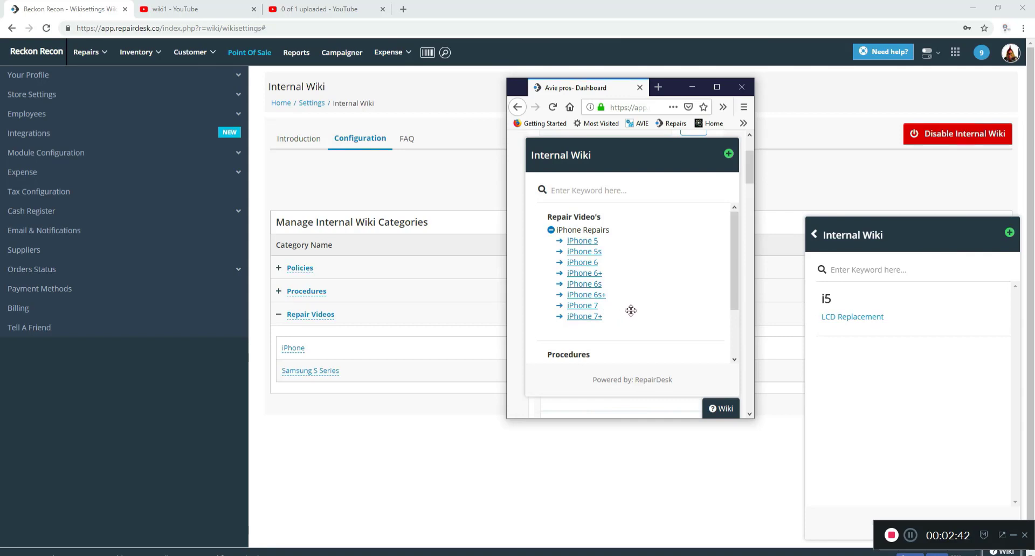
mouse_move(644, 299)
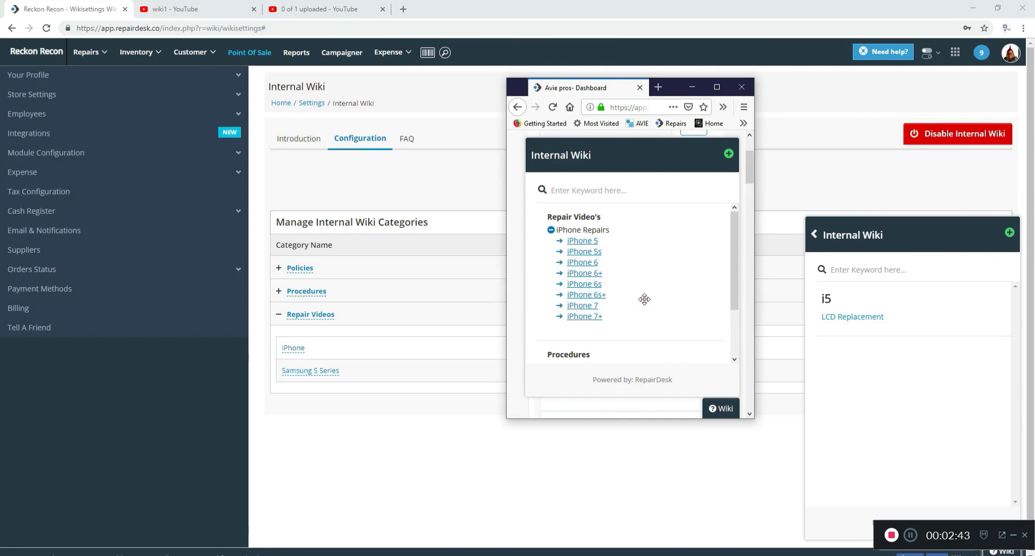
mouse_move(583, 255)
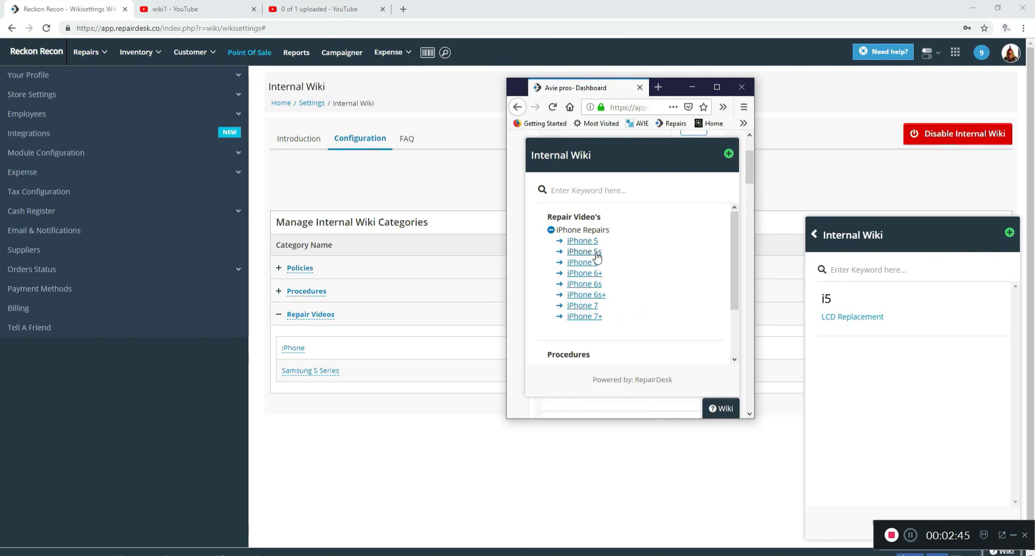
mouse_move(602, 278)
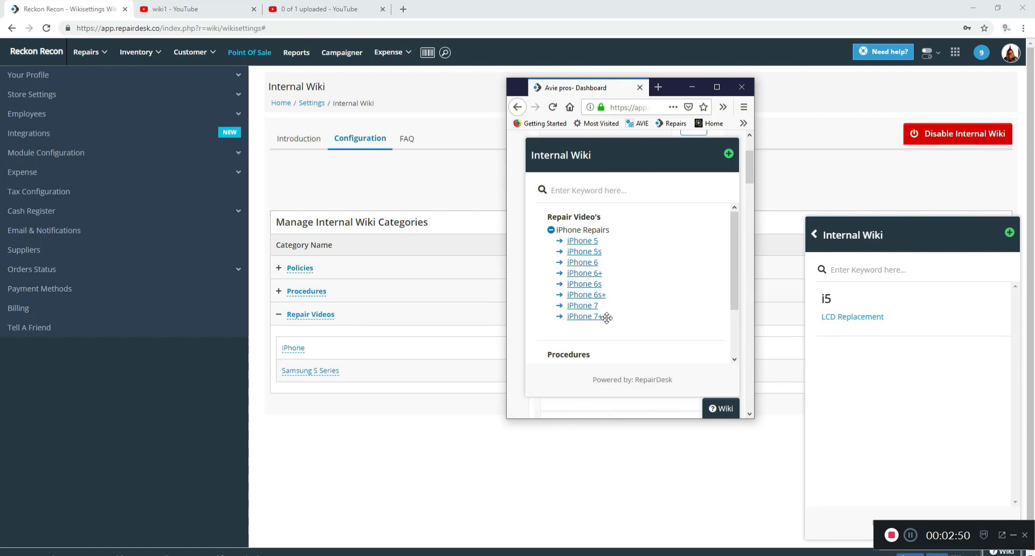
mouse_move(584, 262)
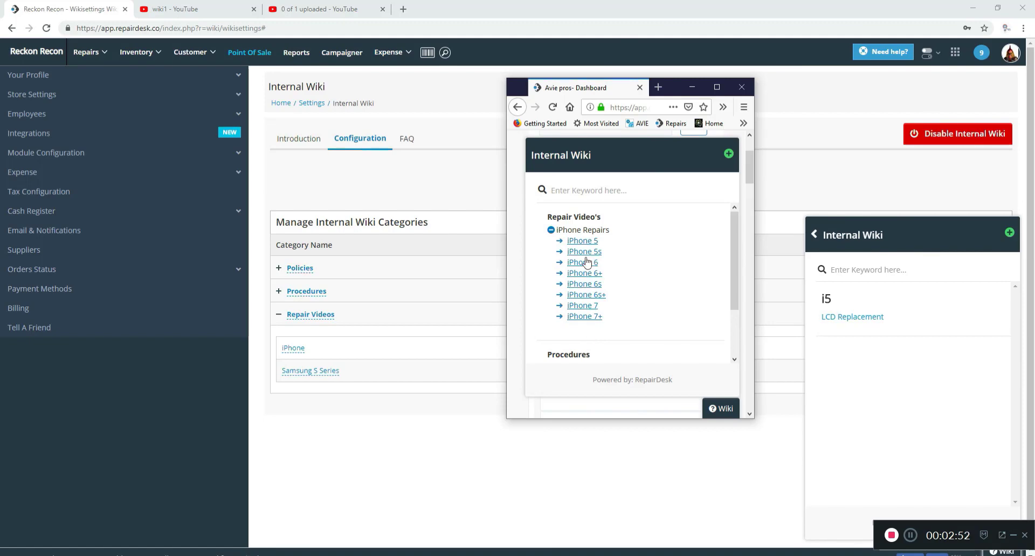
mouse_move(586, 288)
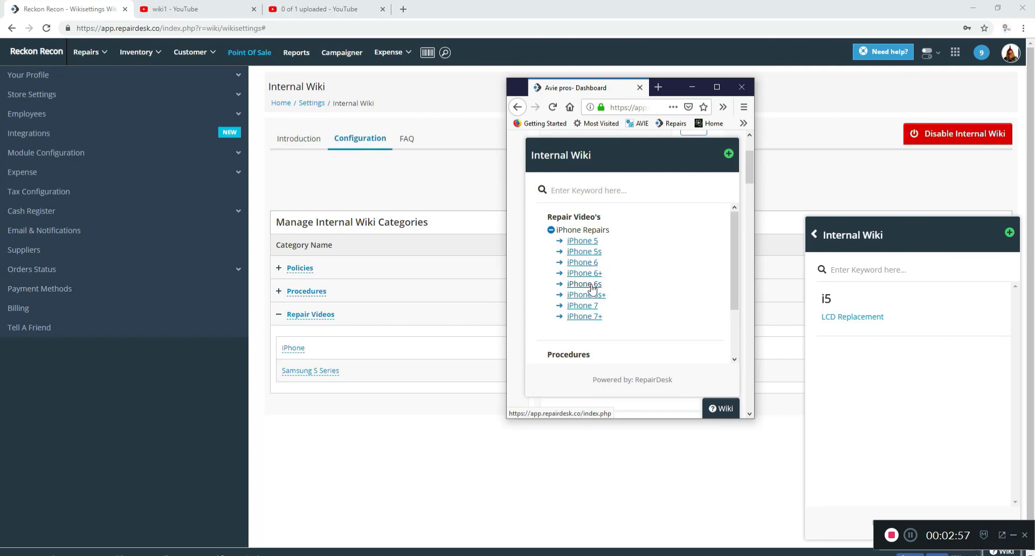
mouse_move(589, 272)
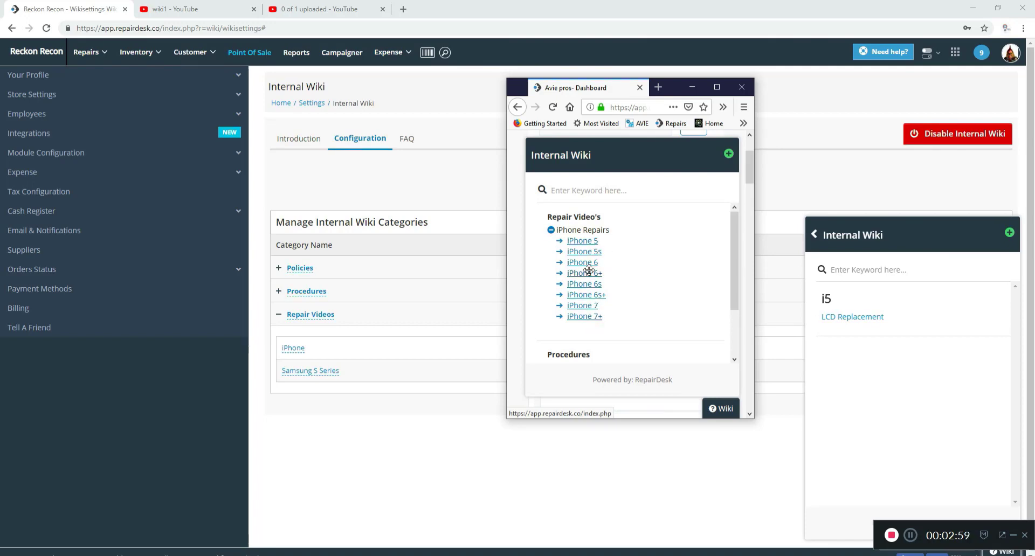
mouse_move(627, 312)
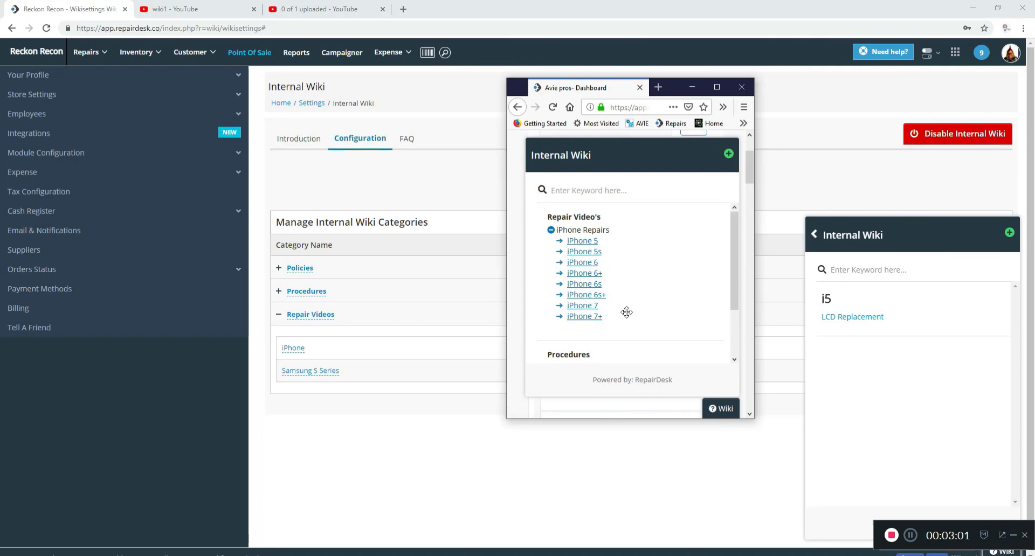
mouse_move(569, 332)
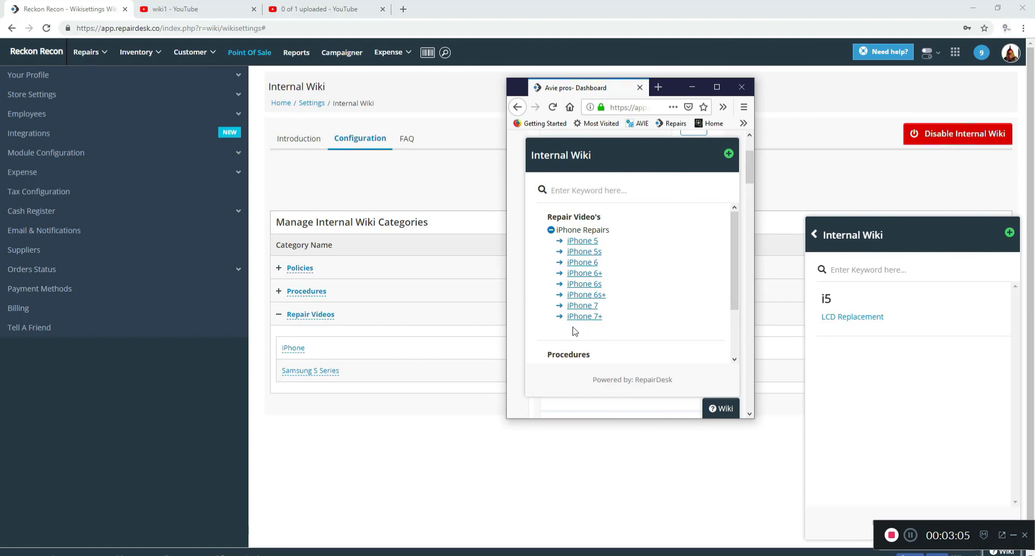
mouse_move(602, 294)
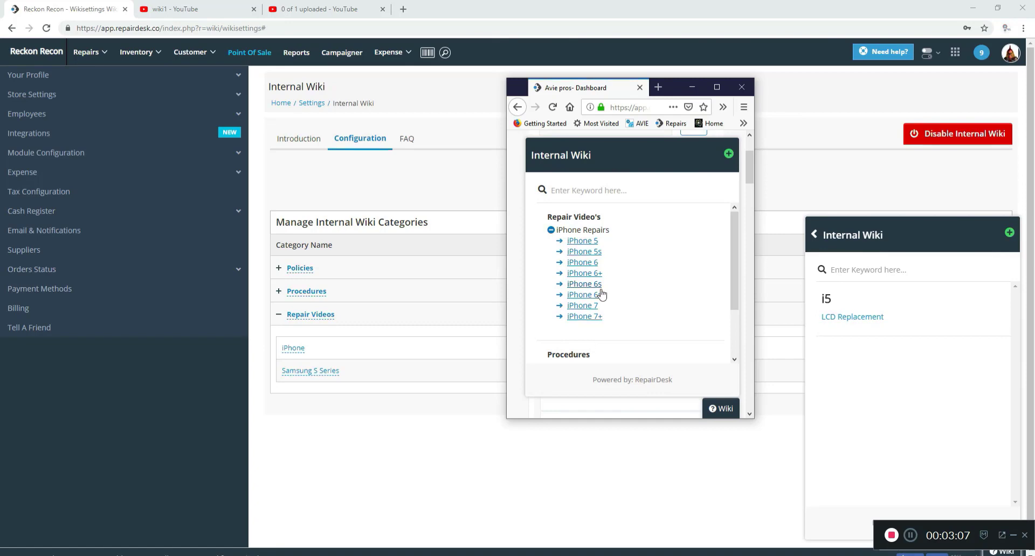
mouse_move(570, 261)
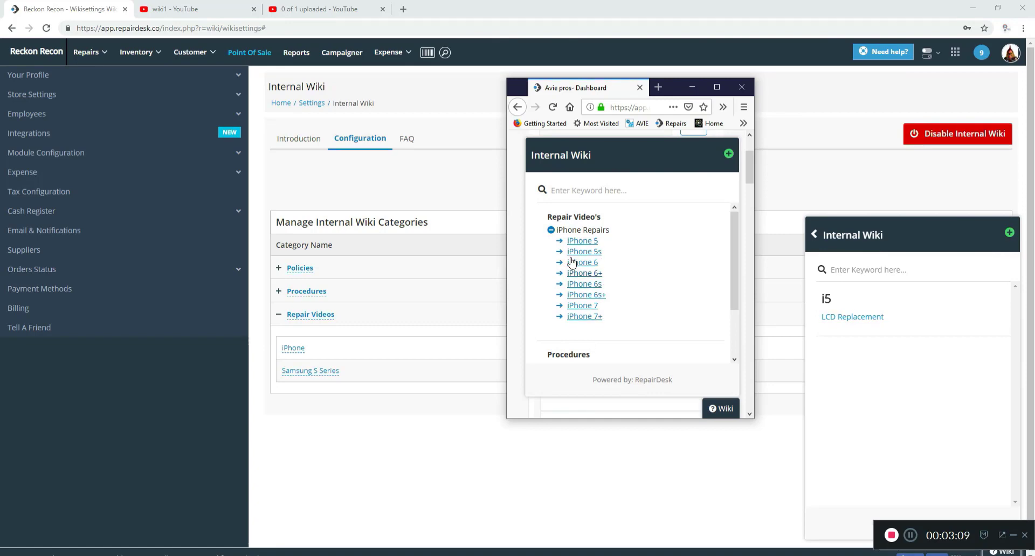
mouse_move(718, 289)
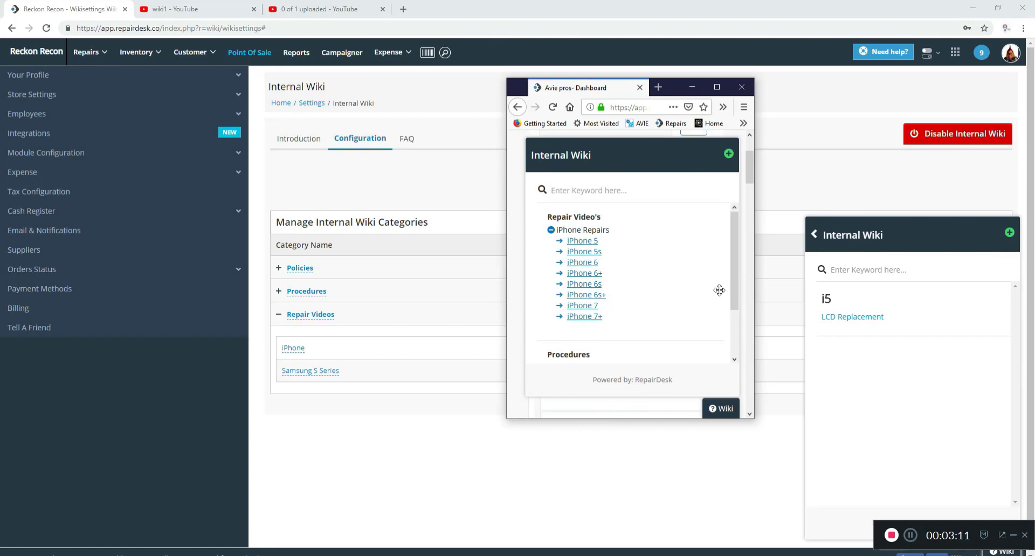
mouse_move(735, 240)
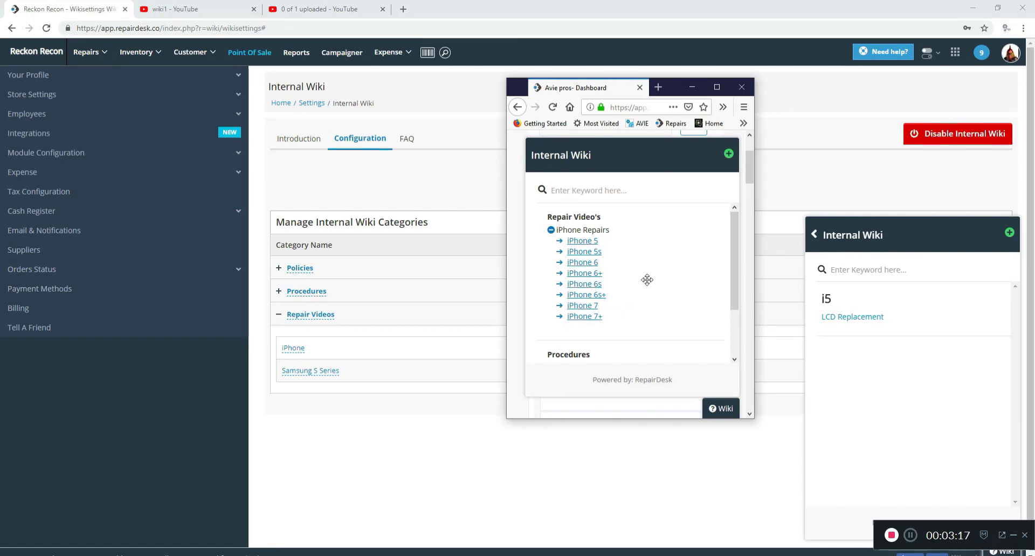
mouse_move(635, 301)
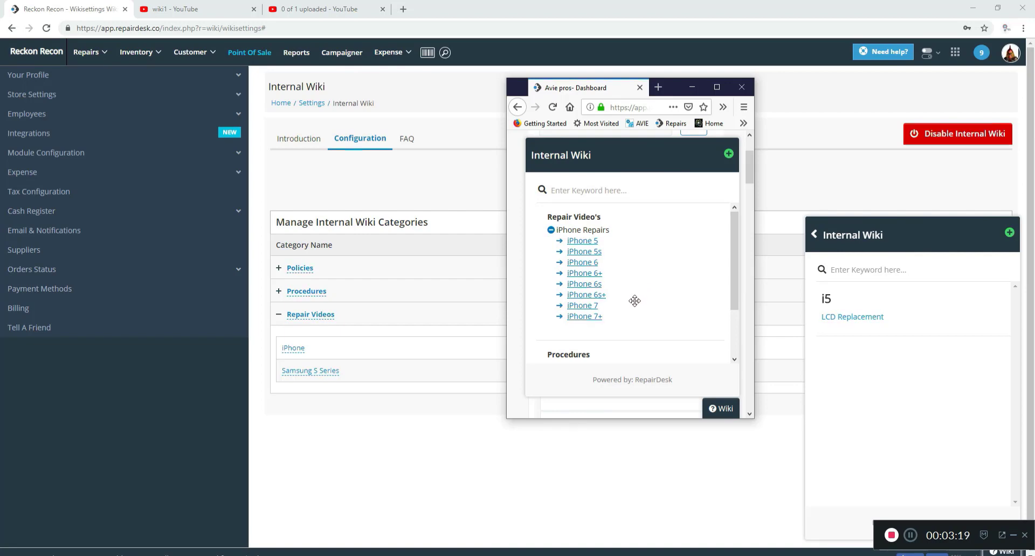
scroll(down, 3)
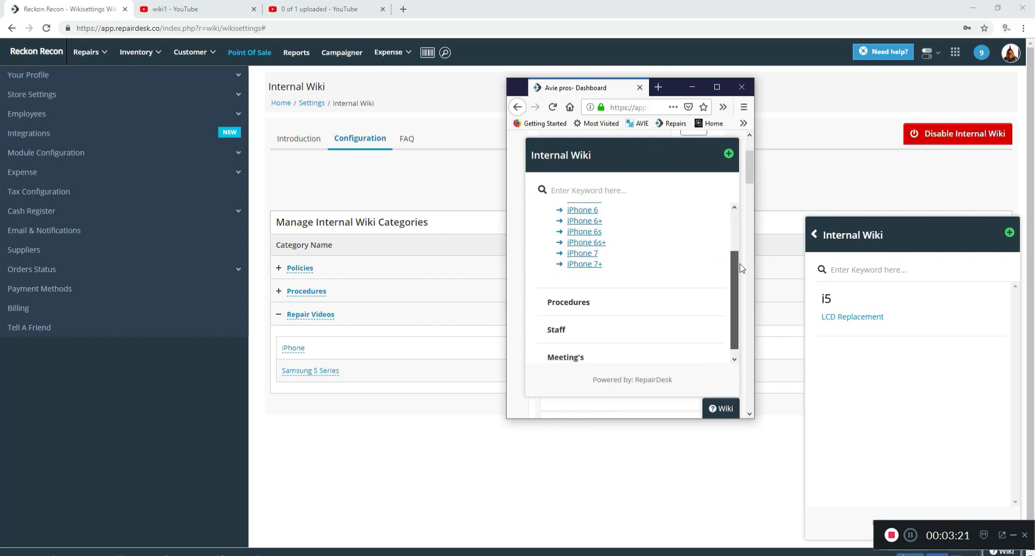
scroll(up, 3)
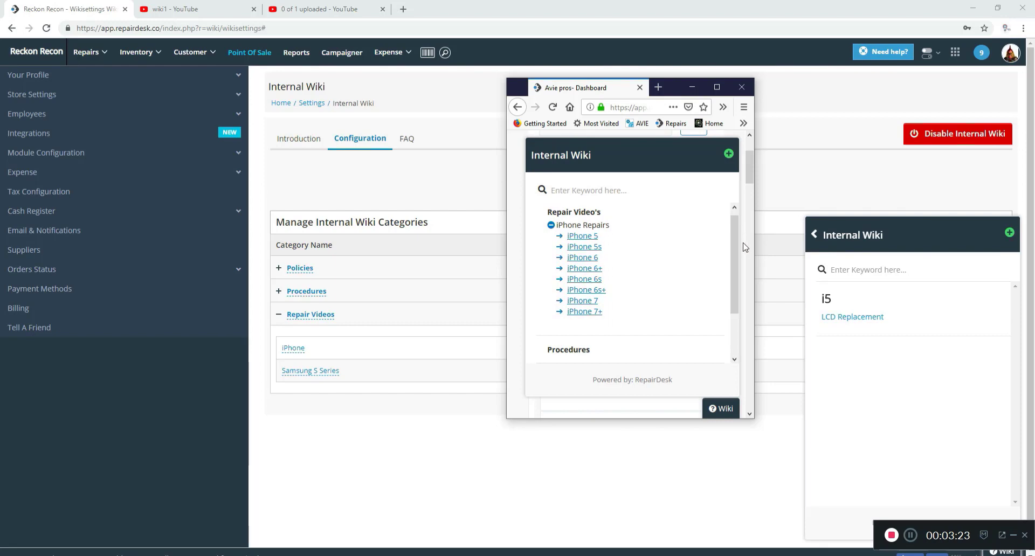
mouse_move(583, 246)
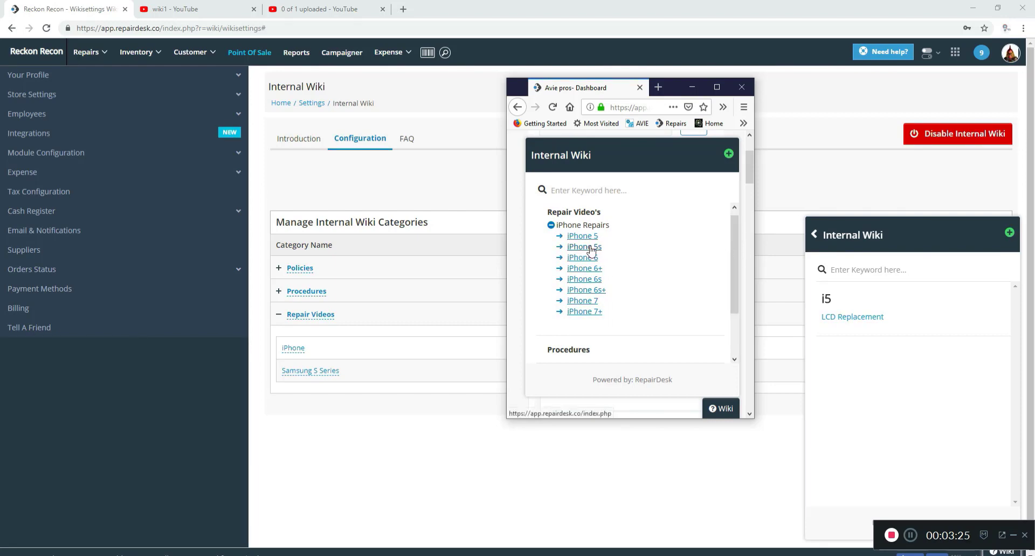
mouse_move(631, 258)
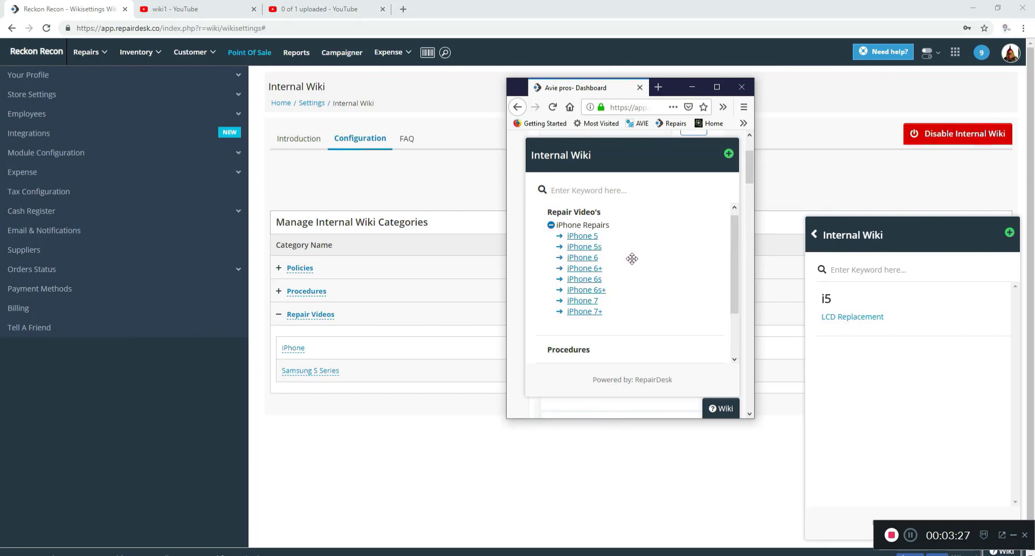
mouse_move(684, 271)
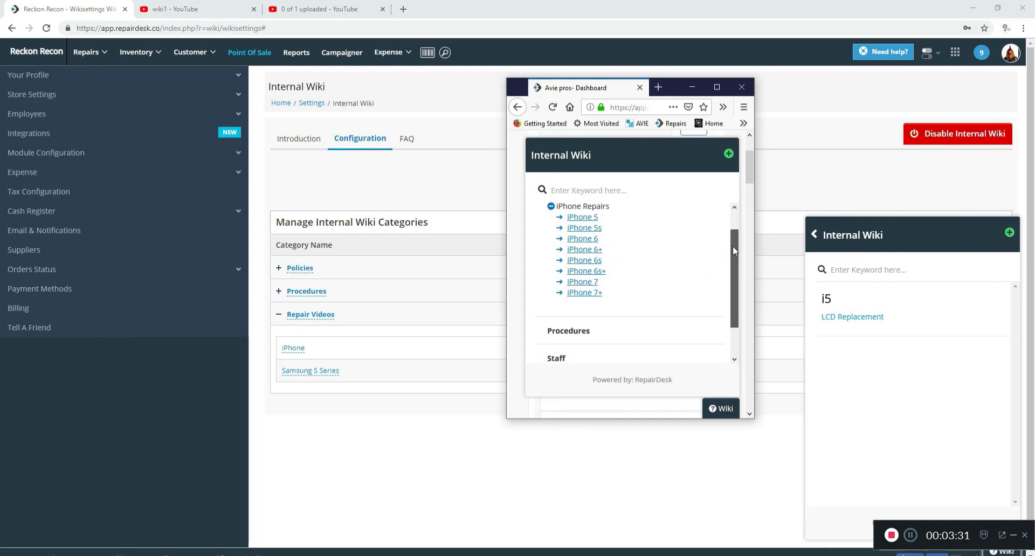
- Expand Opening & Closing, preview the Opening Procedures article, and return to the list
scroll(down, 3)
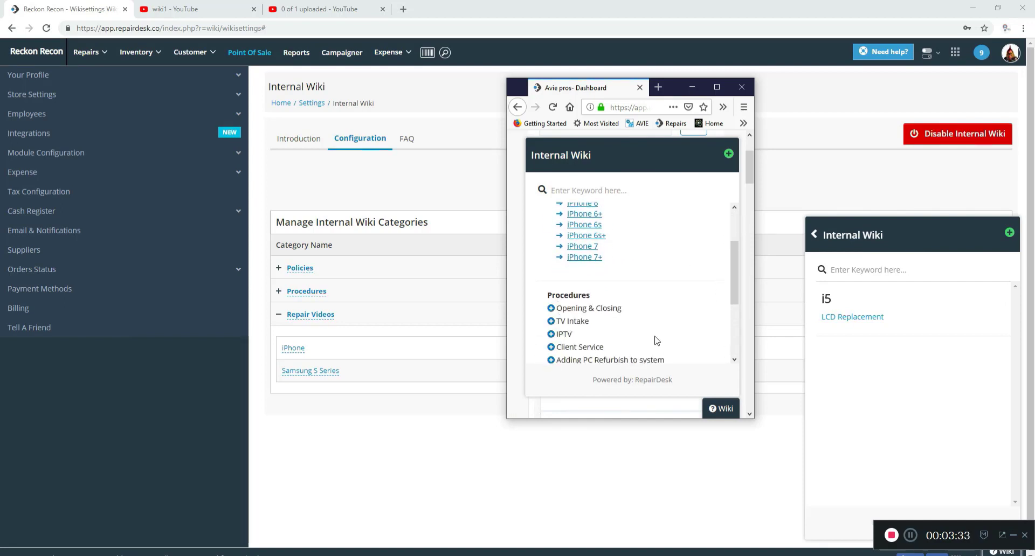
click(588, 308)
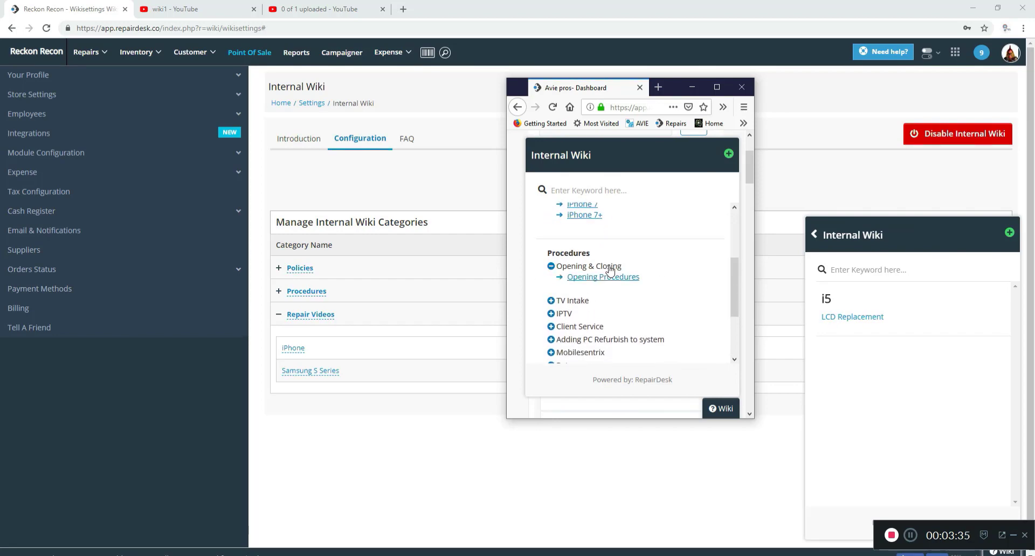
click(603, 276)
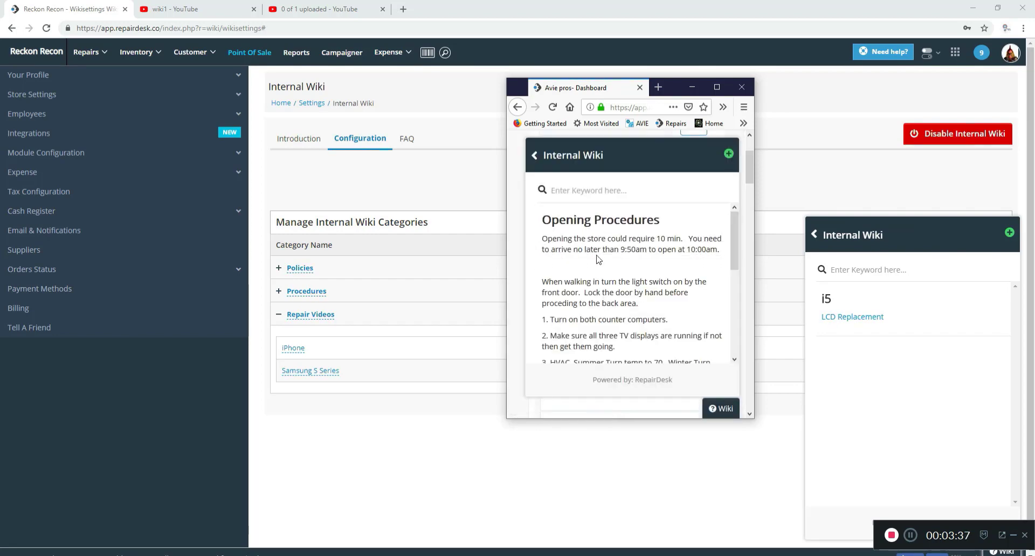
click(534, 155)
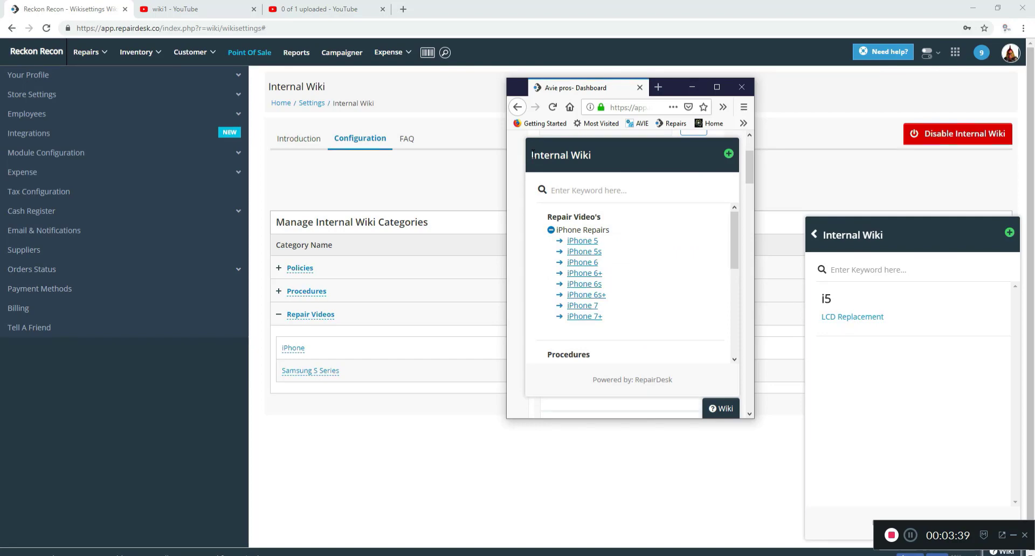
- Scroll down and expand the Phone Calls topic to show TV Repair Calls
scroll(down, 3)
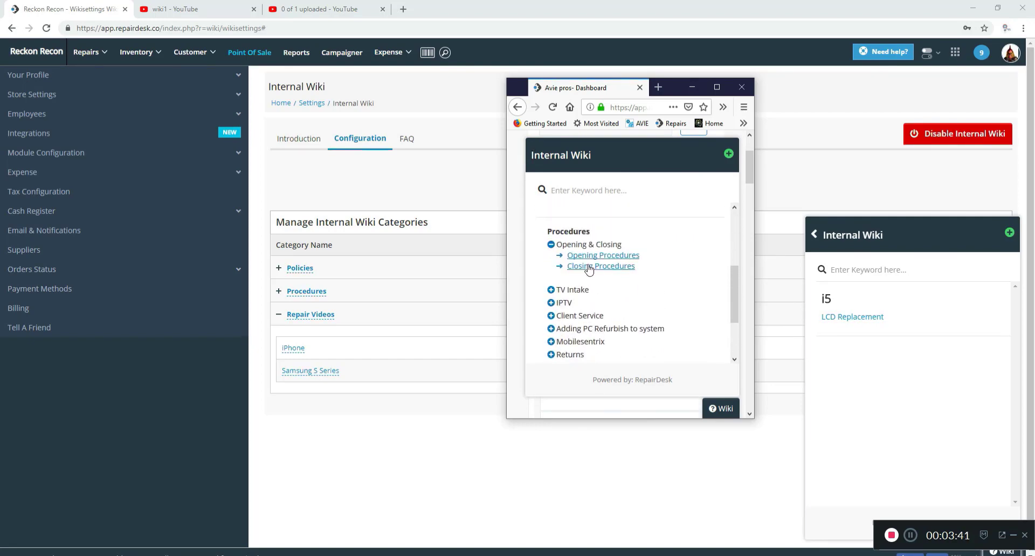
scroll(down, 3)
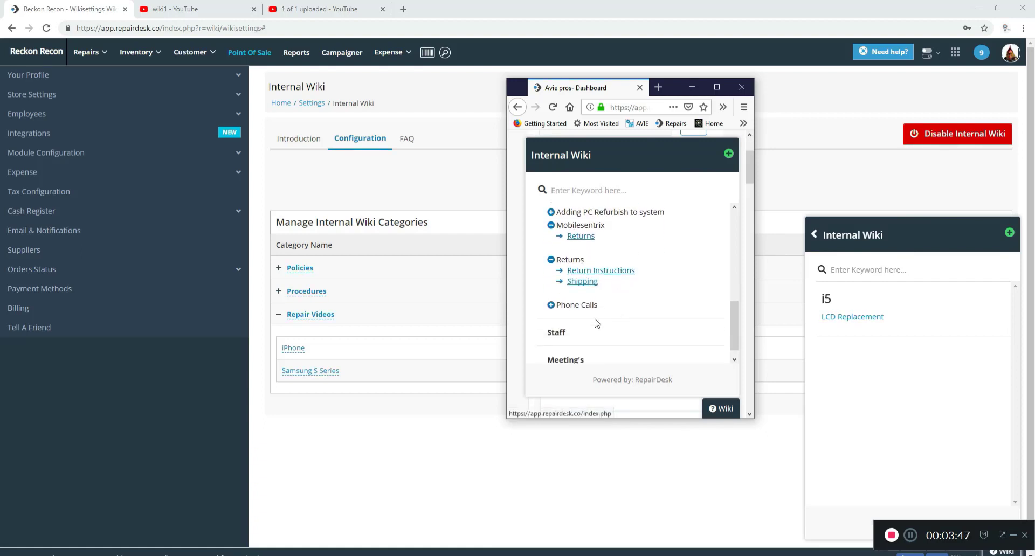
scroll(up, 3)
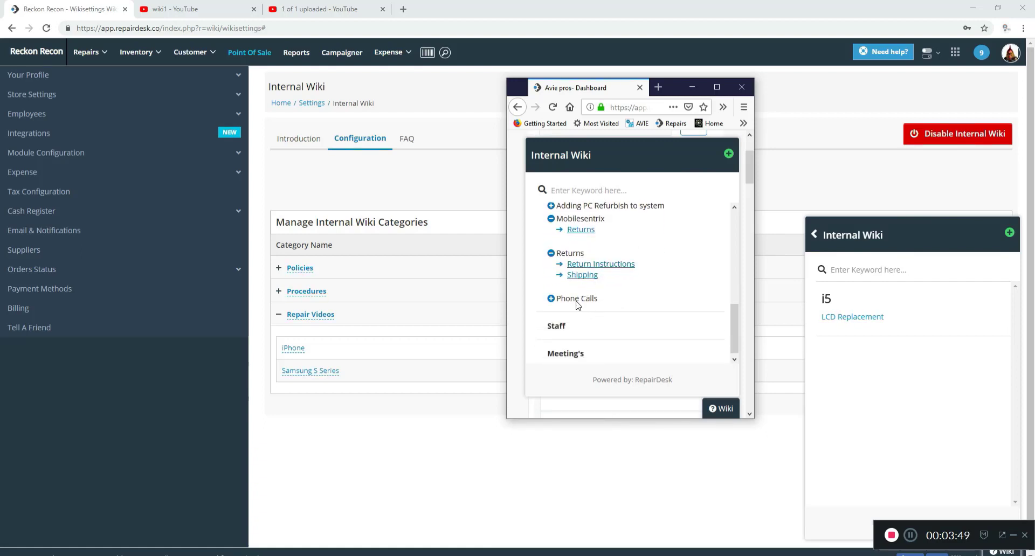
click(576, 298)
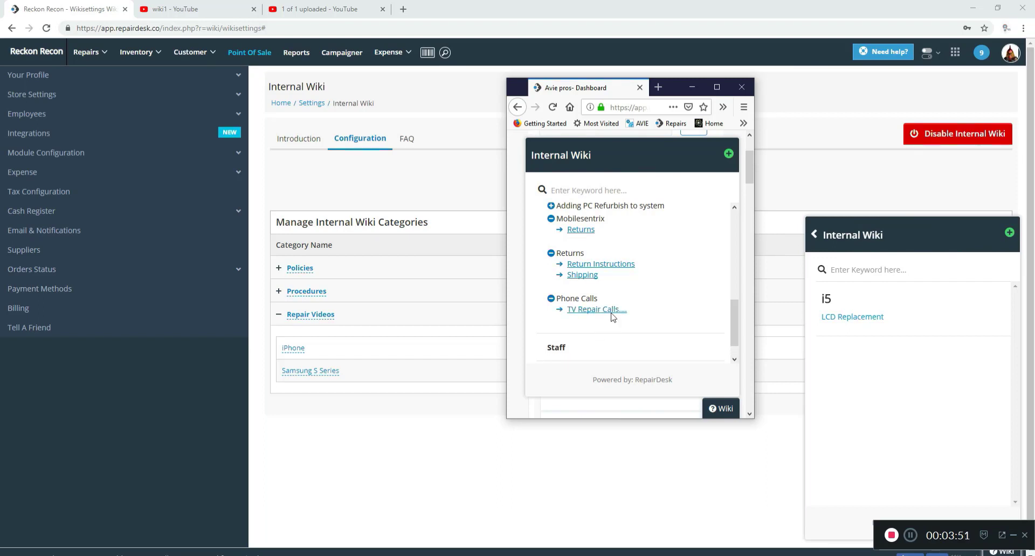
mouse_move(626, 322)
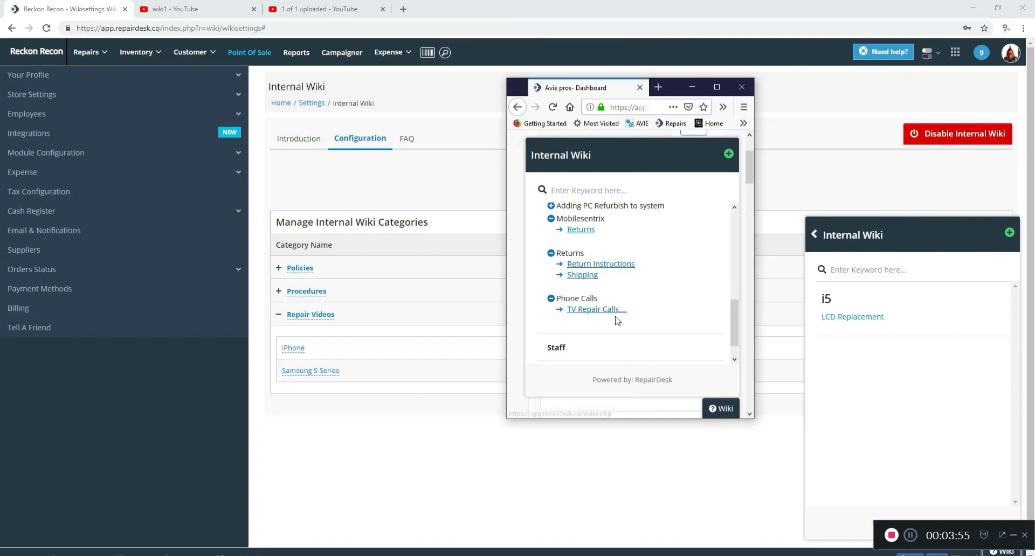
scroll(down, 3)
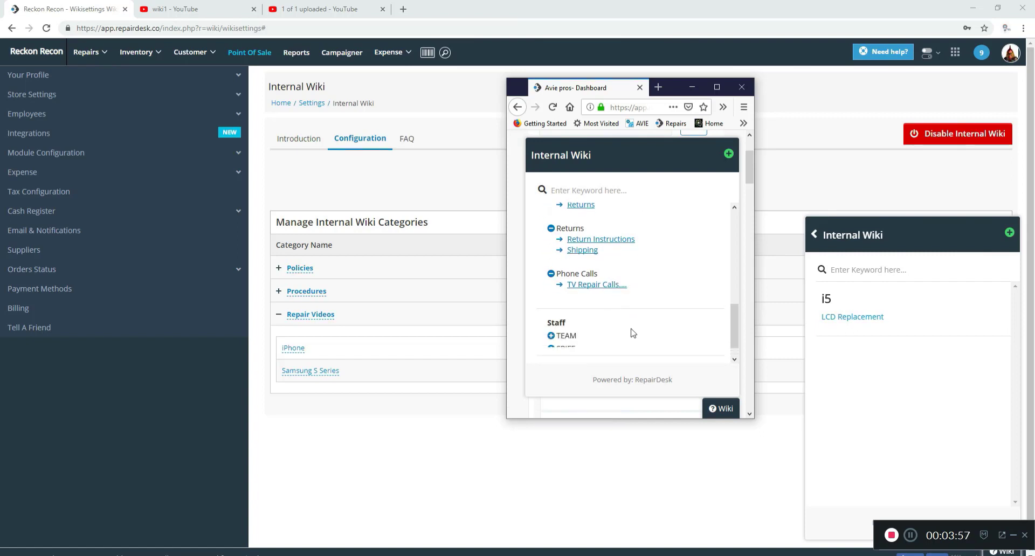
scroll(down, 3)
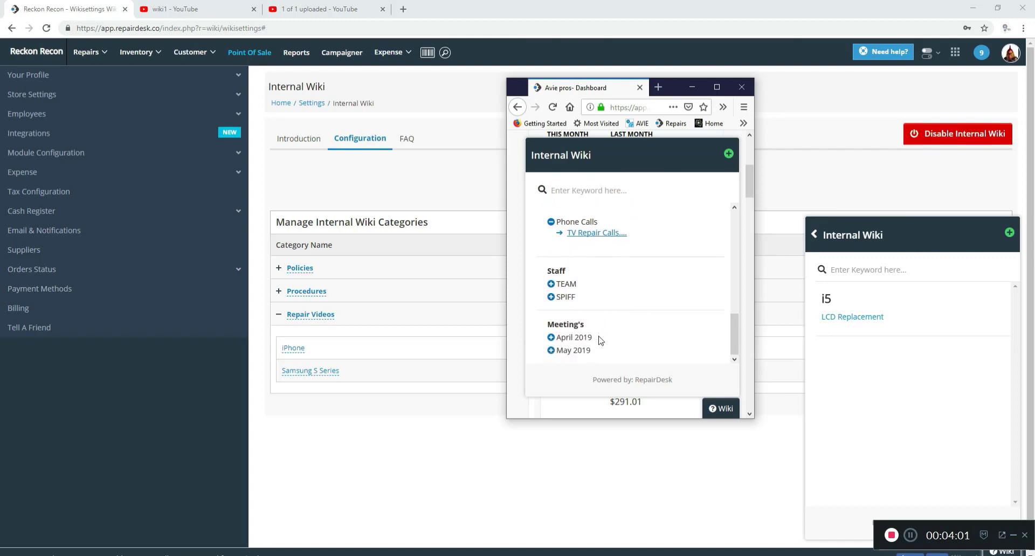
mouse_move(587, 350)
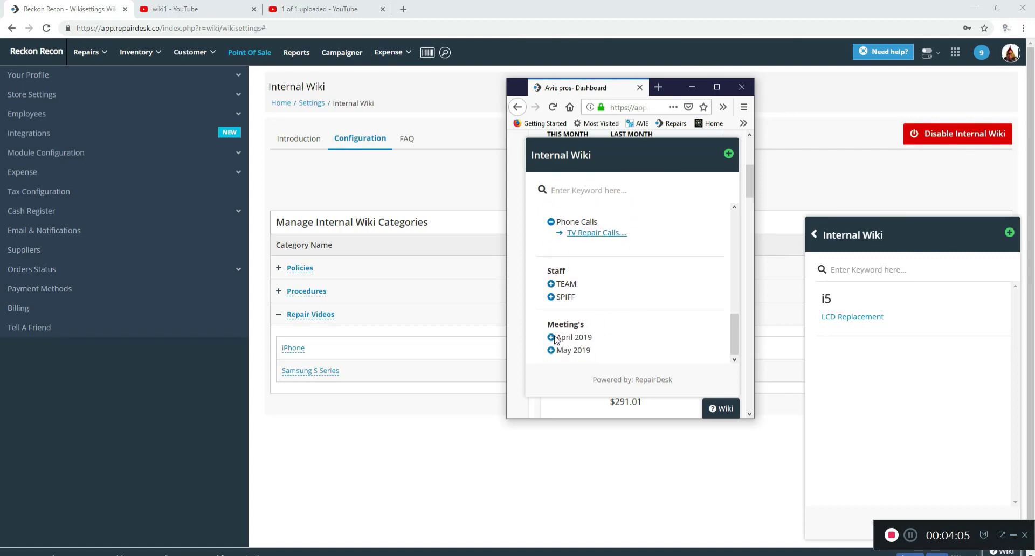
mouse_move(799, 269)
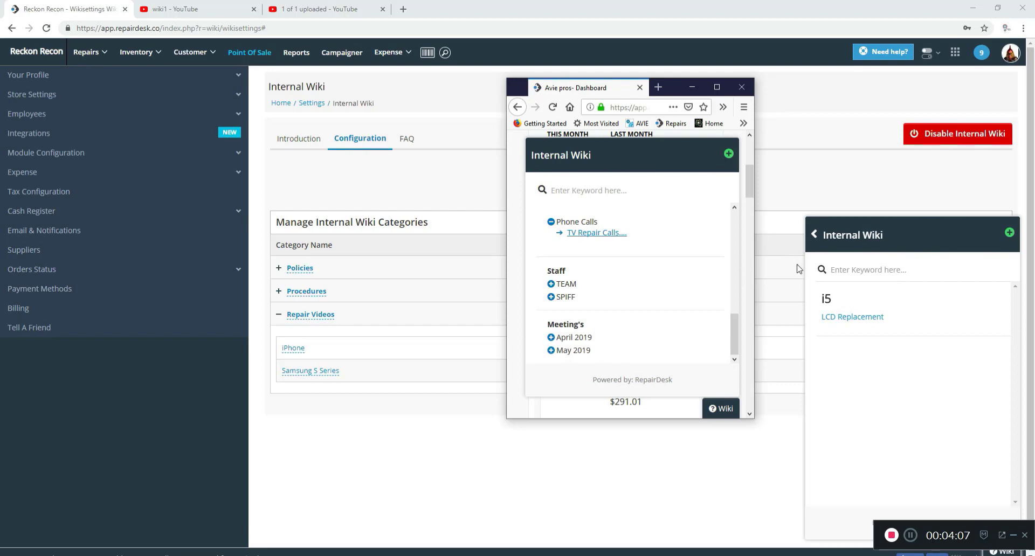
mouse_move(609, 292)
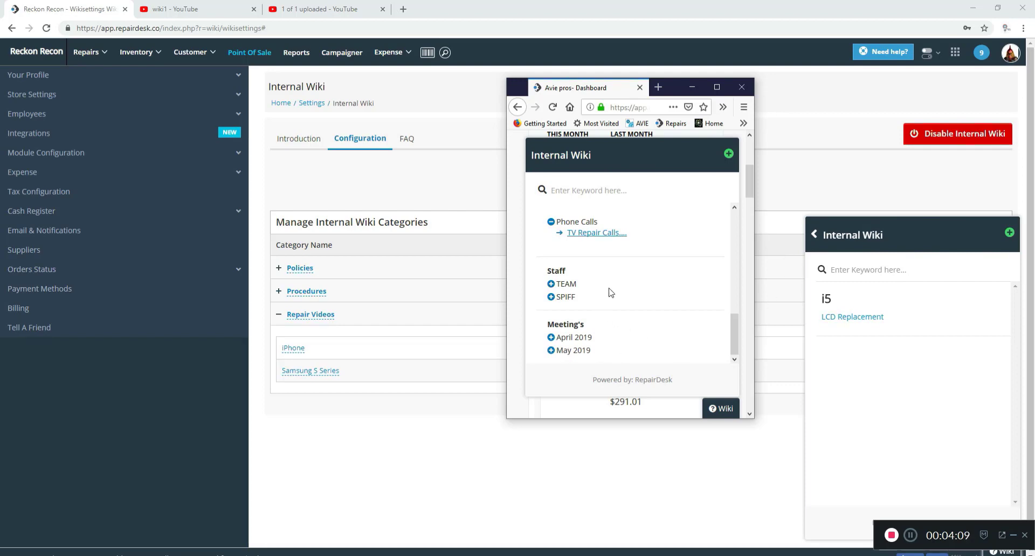
scroll(up, 3)
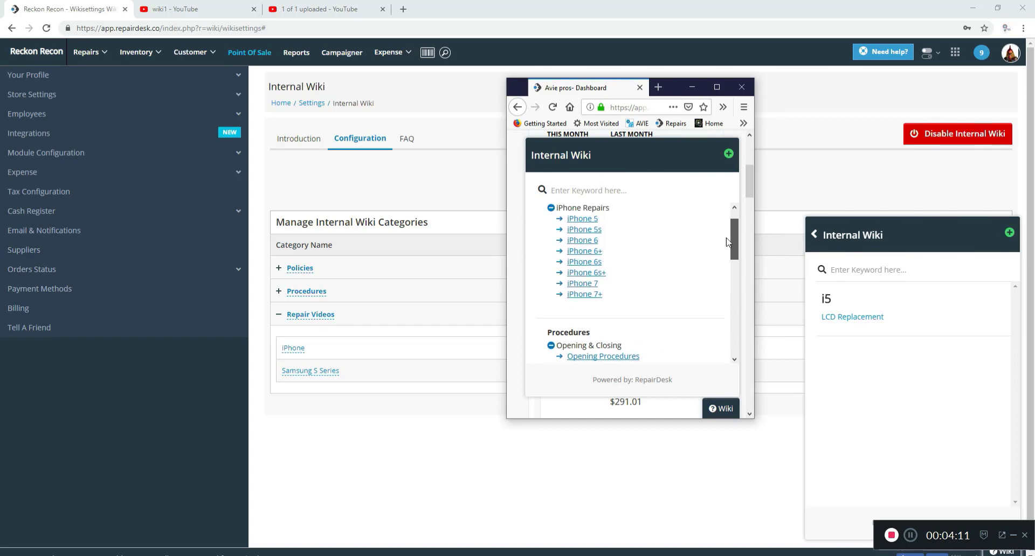
scroll(up, 3)
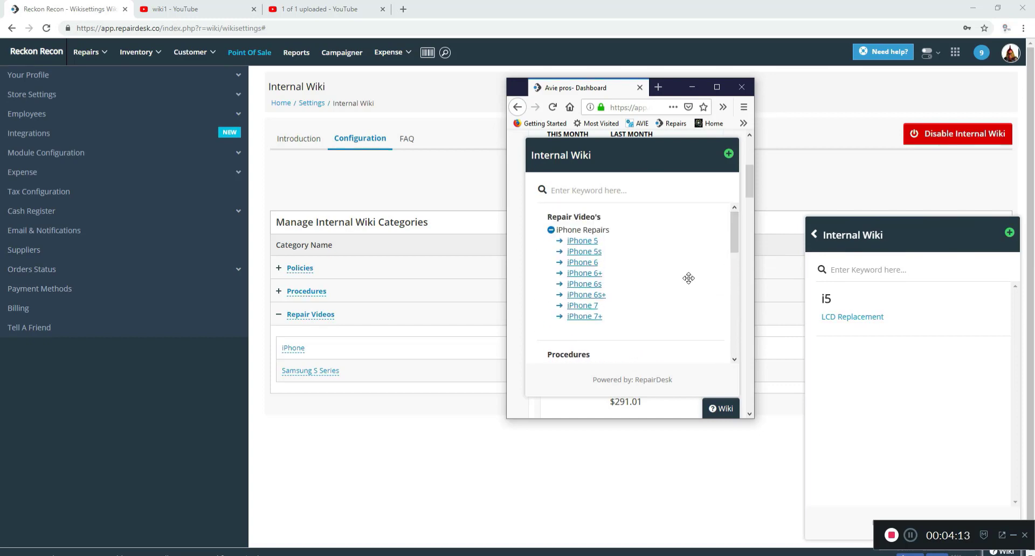
scroll(down, 3)
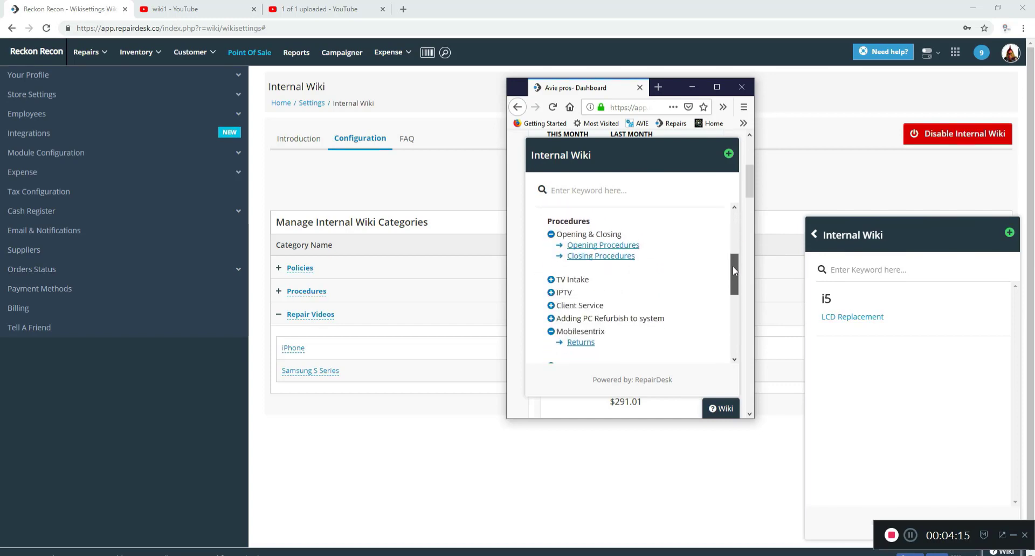
scroll(up, 3)
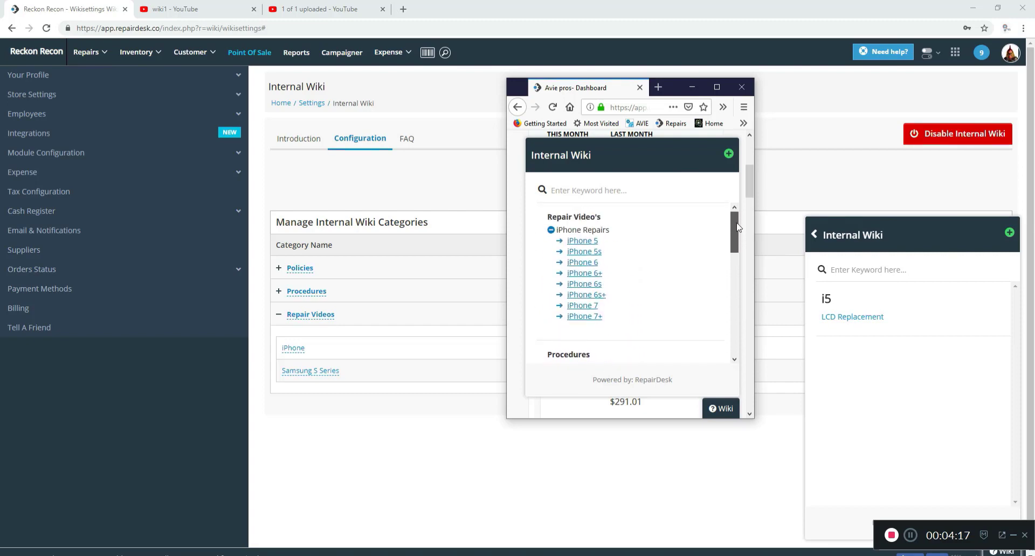
mouse_move(712, 251)
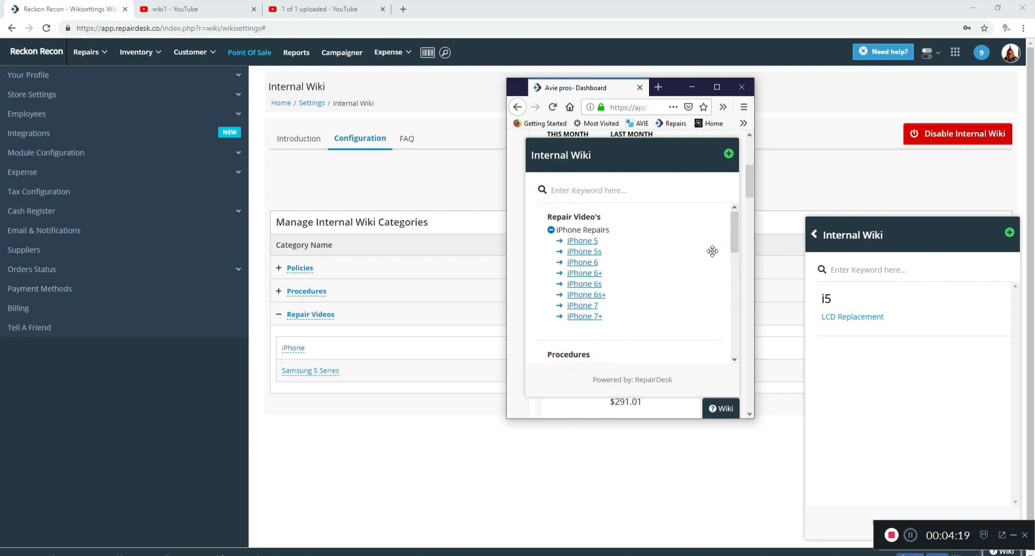
scroll(down, 3)
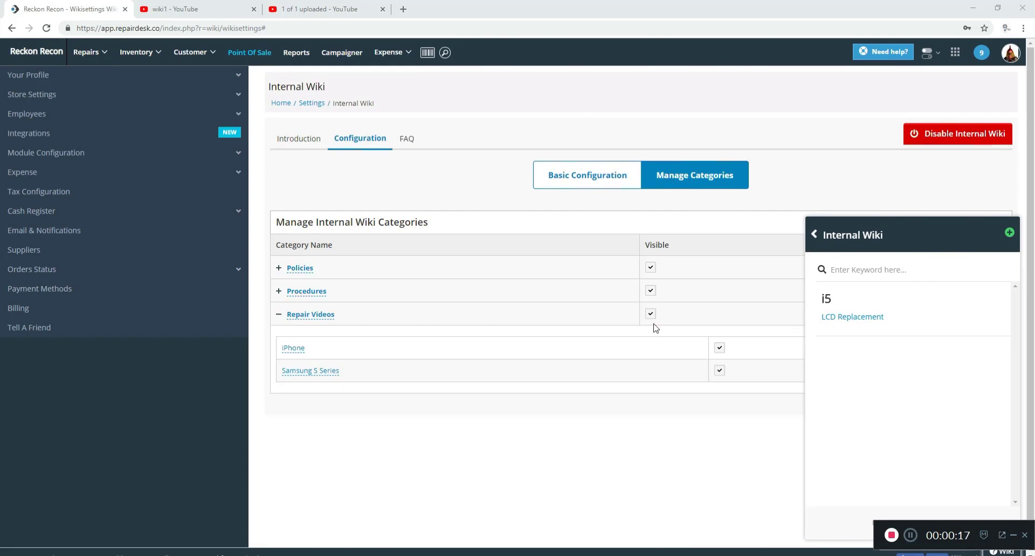
mouse_move(559, 305)
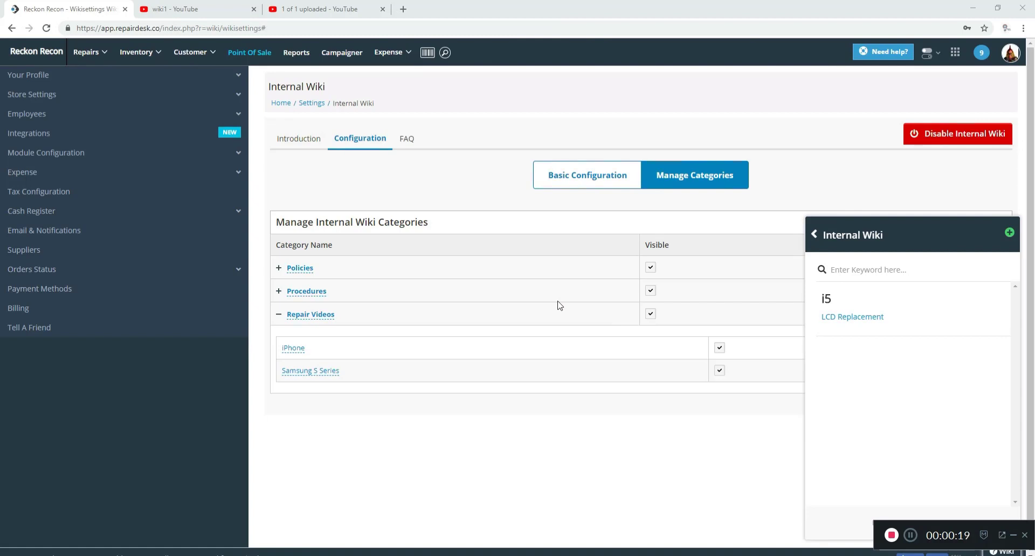
mouse_move(550, 330)
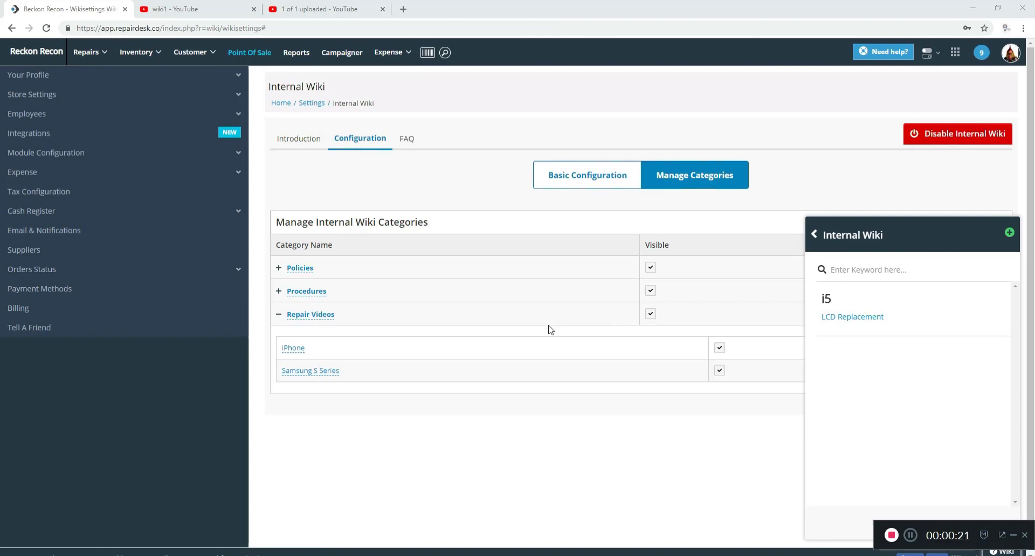
mouse_move(542, 350)
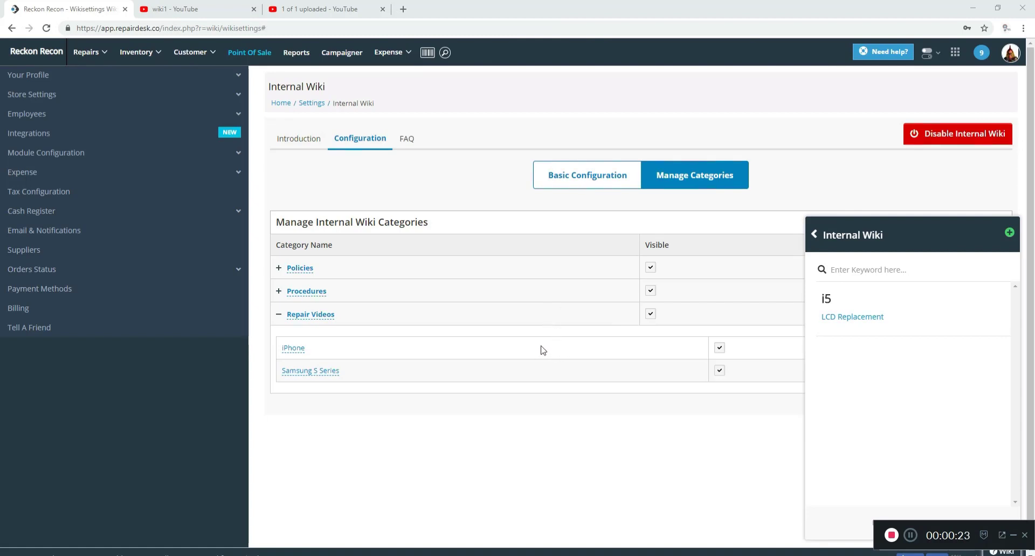
mouse_move(537, 342)
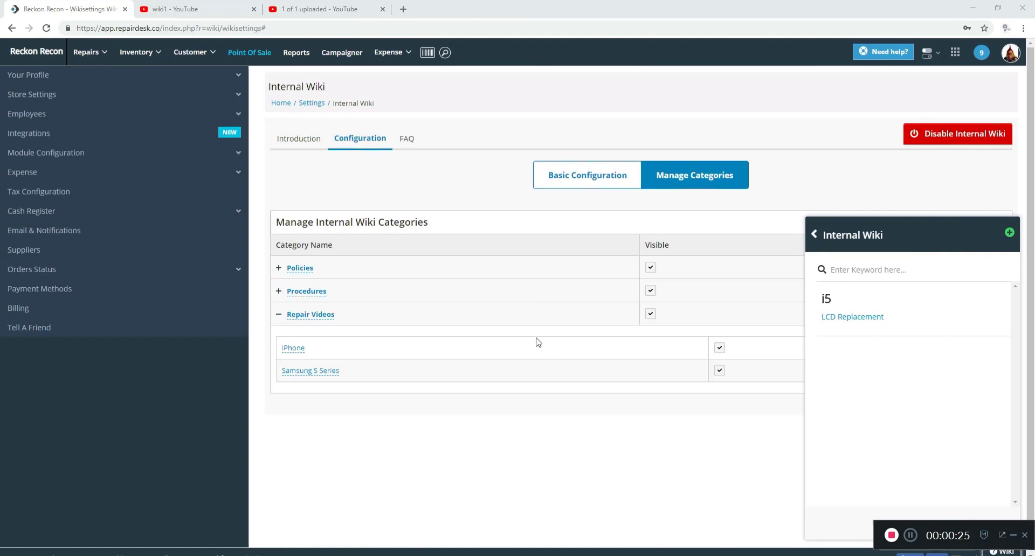